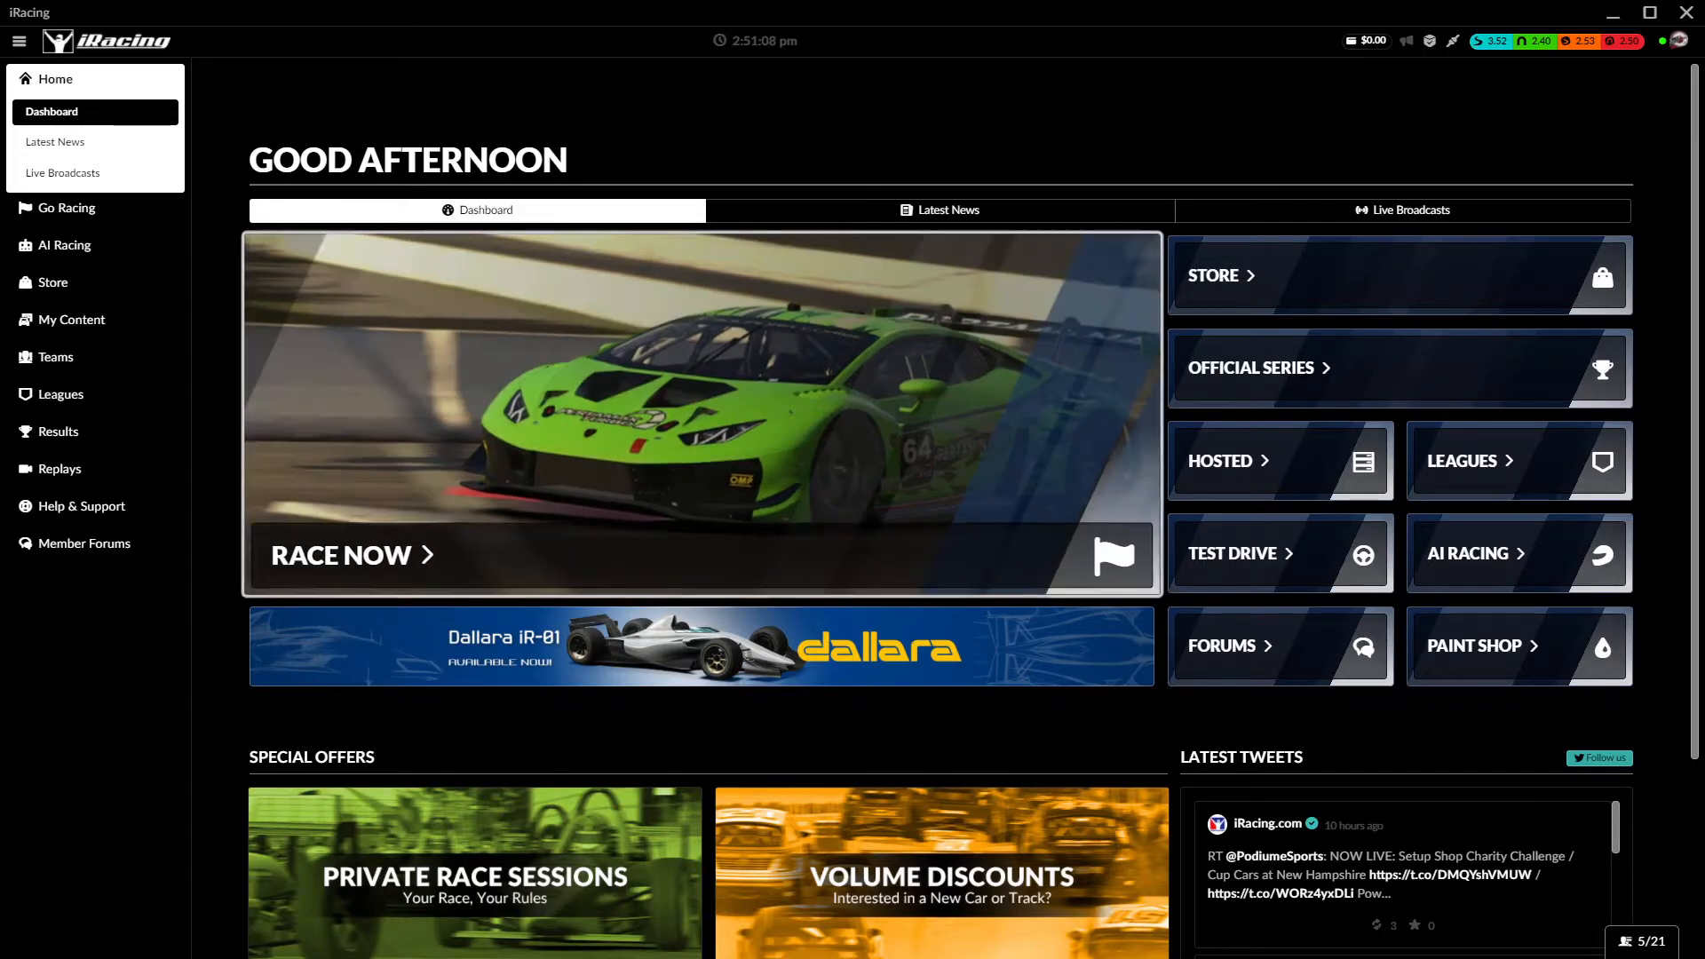
- Open AI Racing from the sidebar to view the Sample Porsche Season
click(63, 245)
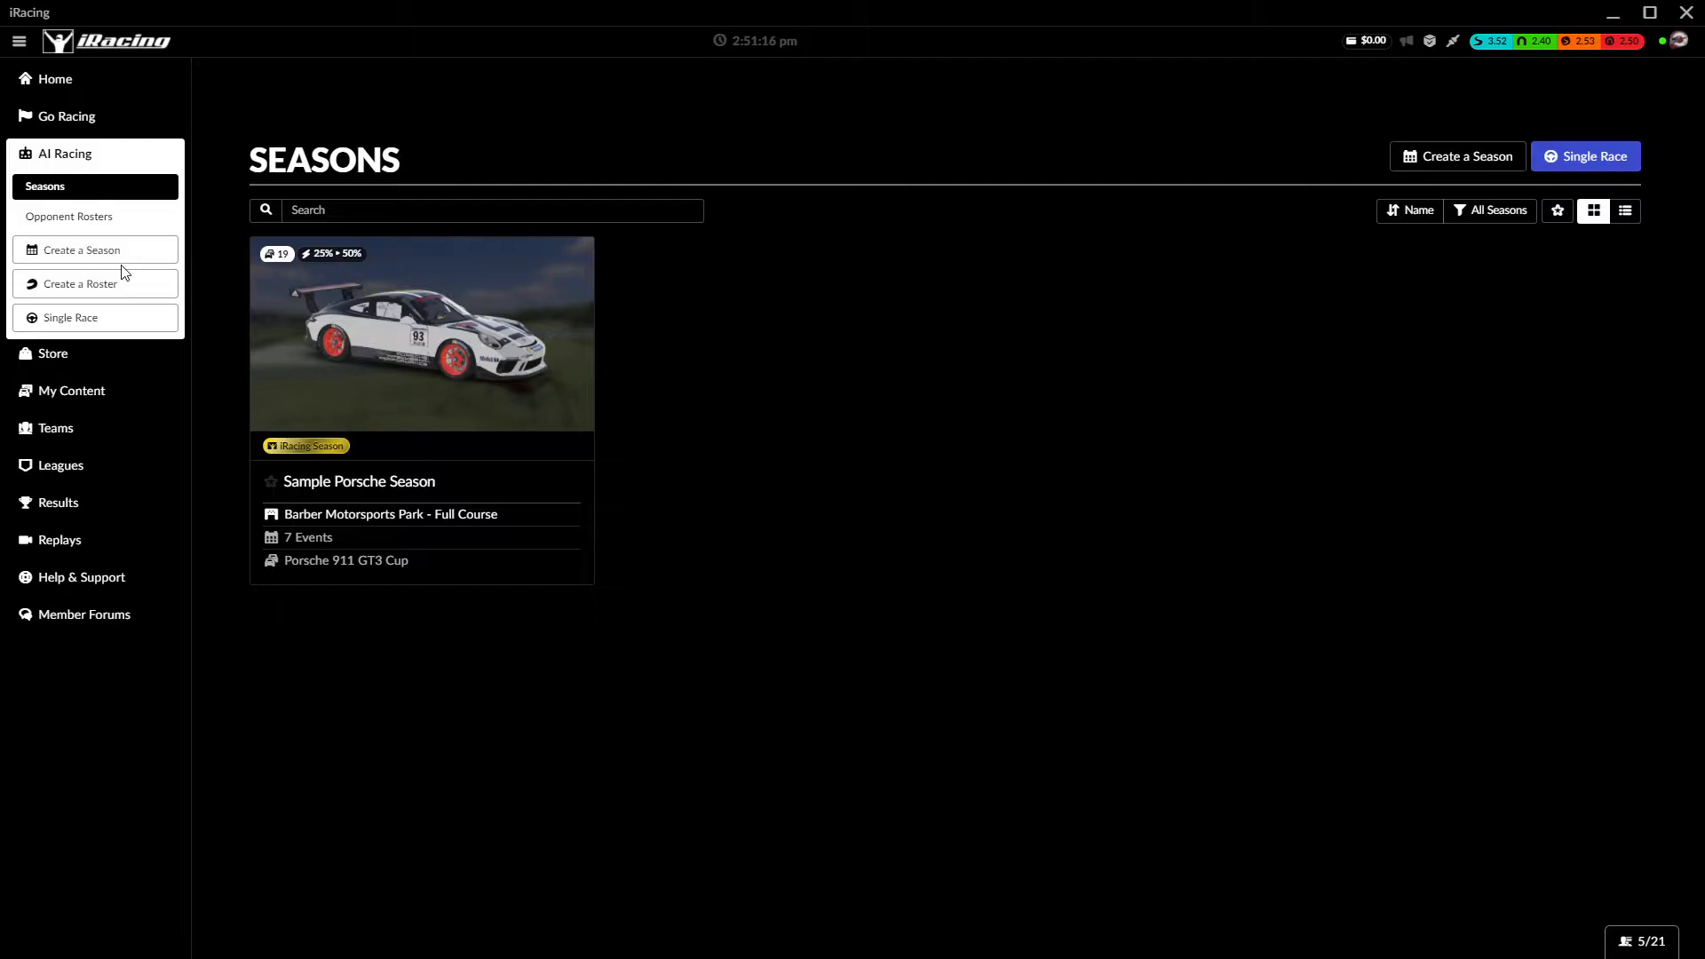
mouse_move(95, 250)
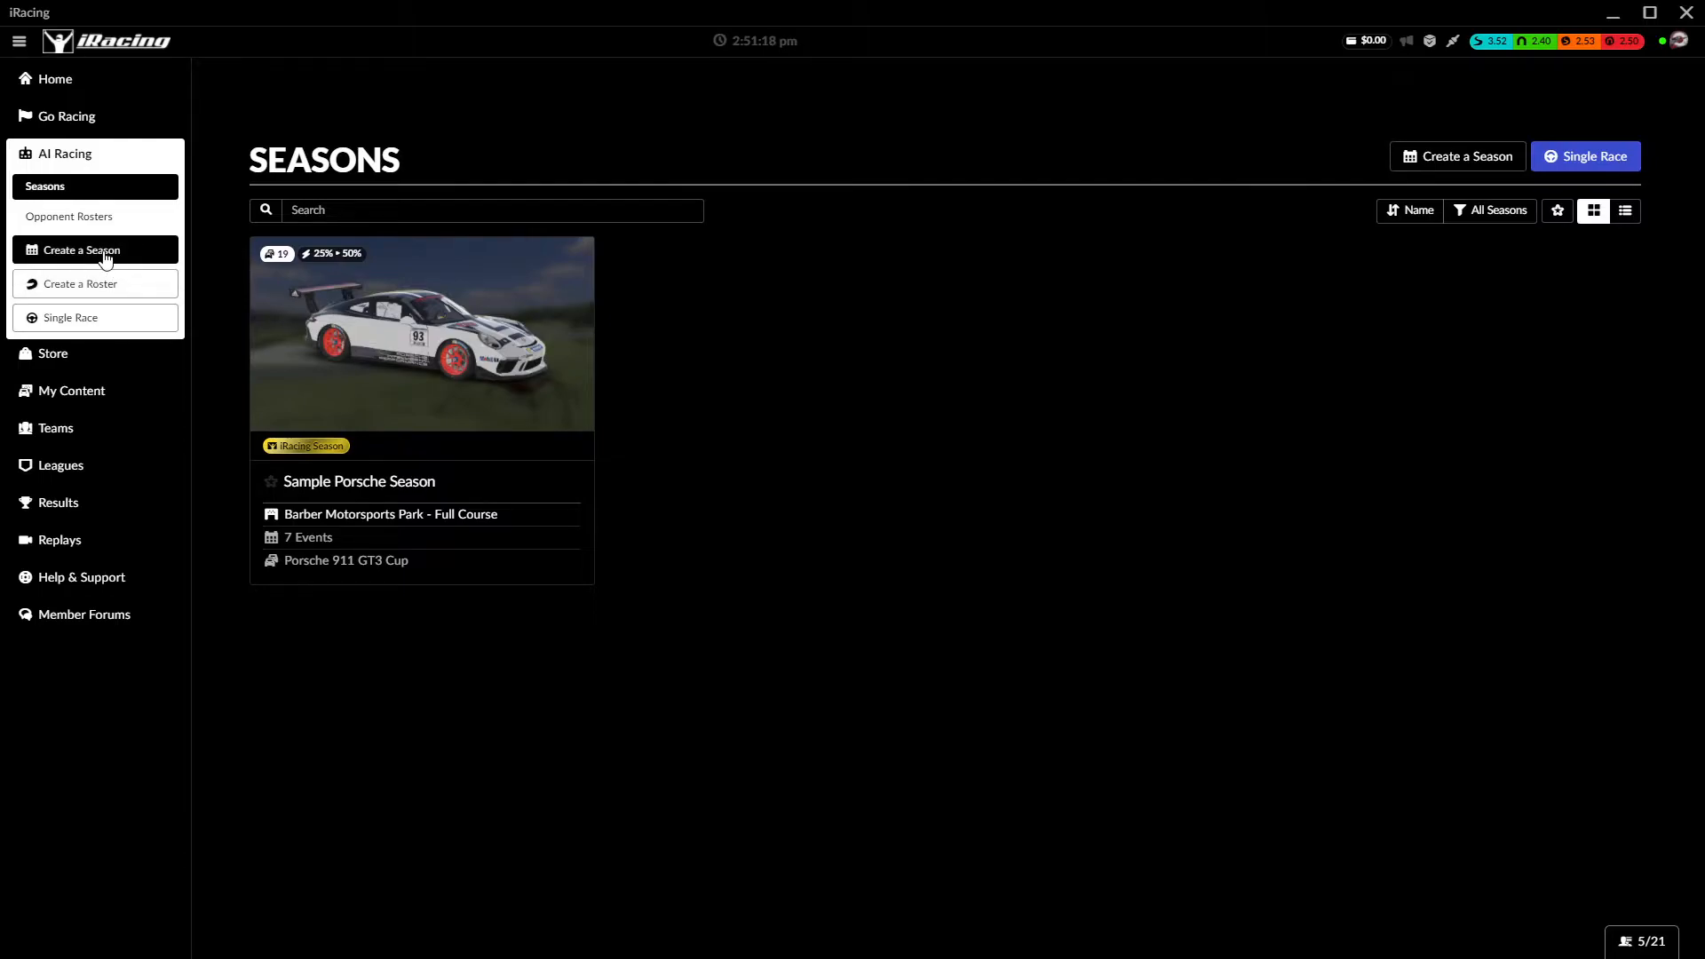
mouse_move(72, 318)
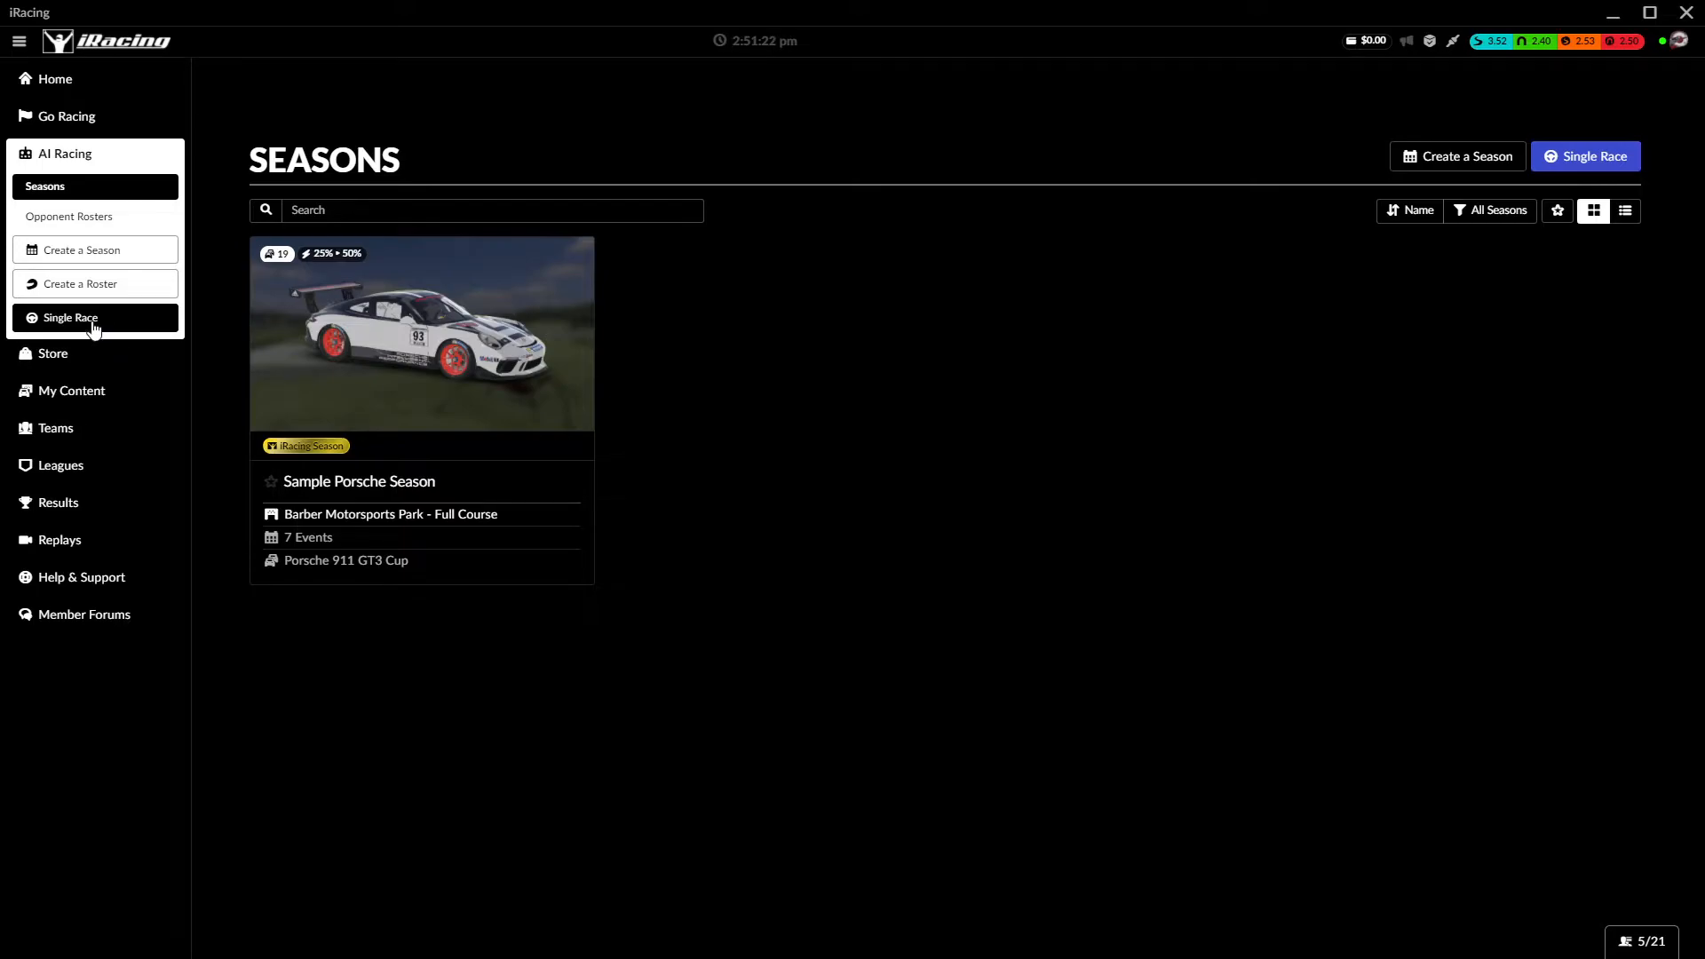
- Start a Single Race, replacing Summit Point Raceway with a newly selected track
click(71, 316)
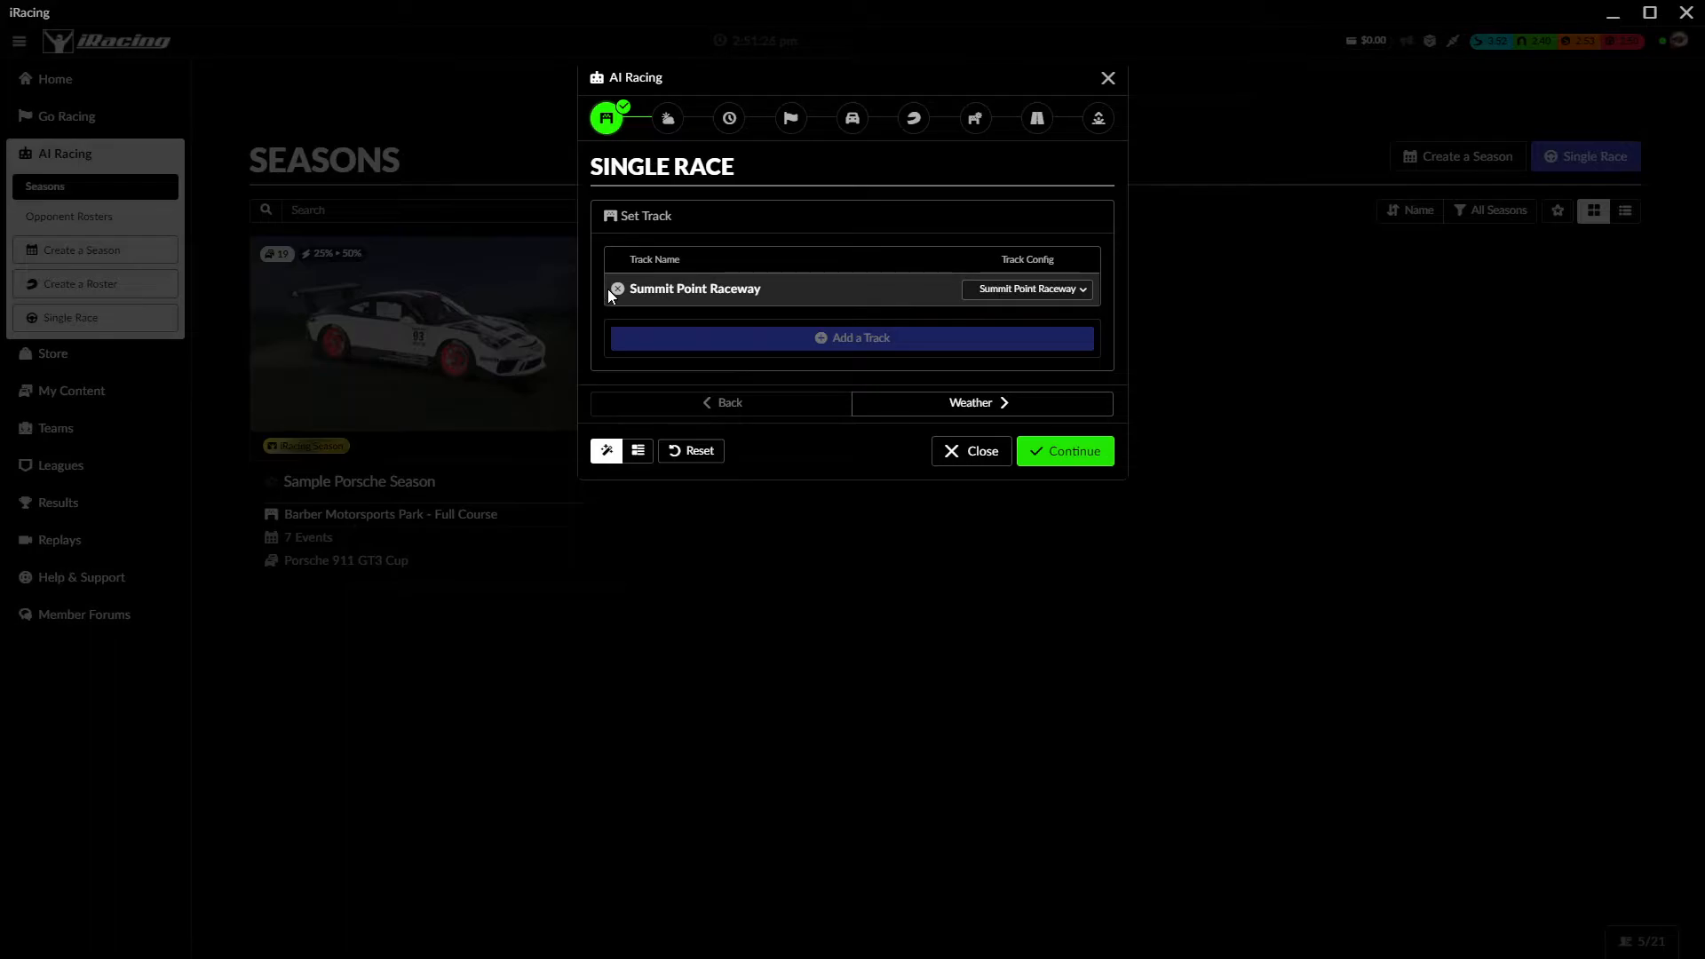
click(616, 290)
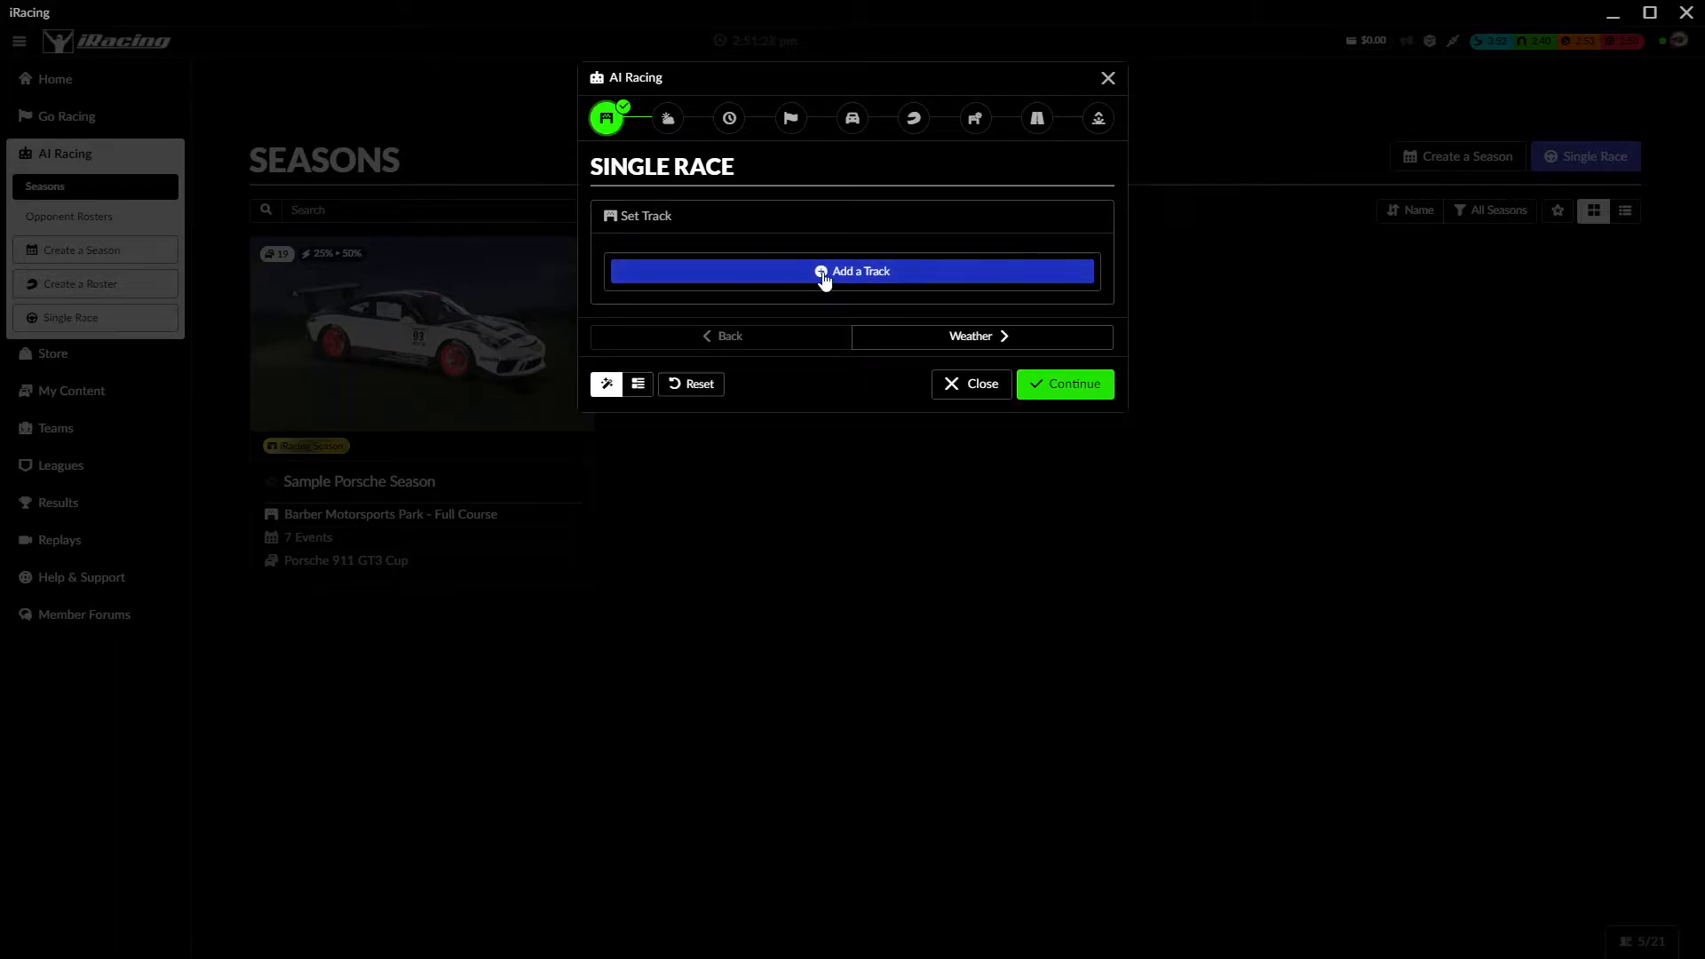
click(852, 271)
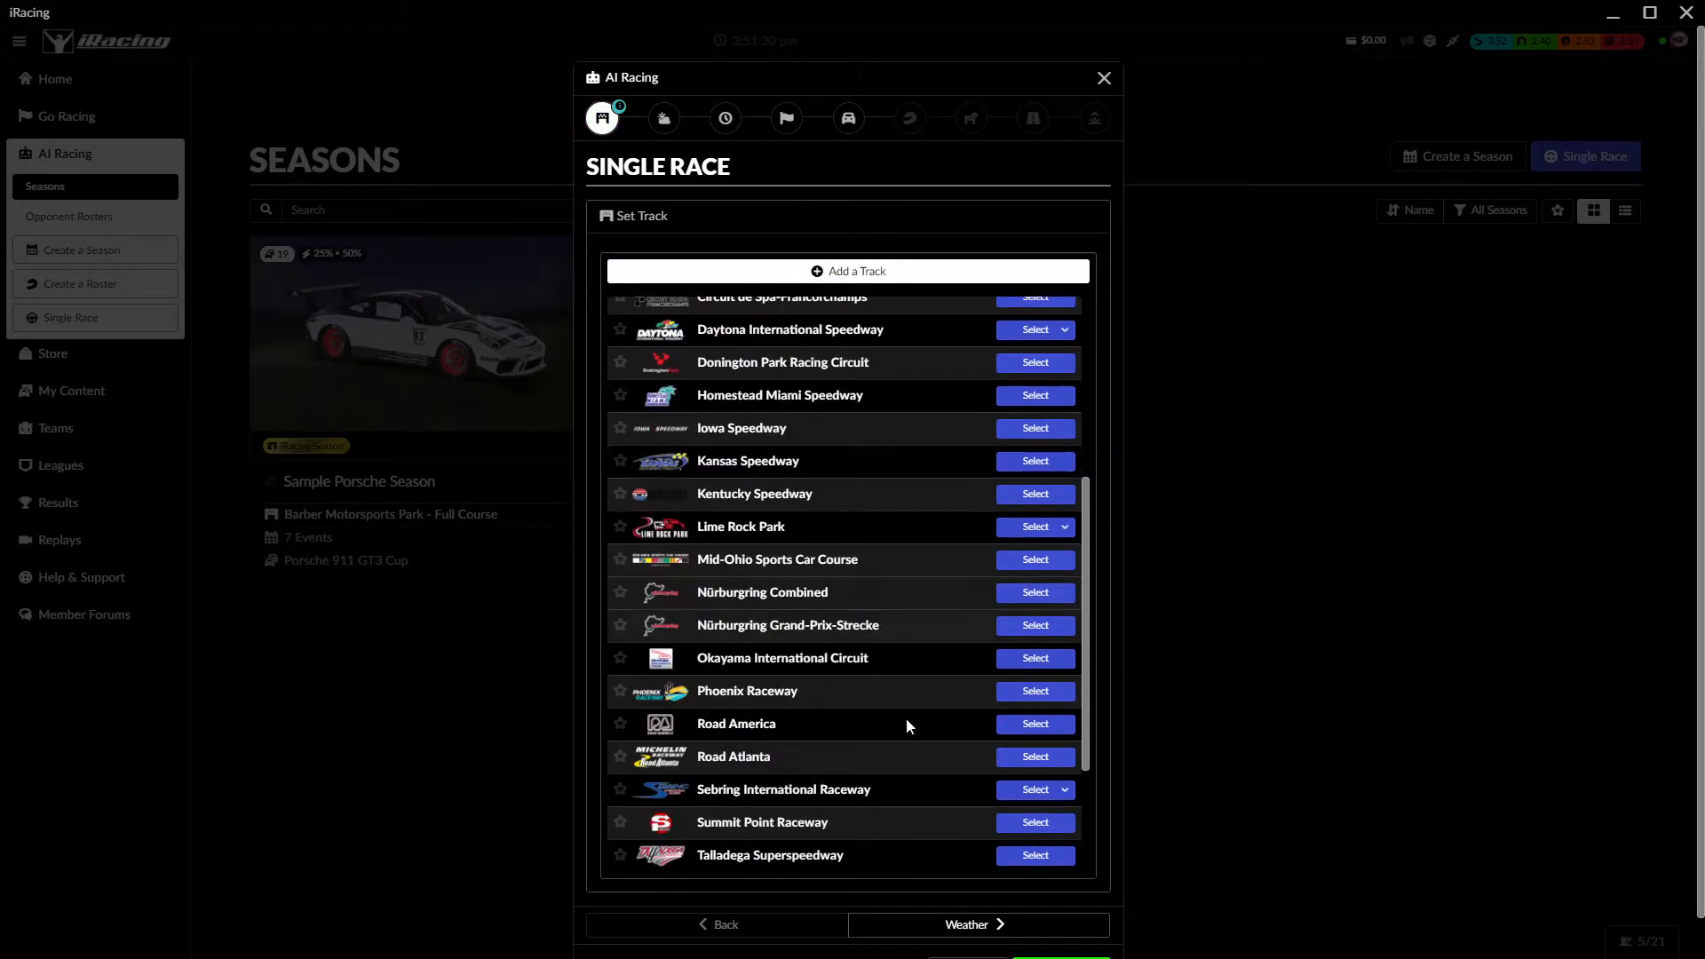
click(1033, 691)
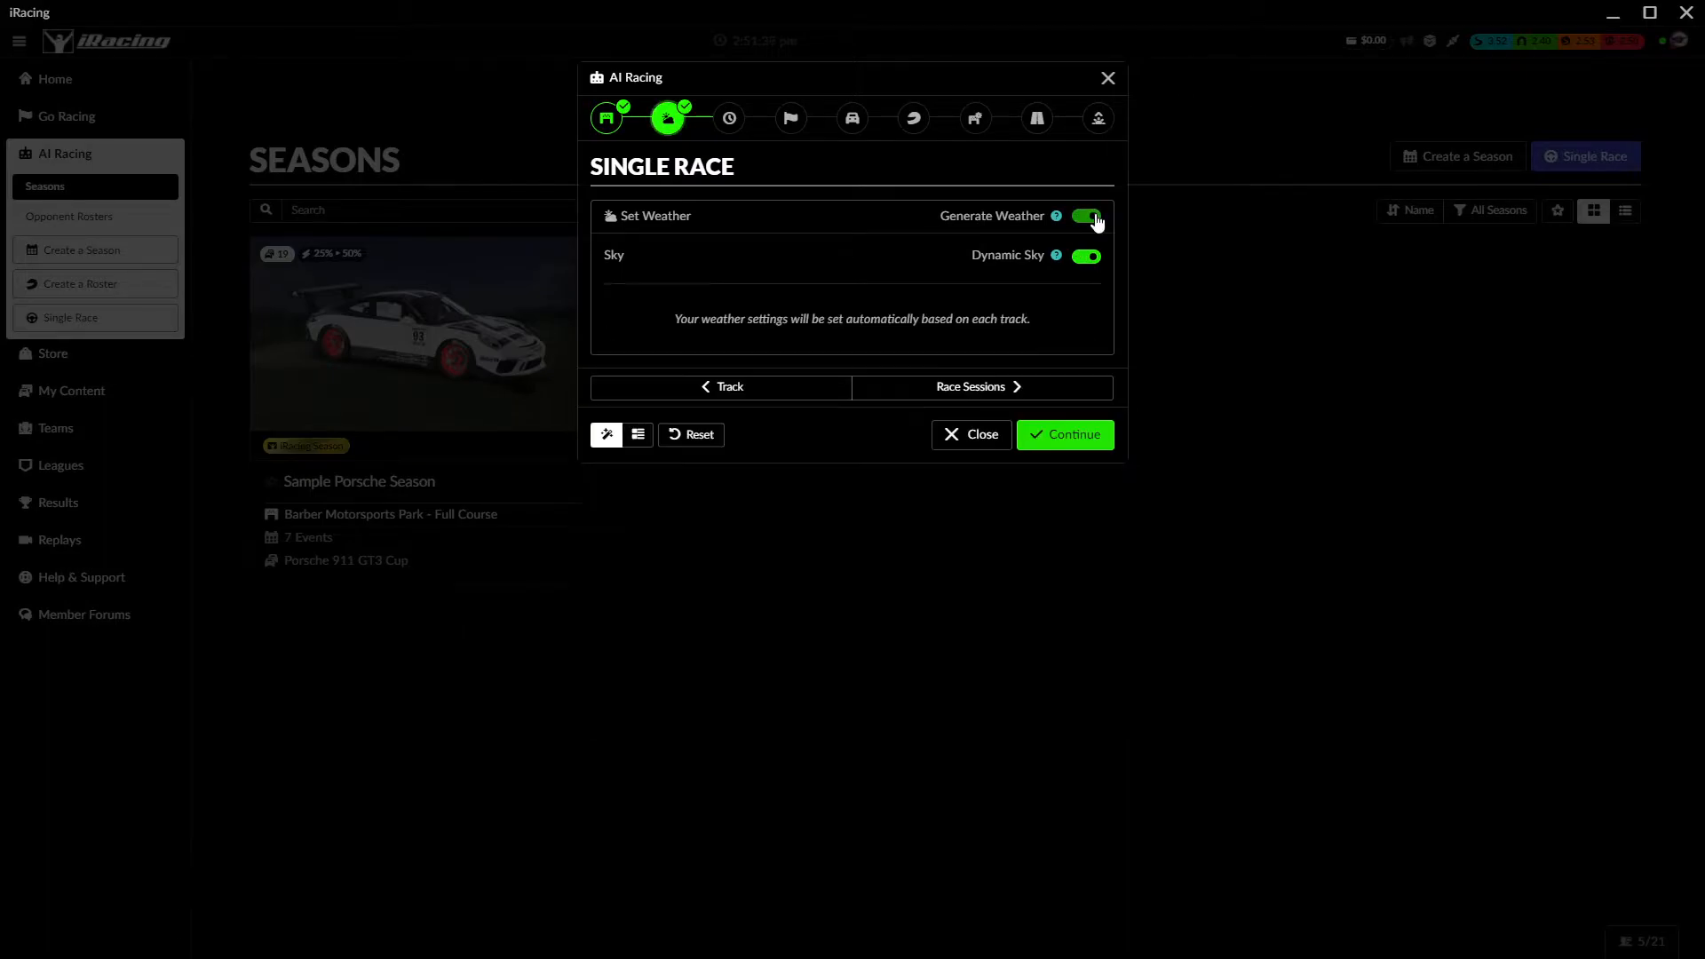
click(978, 387)
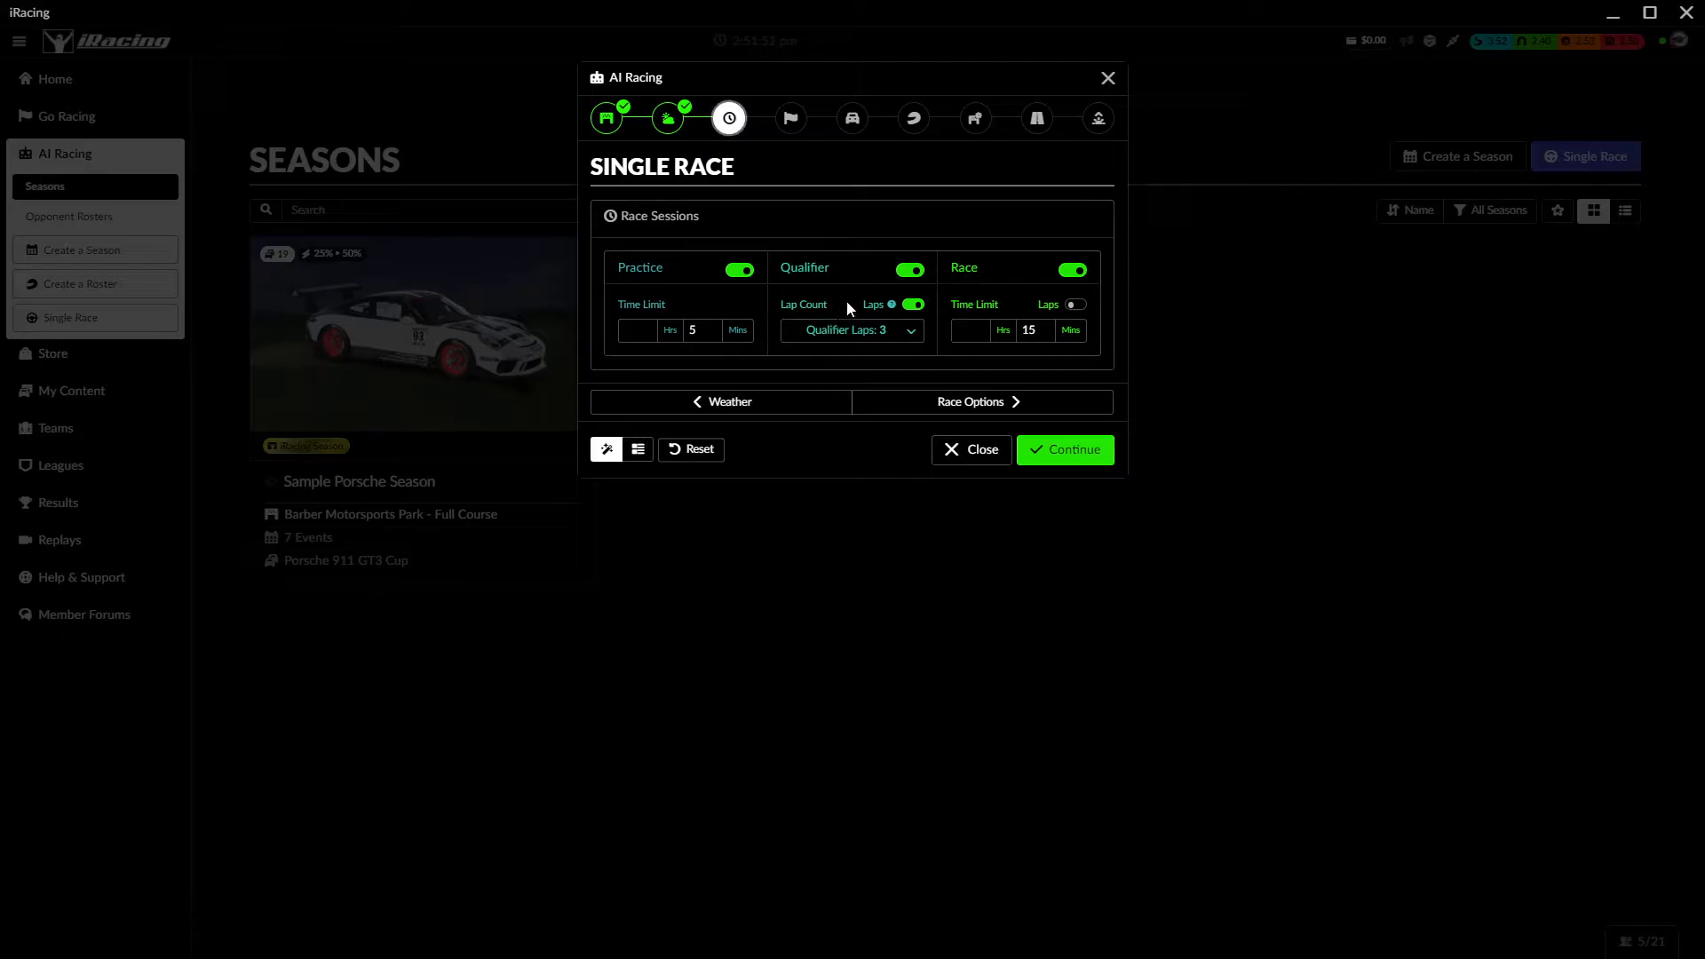
- Accept 5-min practice, 3-lap qualifying and 15-min race, and disable car damage
click(728, 117)
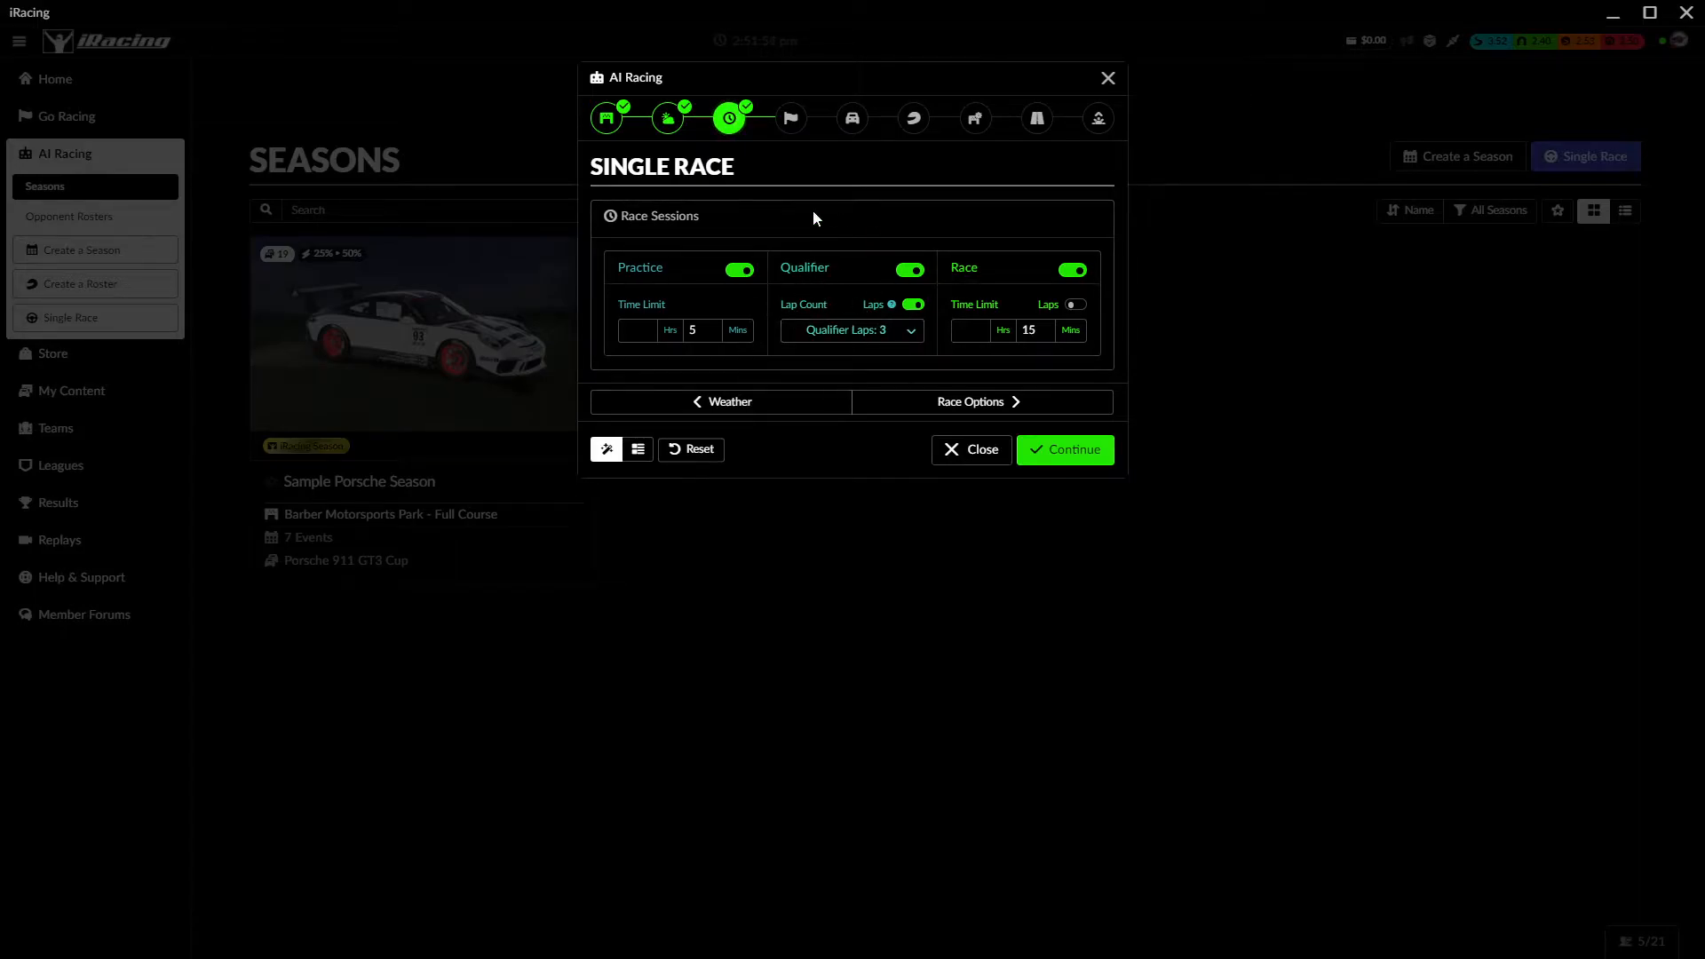
mouse_move(801, 229)
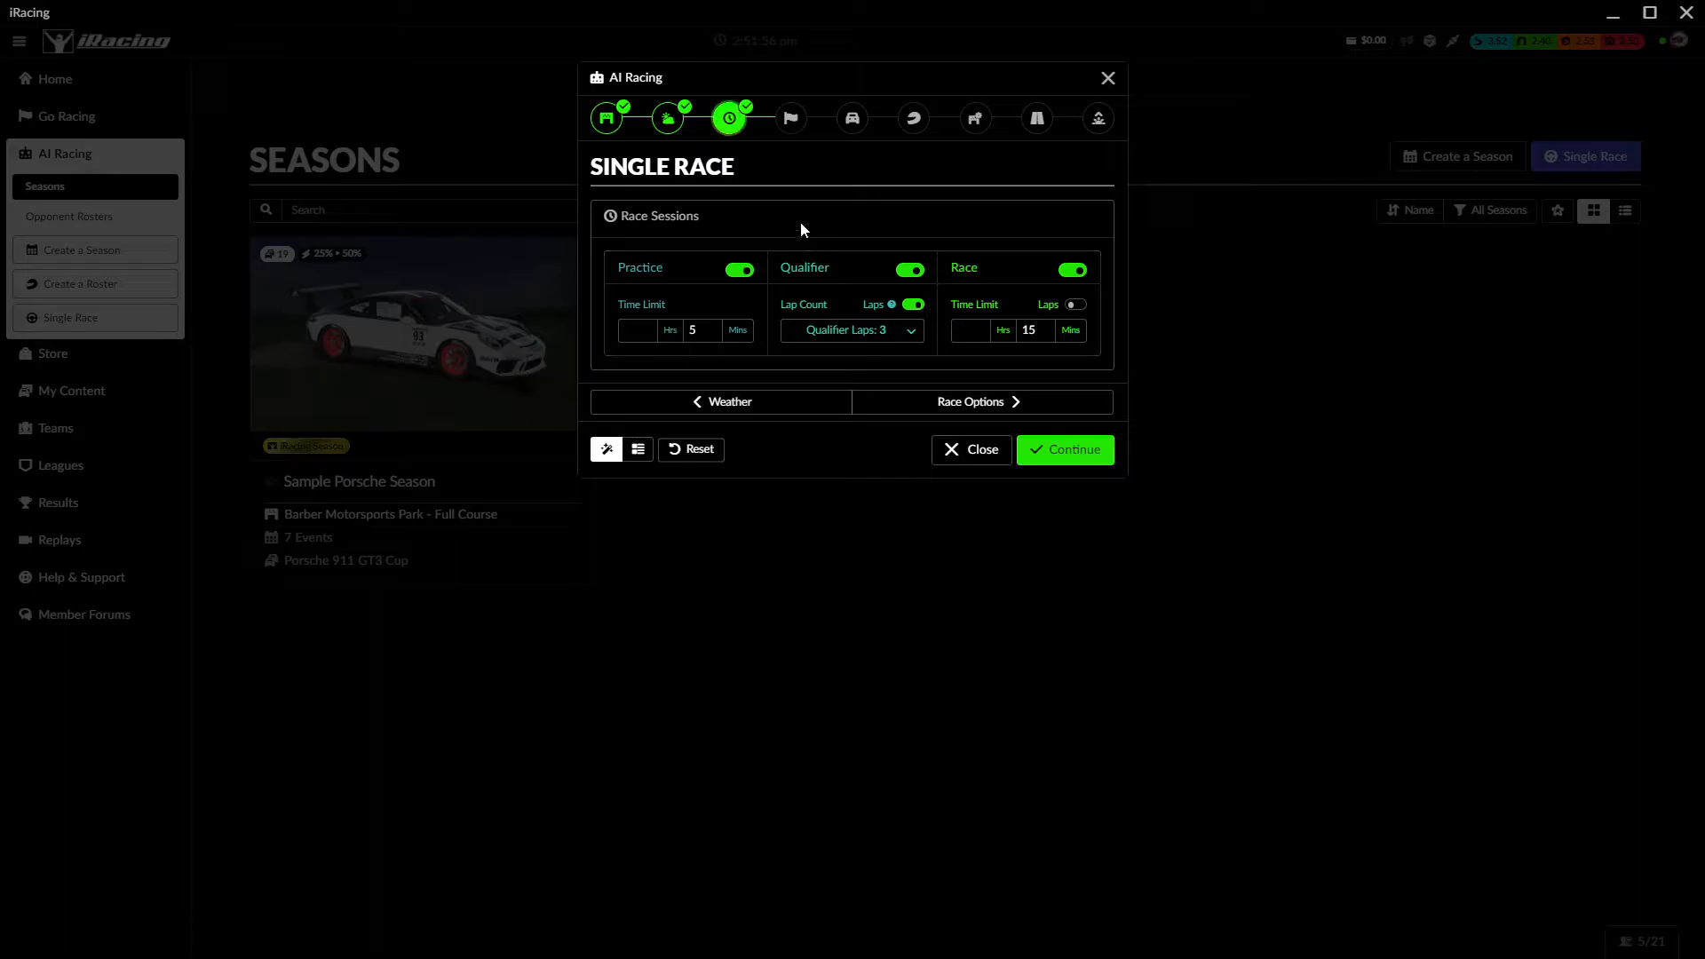
click(1064, 450)
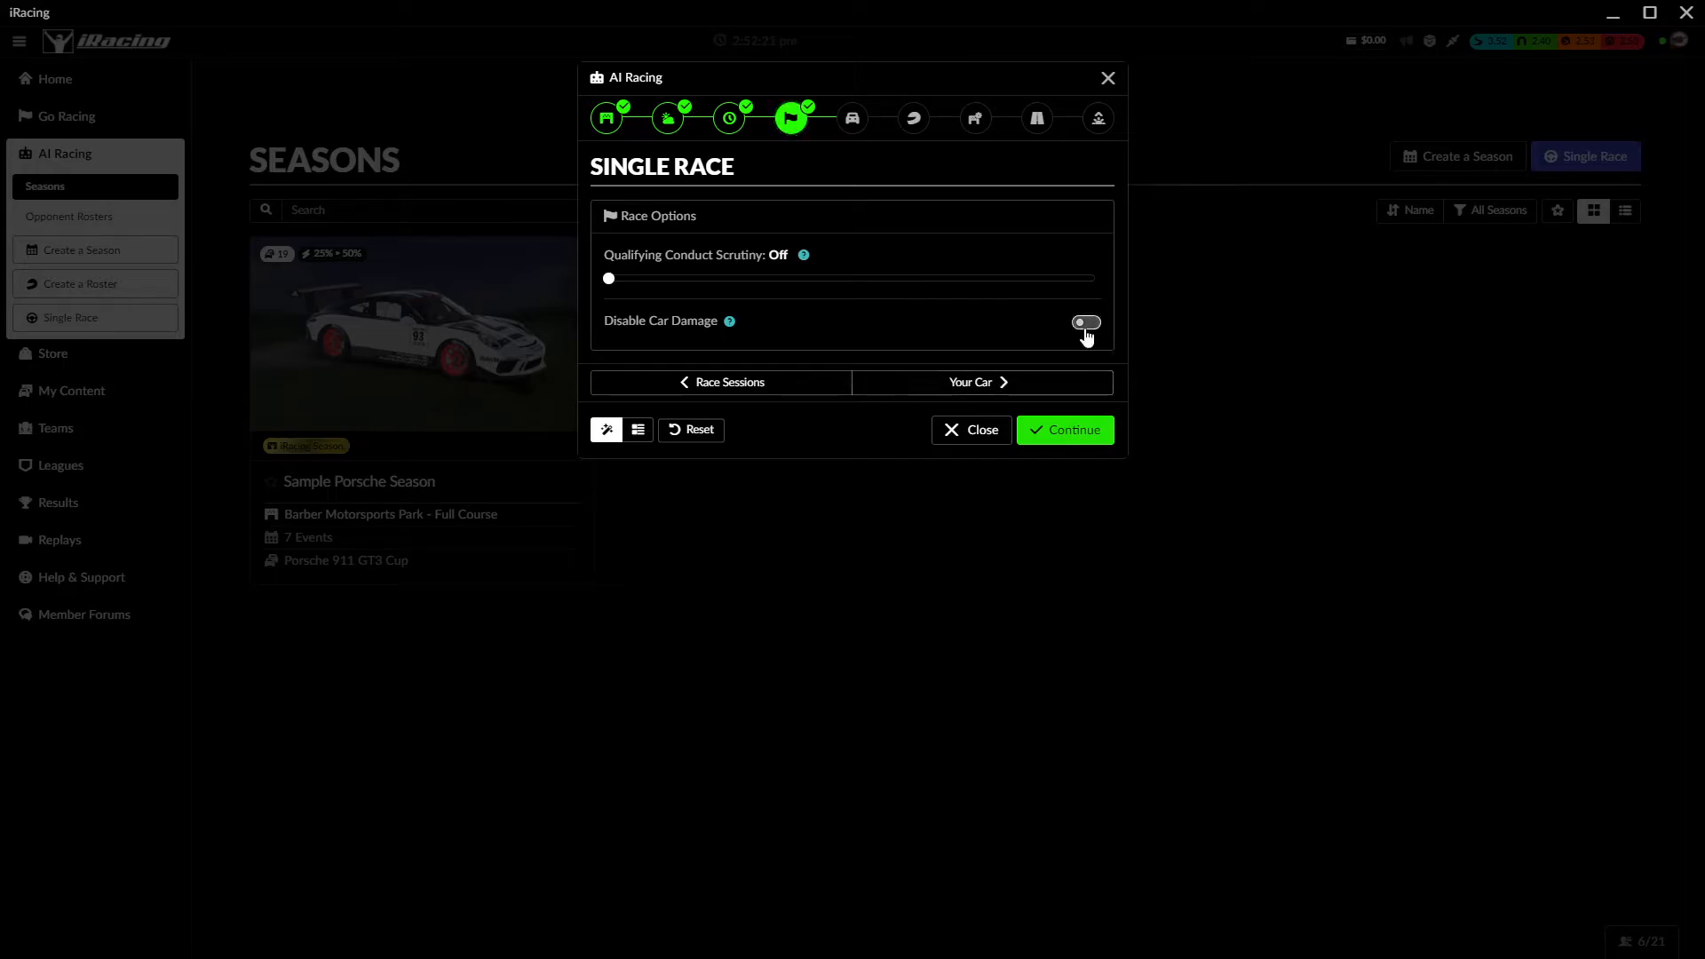
click(1085, 322)
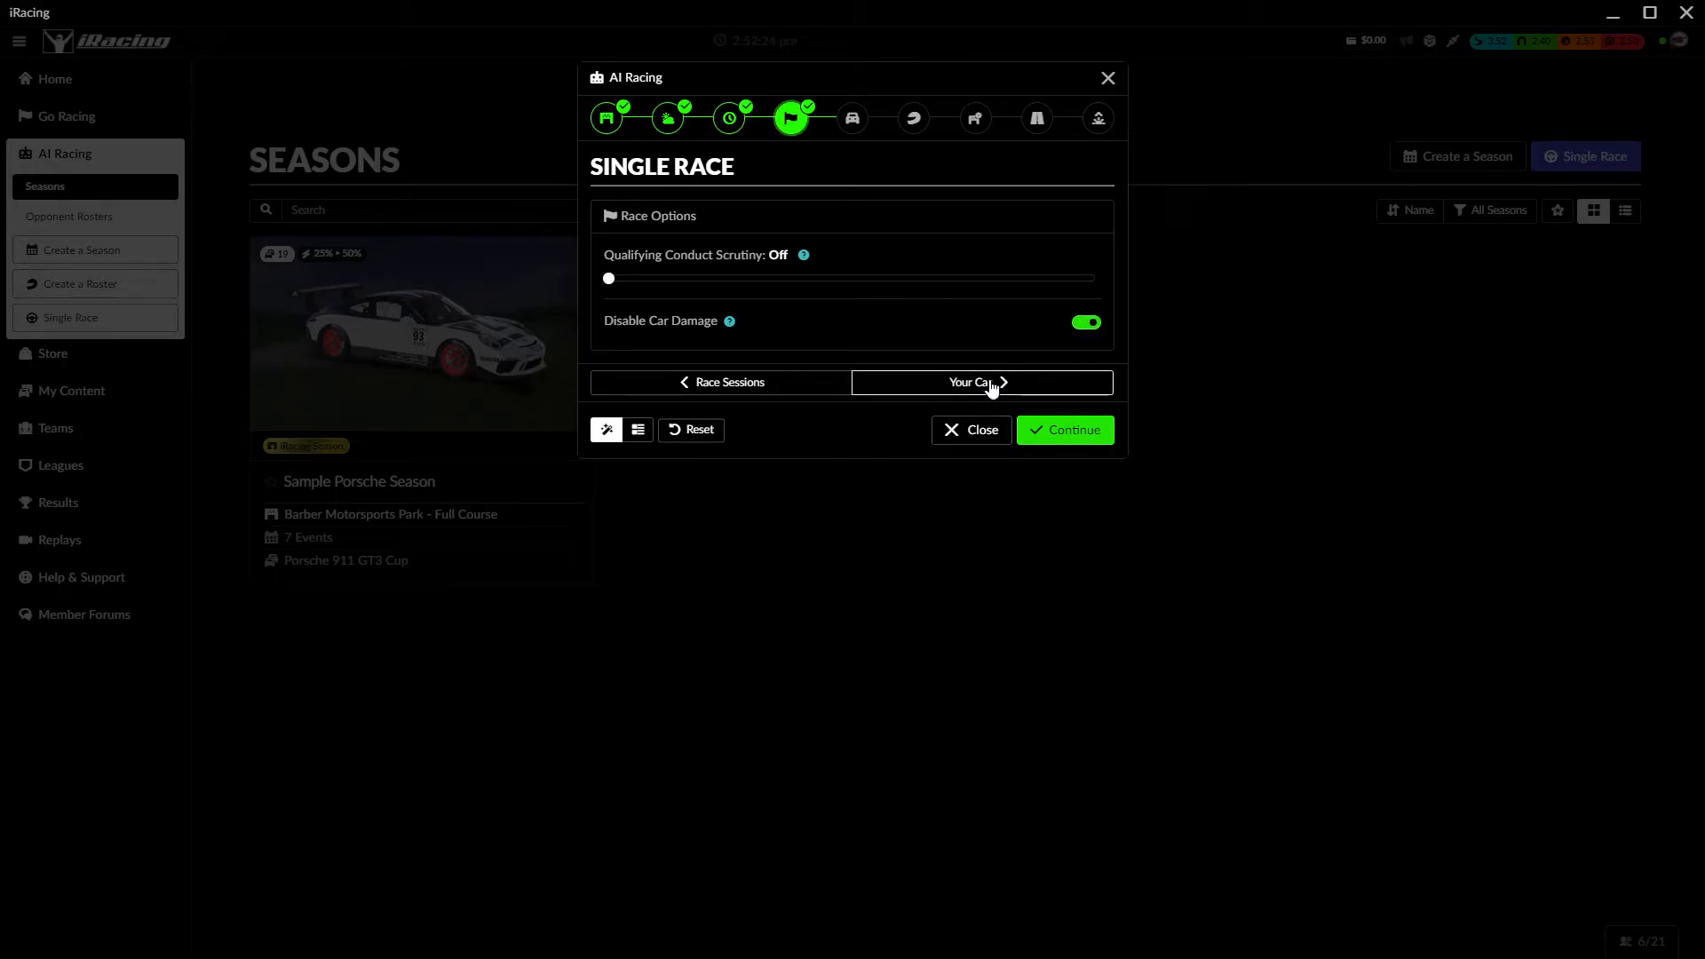
click(974, 382)
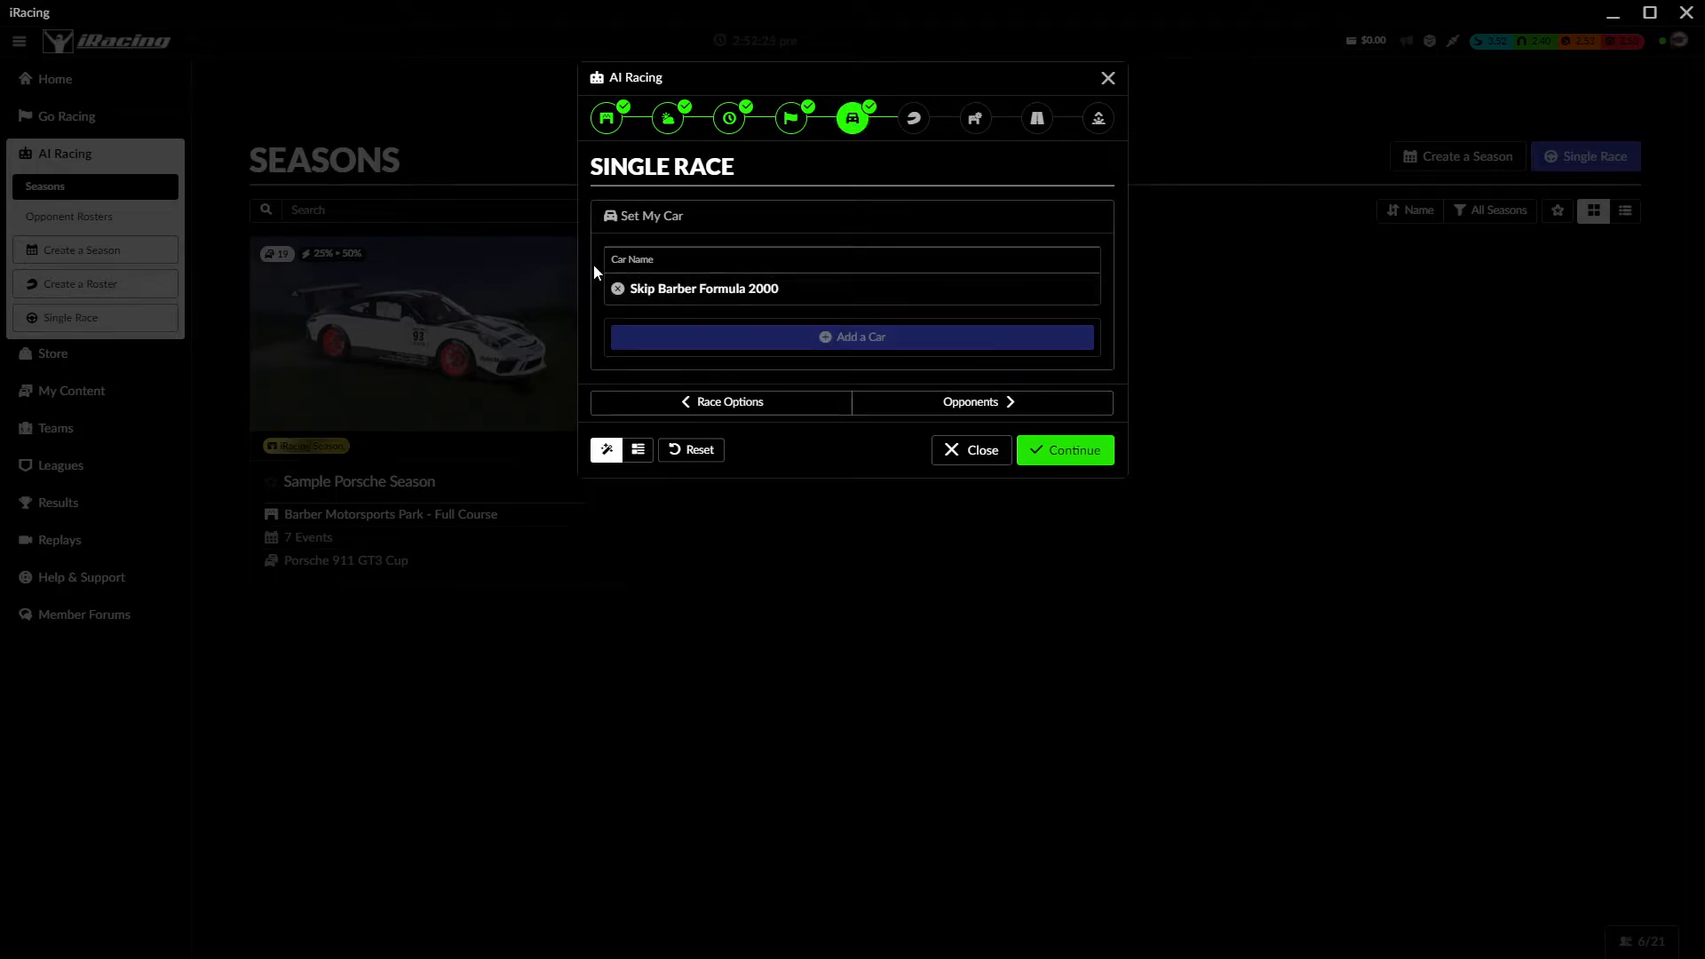
- Replace the Skip Barber Formula 2000 with the BMW M4 GT4 as your car
click(852, 336)
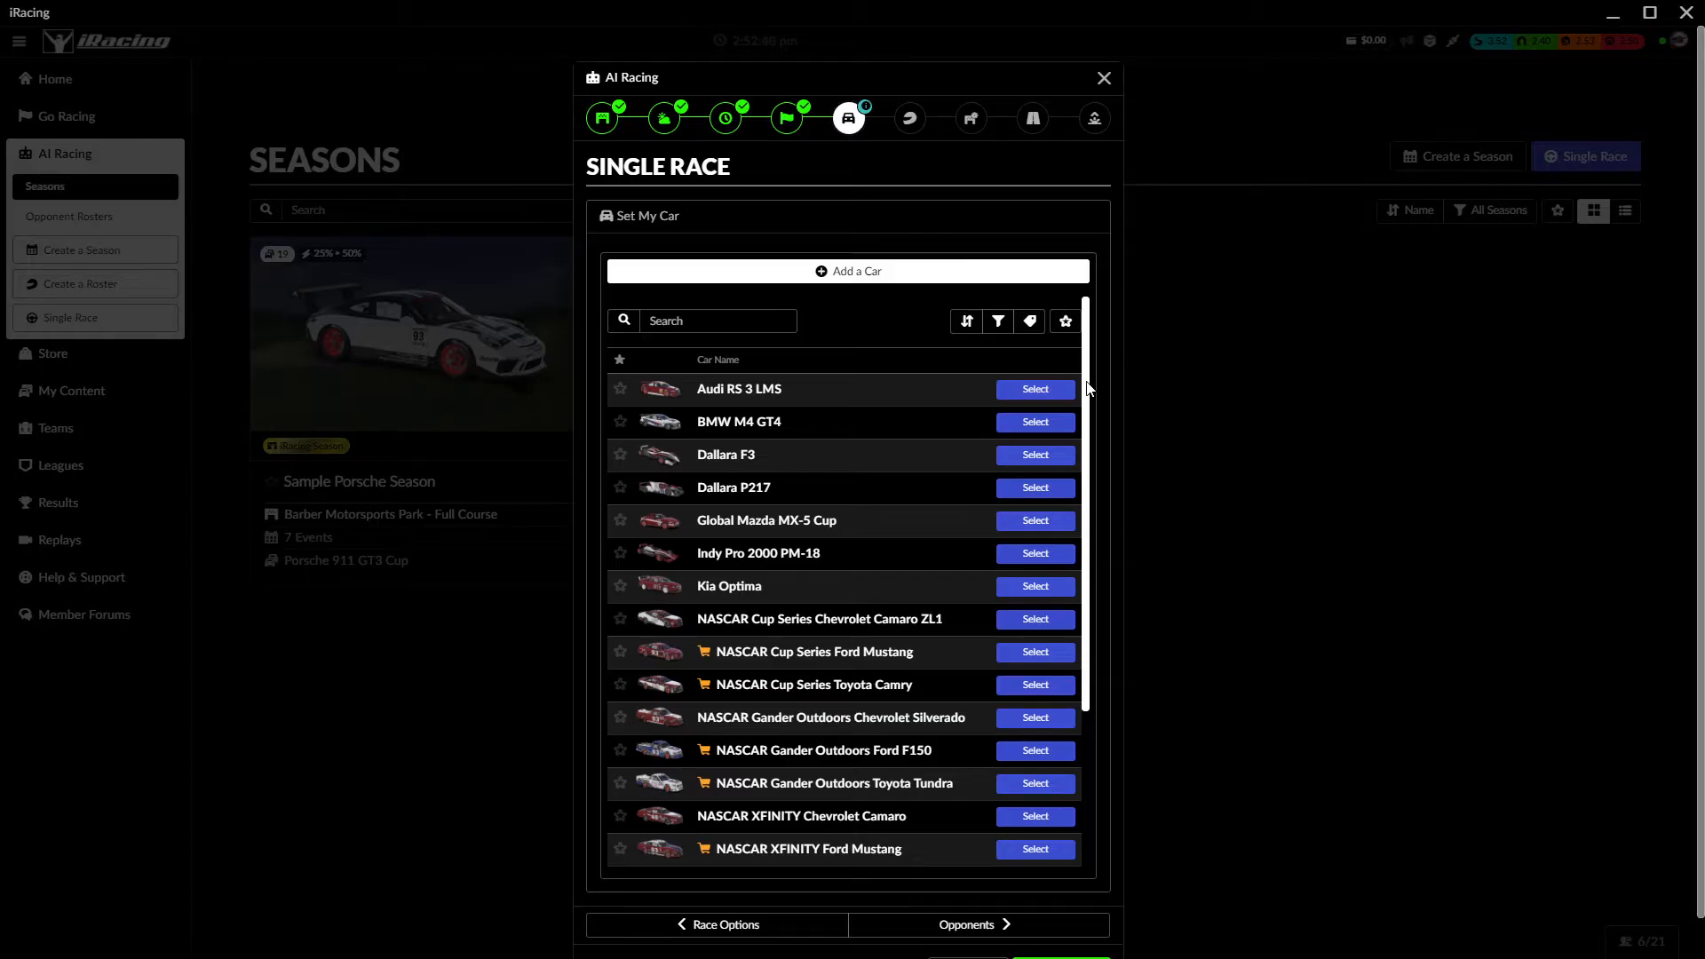
scroll(down, 3)
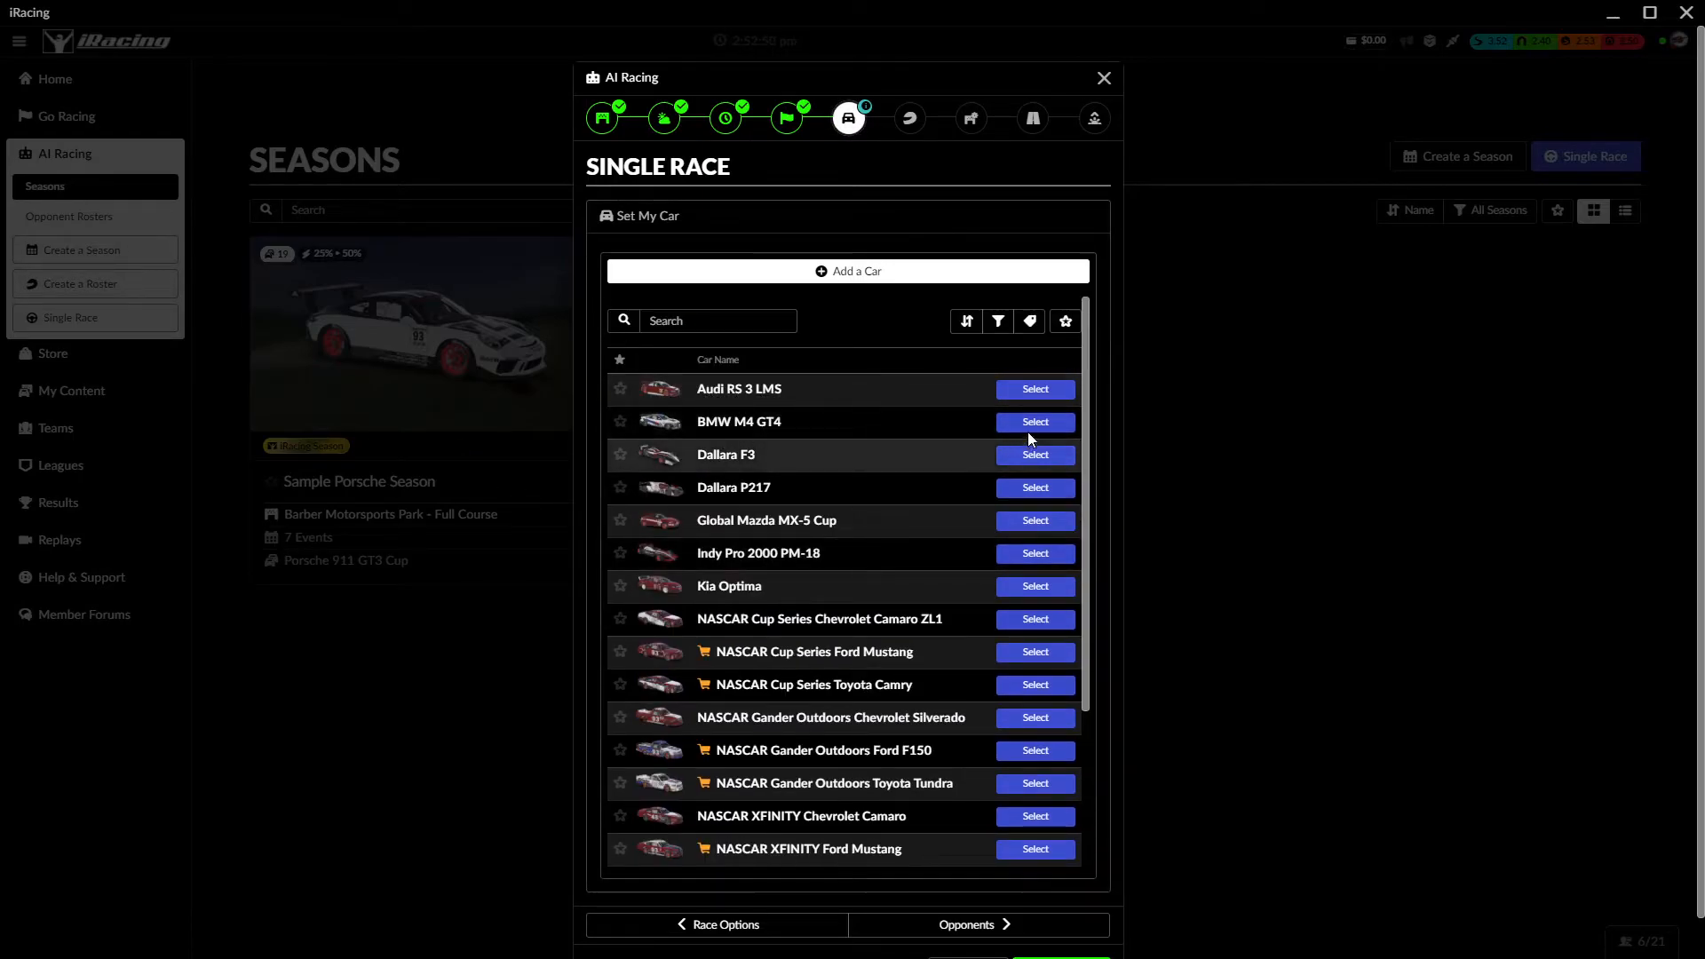
click(1032, 422)
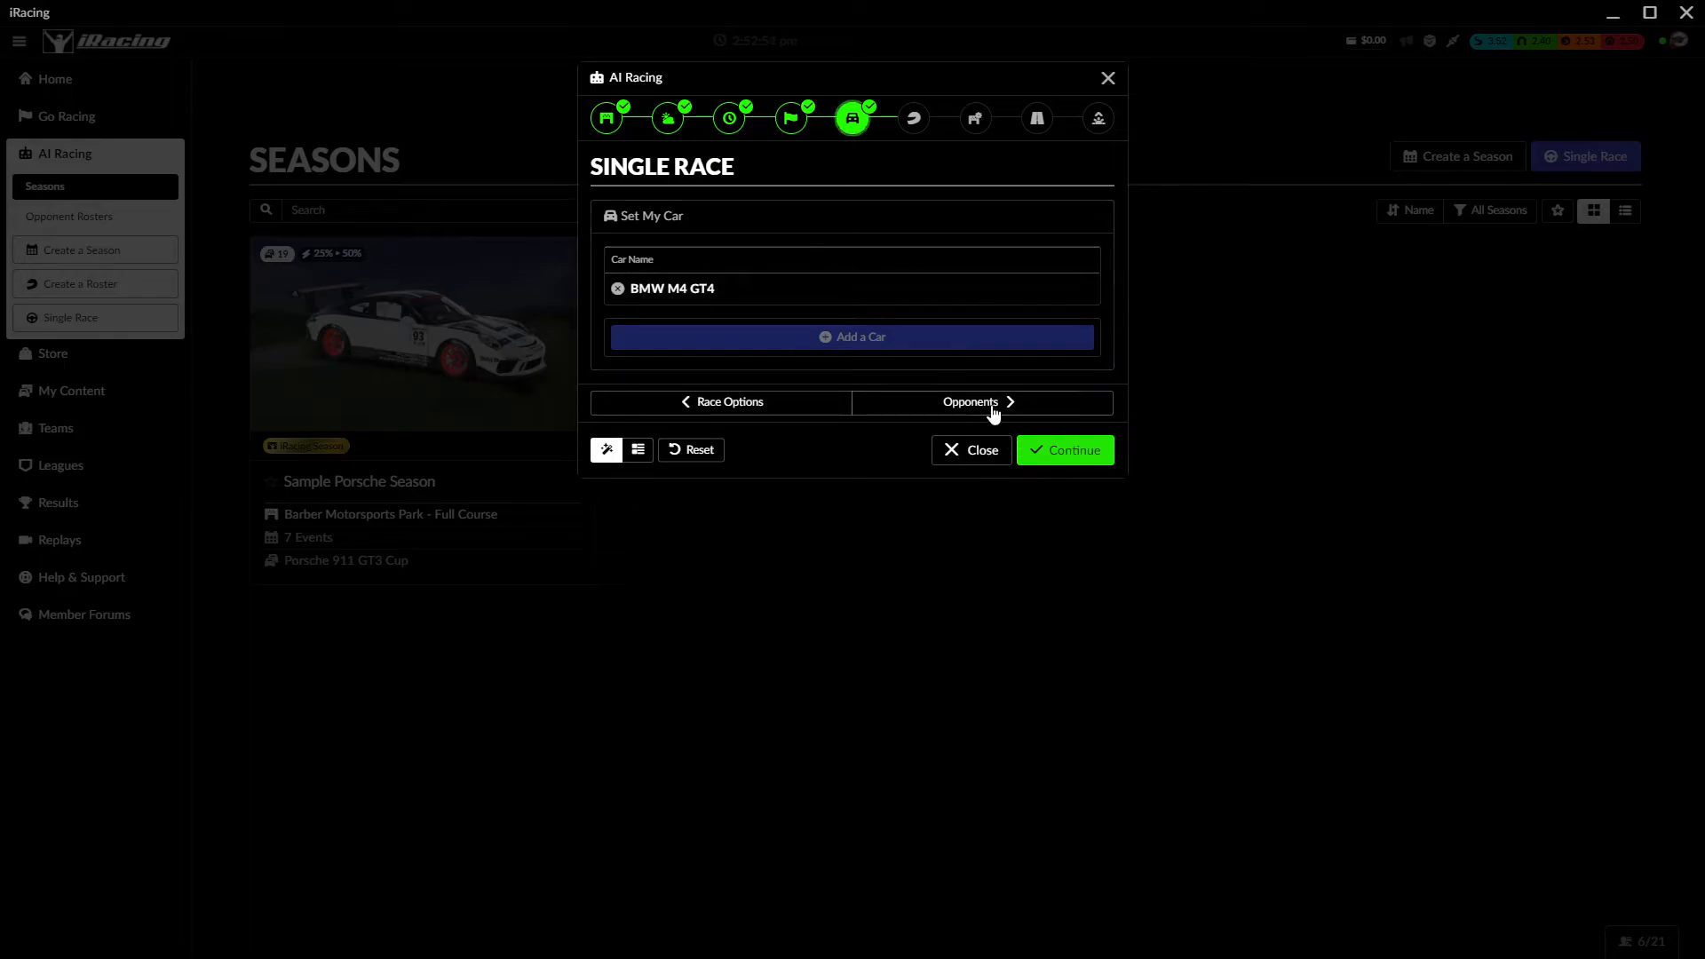
click(977, 402)
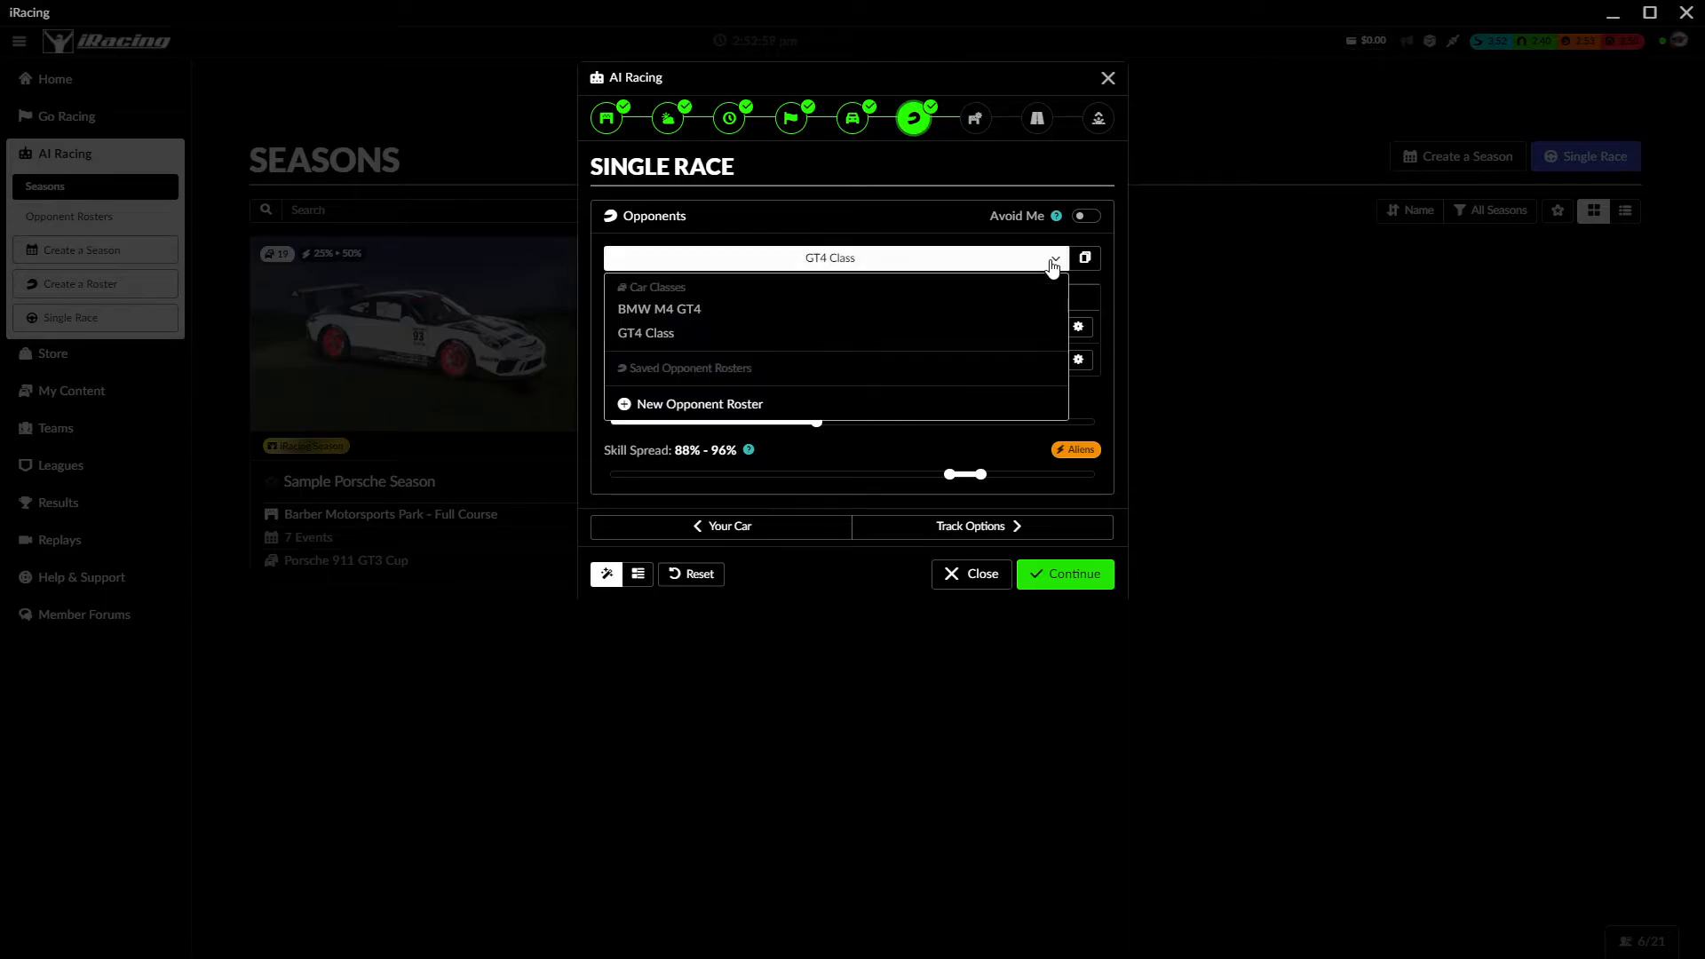
- Keep GT4 Class opponents and raise the AI driver count to 43
click(646, 333)
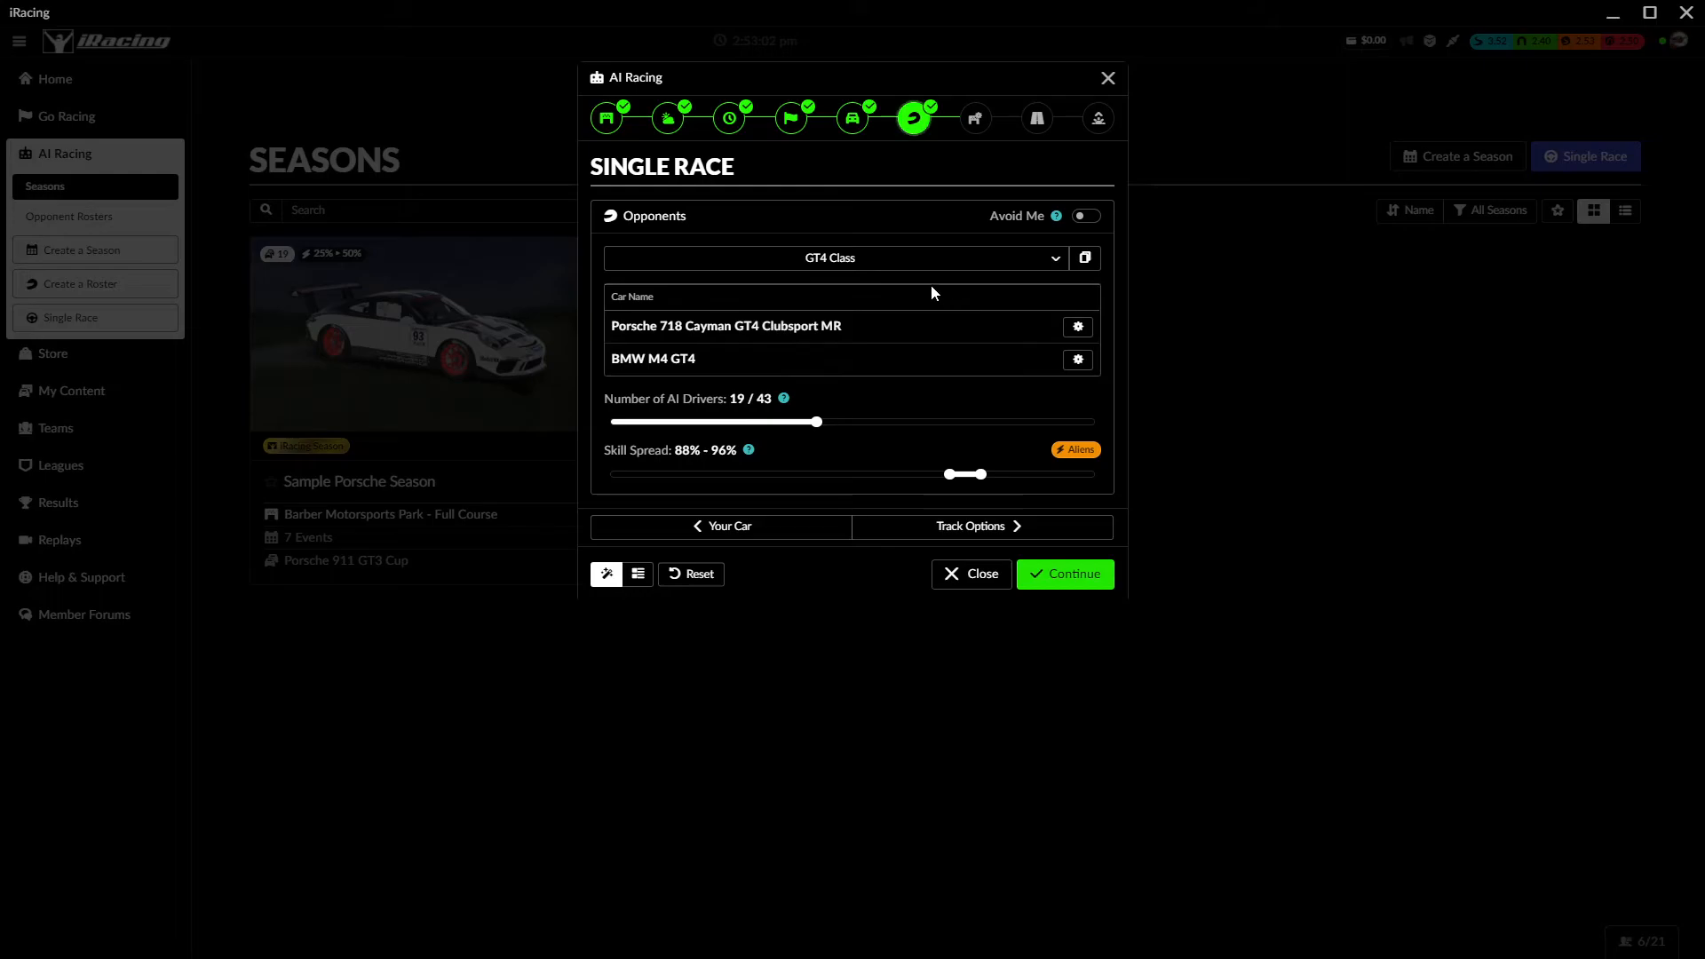
click(832, 258)
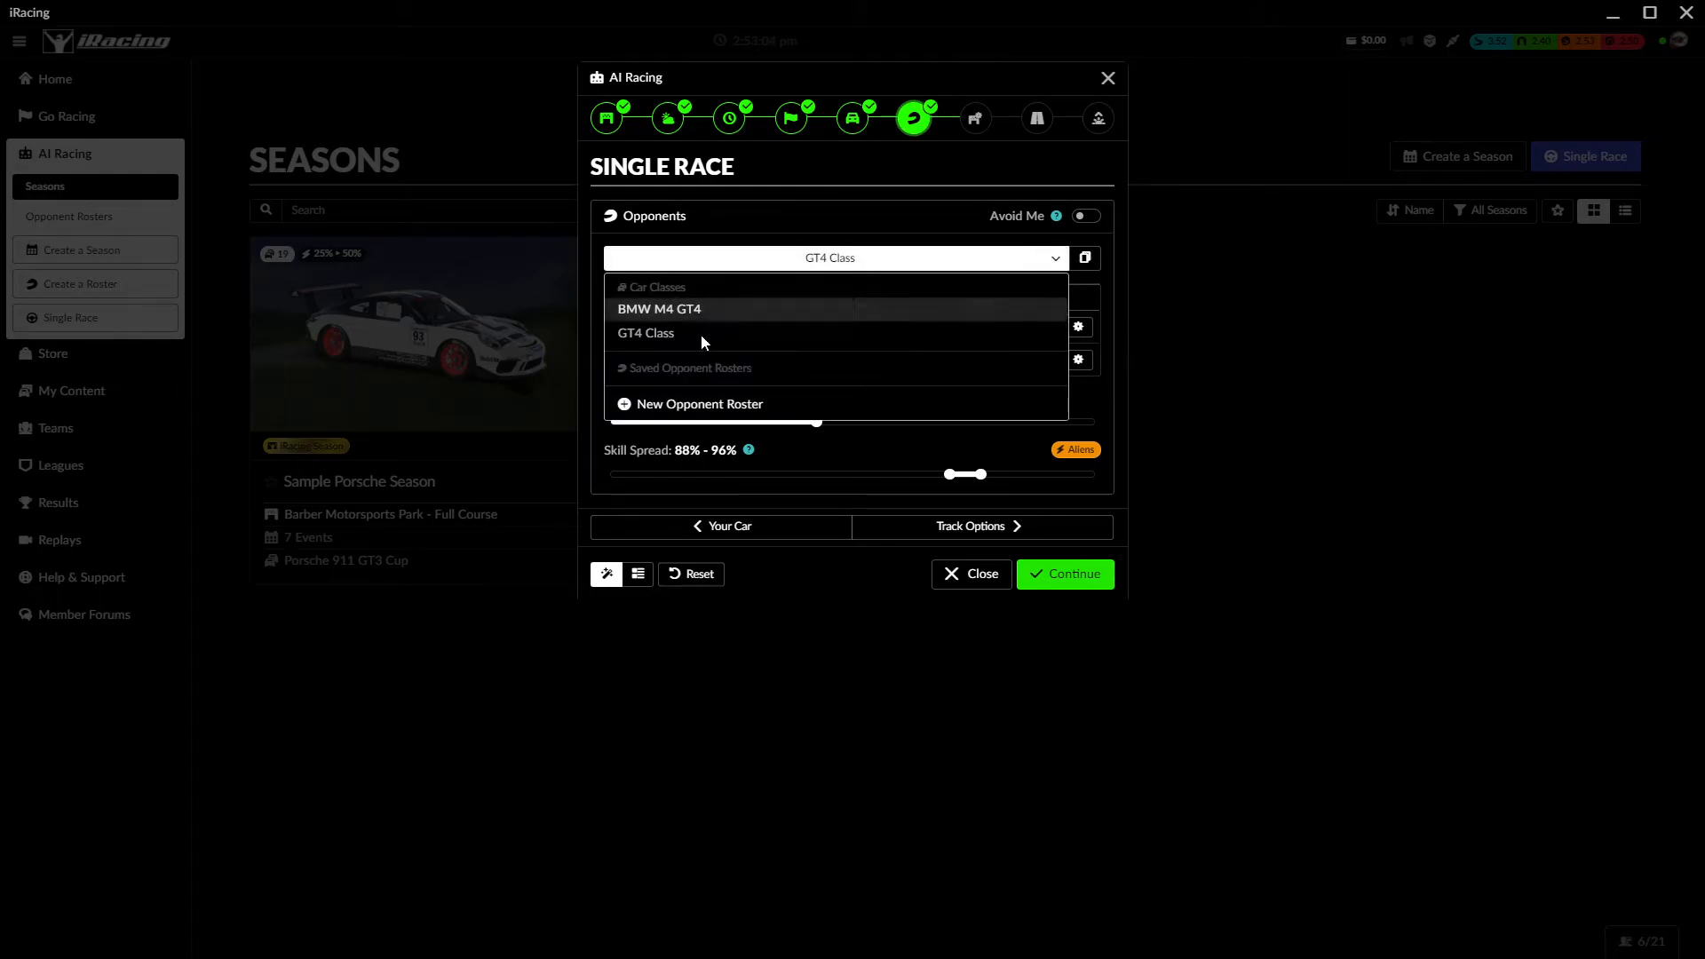
click(645, 333)
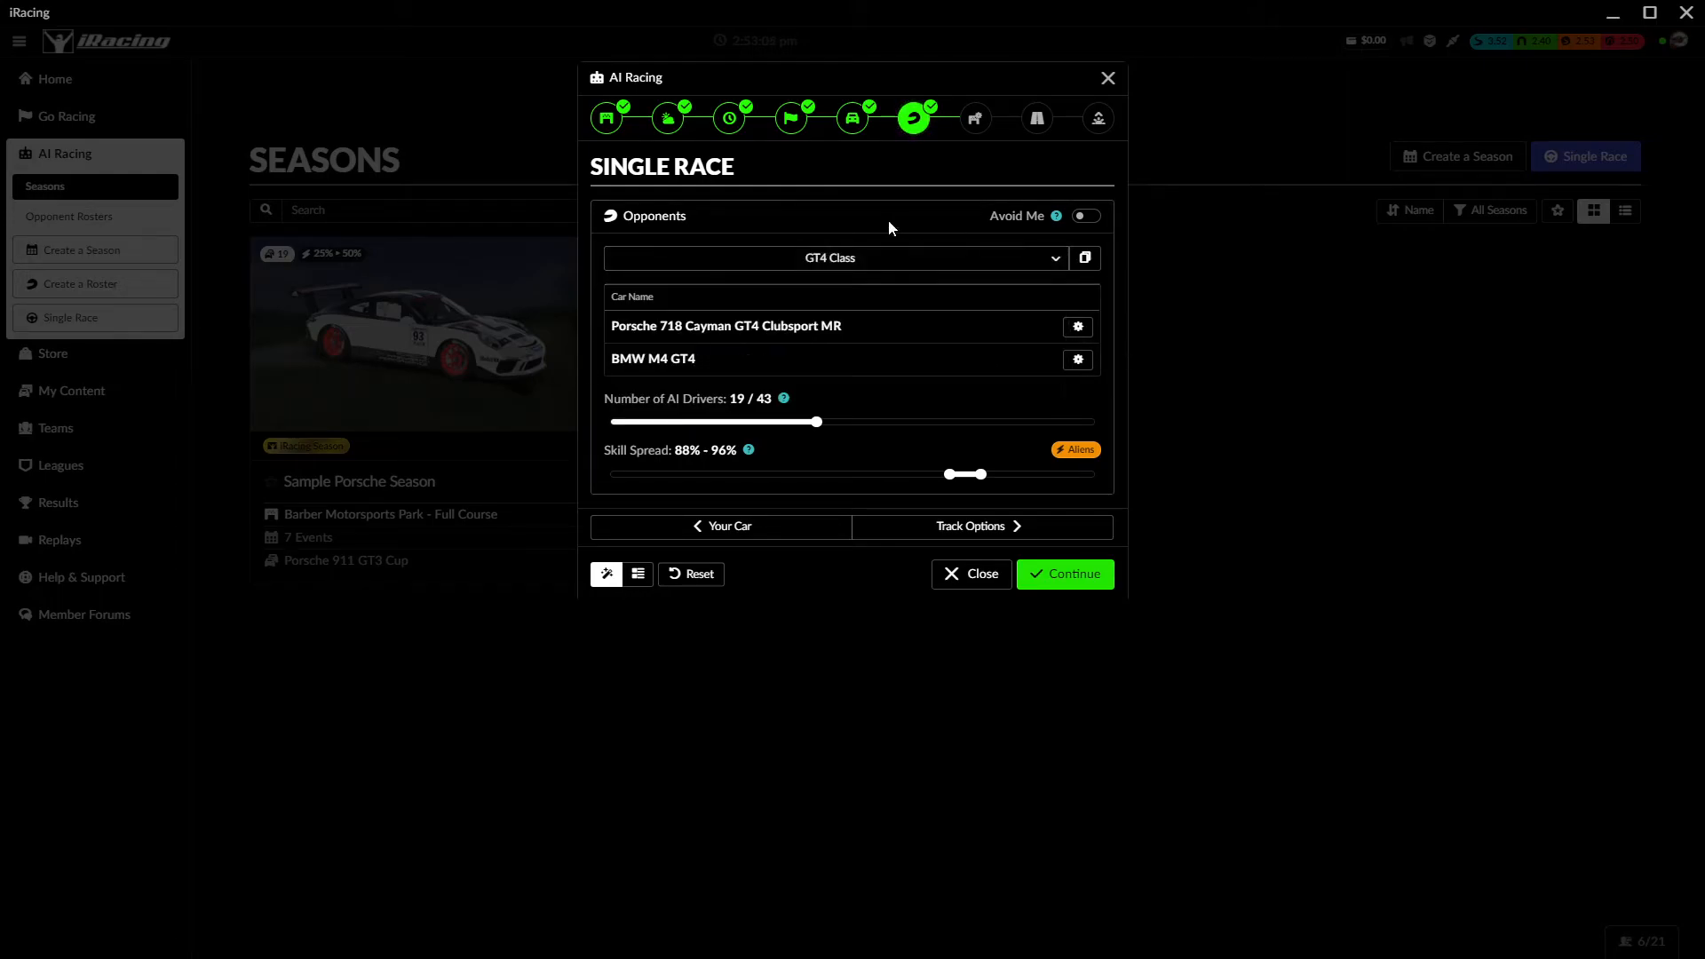
mouse_move(906, 291)
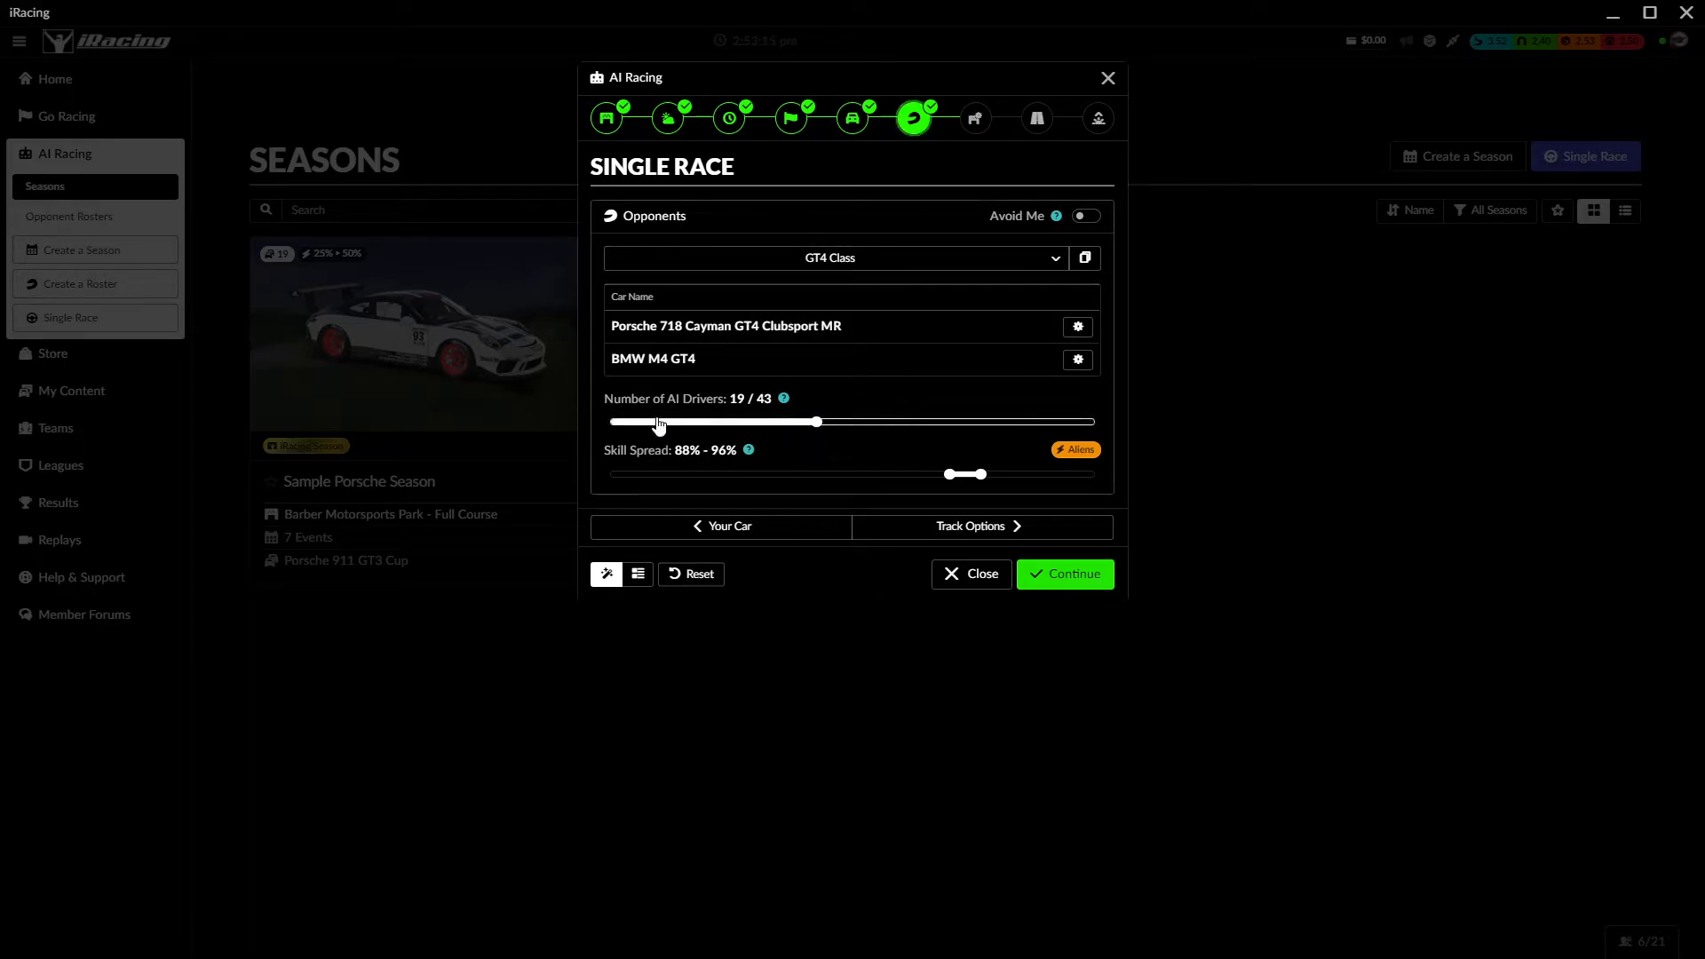
drag(818, 422, 625, 422)
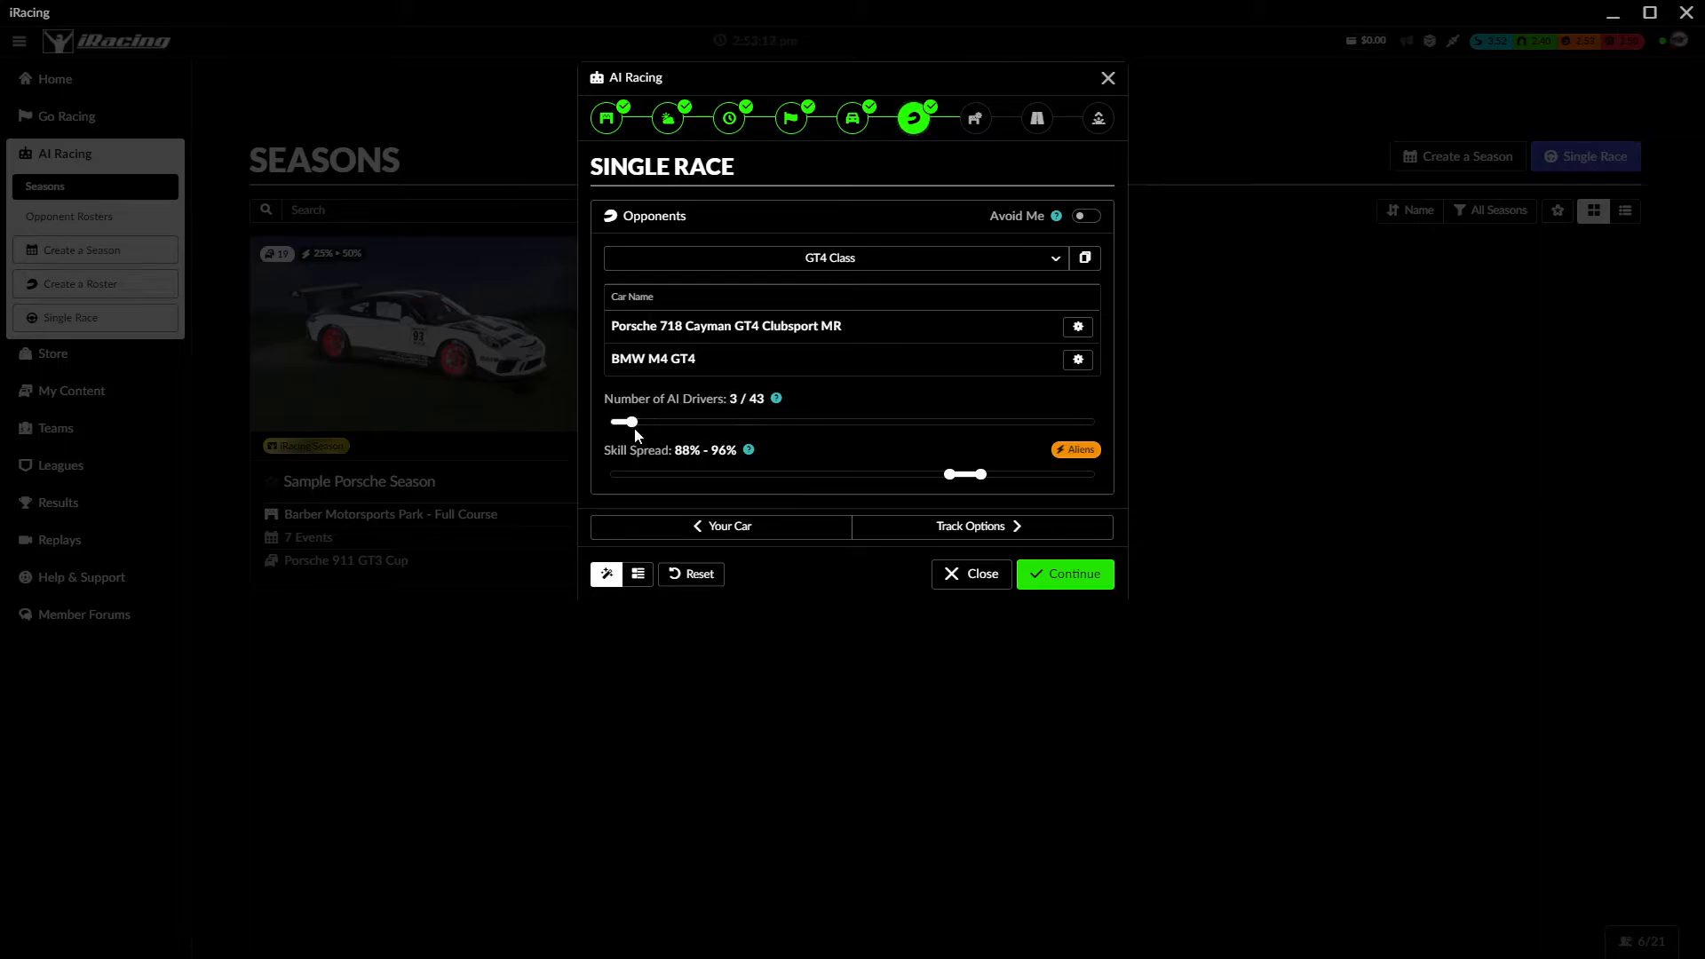
drag(628, 422, 1096, 422)
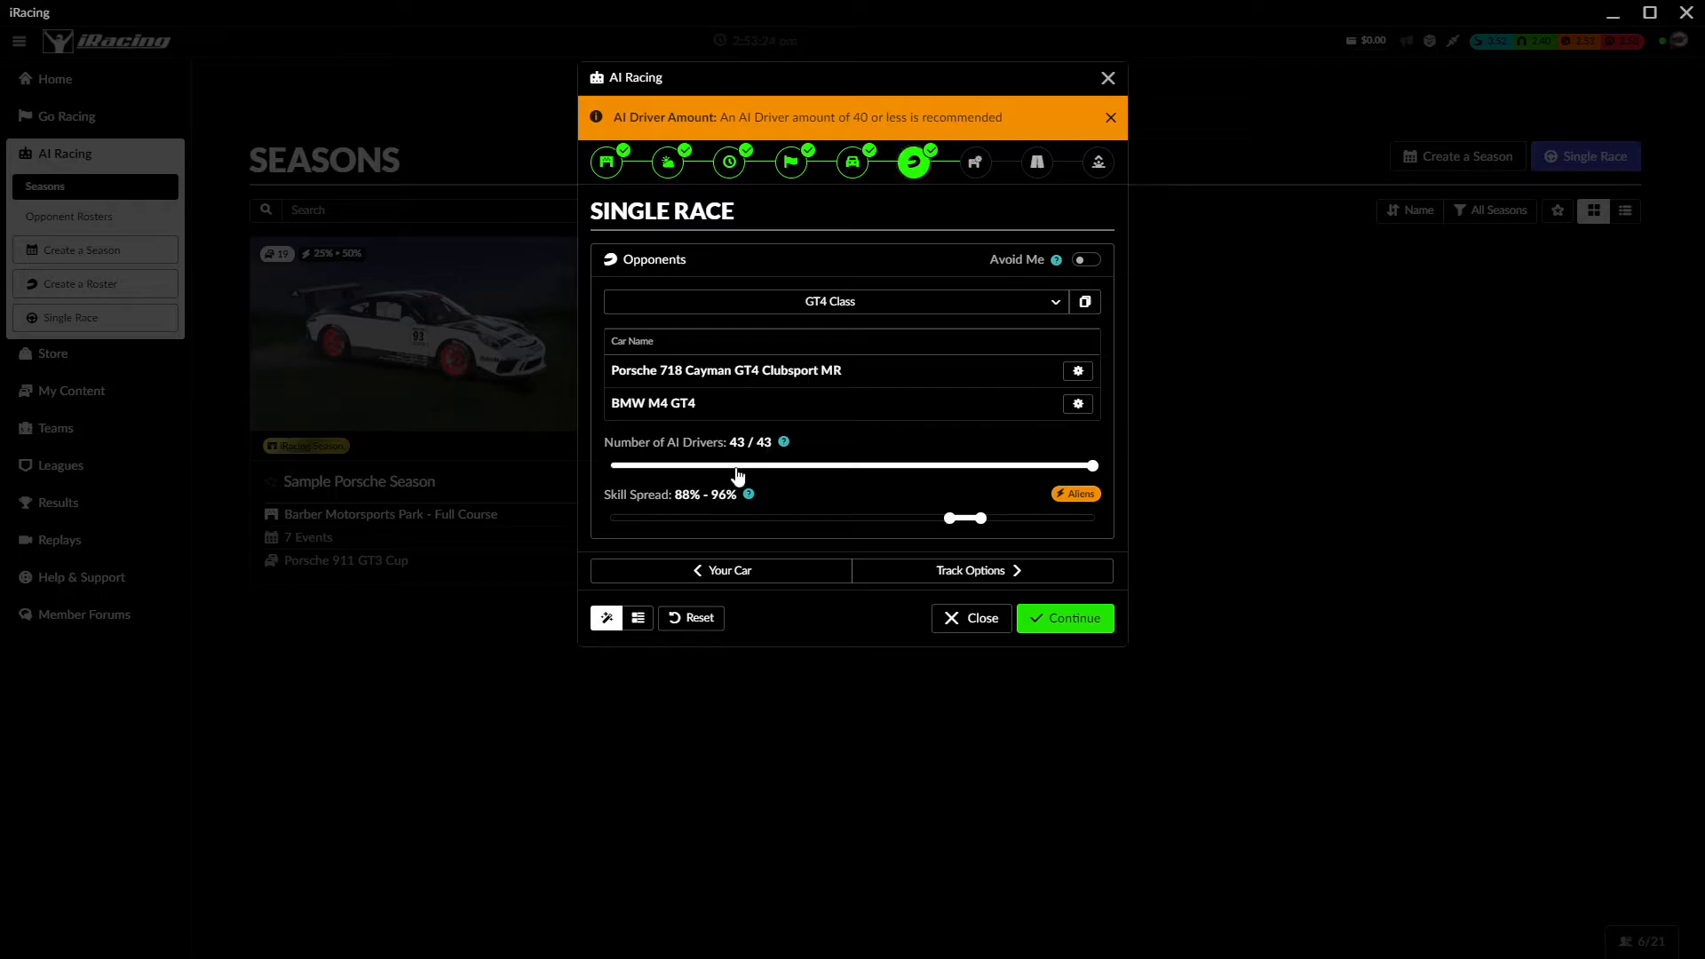
mouse_move(1045, 500)
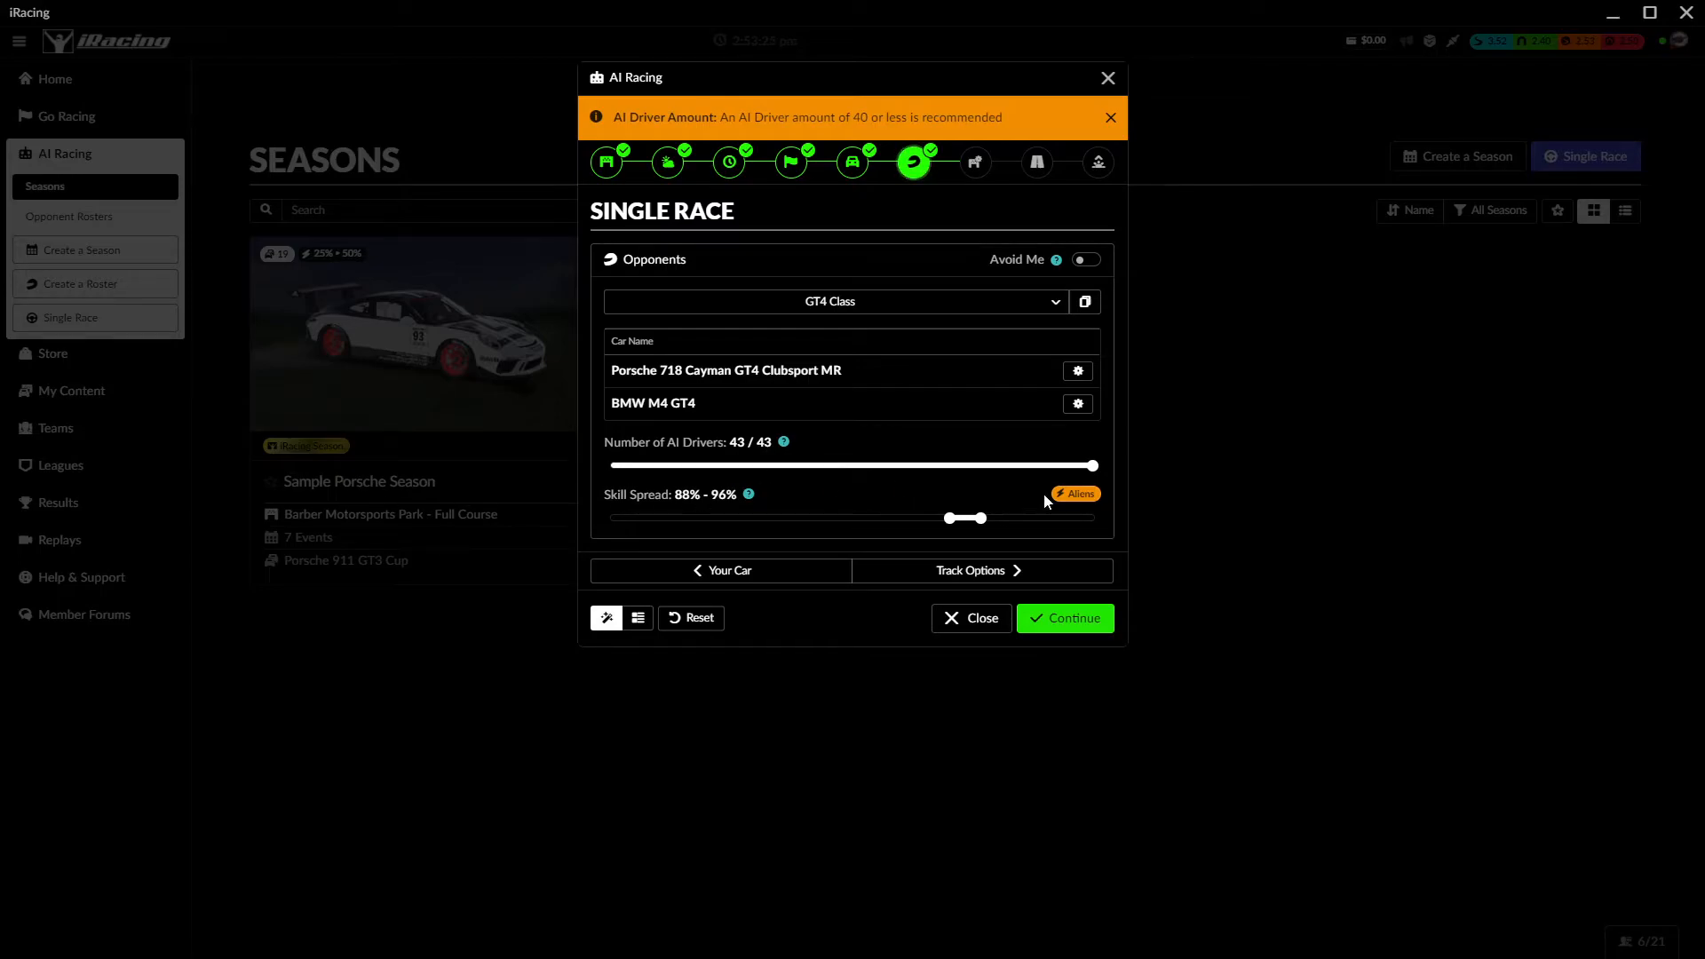
- Set the AI opponents' skill spread to 0%–93%
drag(946, 517, 824, 517)
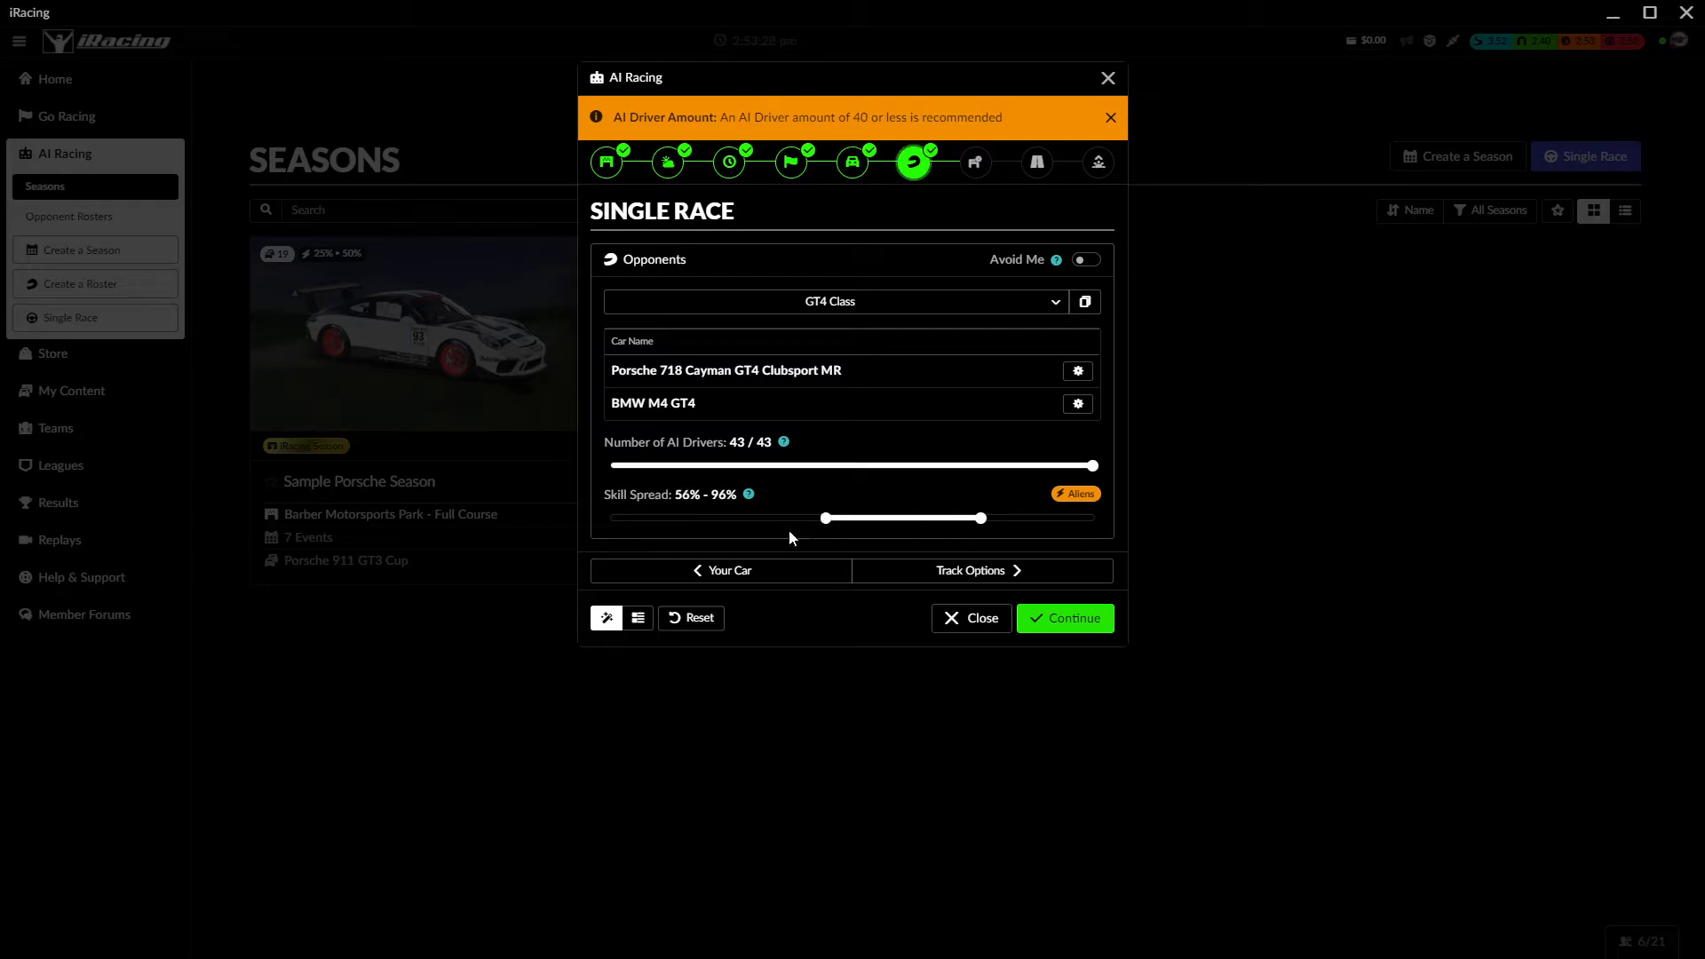
drag(824, 518, 608, 518)
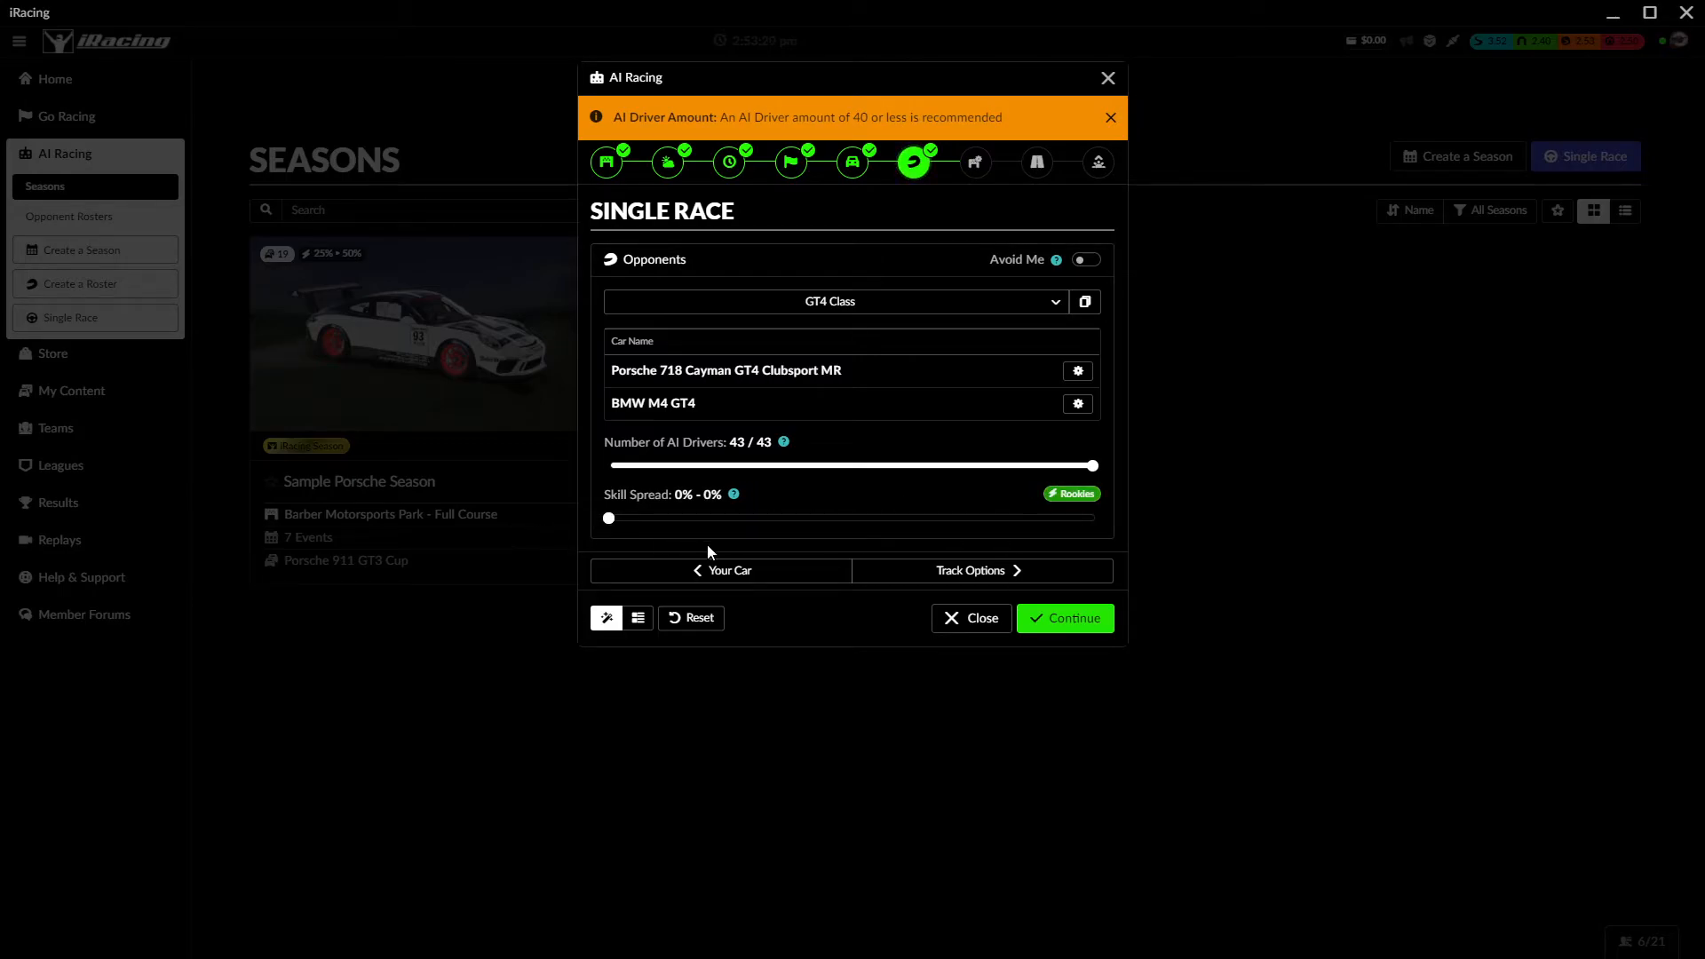
drag(609, 518, 767, 518)
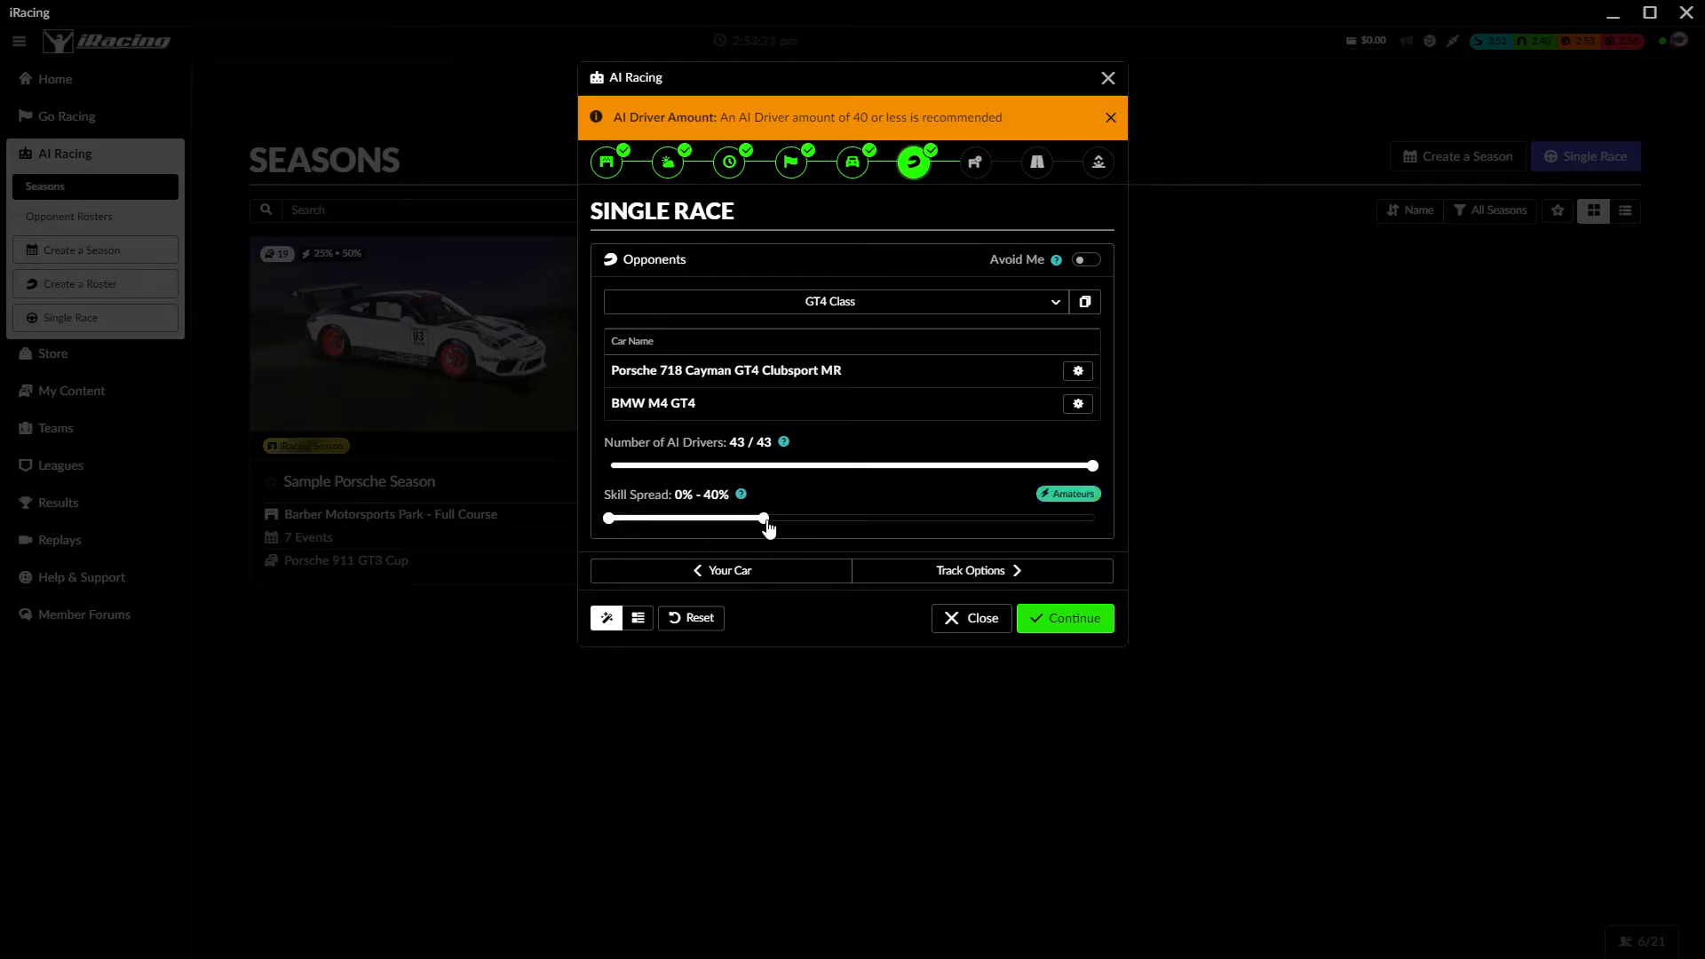
drag(761, 519, 968, 519)
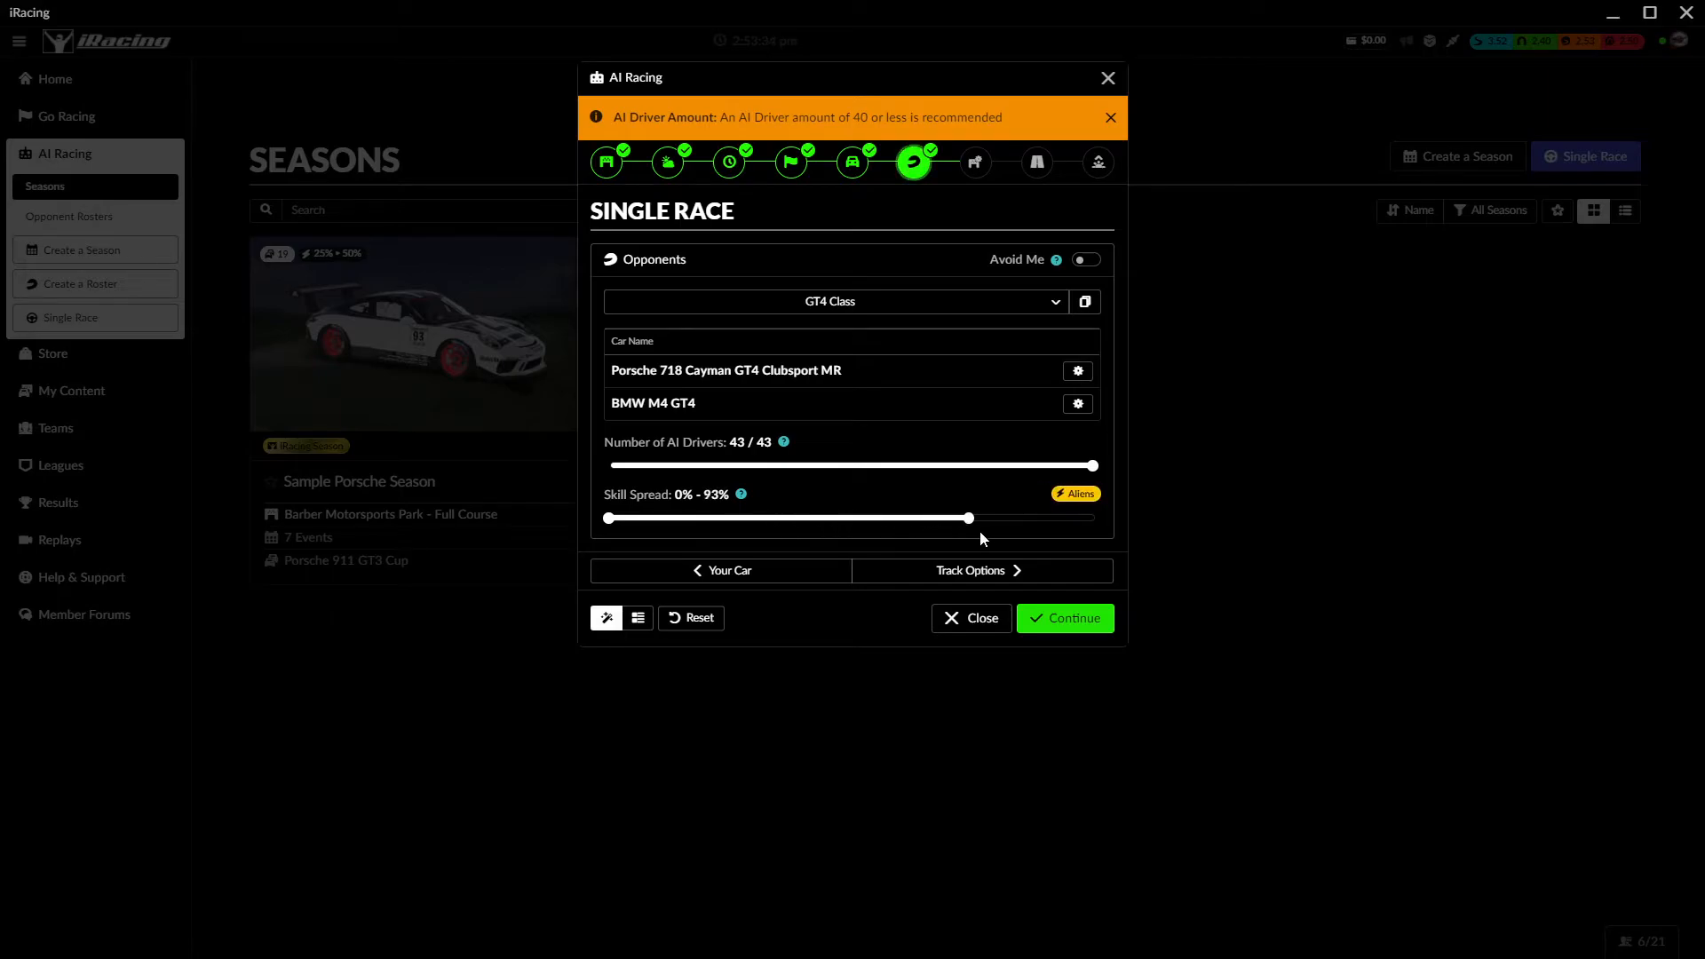
drag(968, 519, 1019, 519)
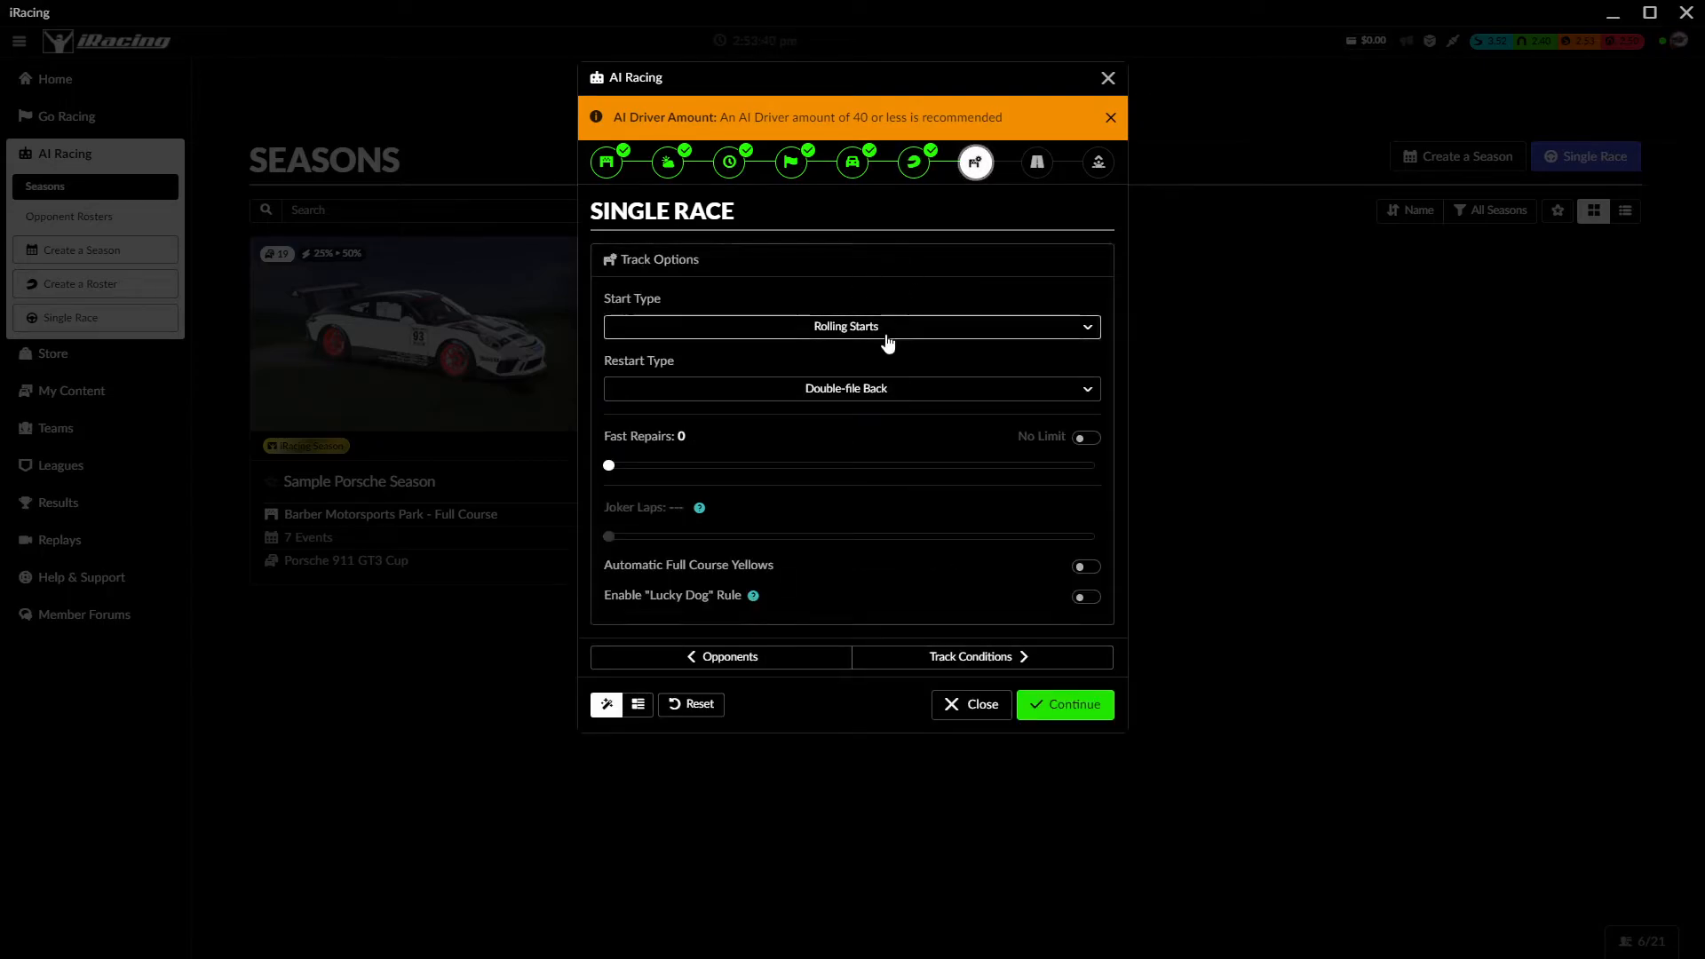
- Keep rolling starts and double-file back restarts, and set fast repairs to 1
click(851, 326)
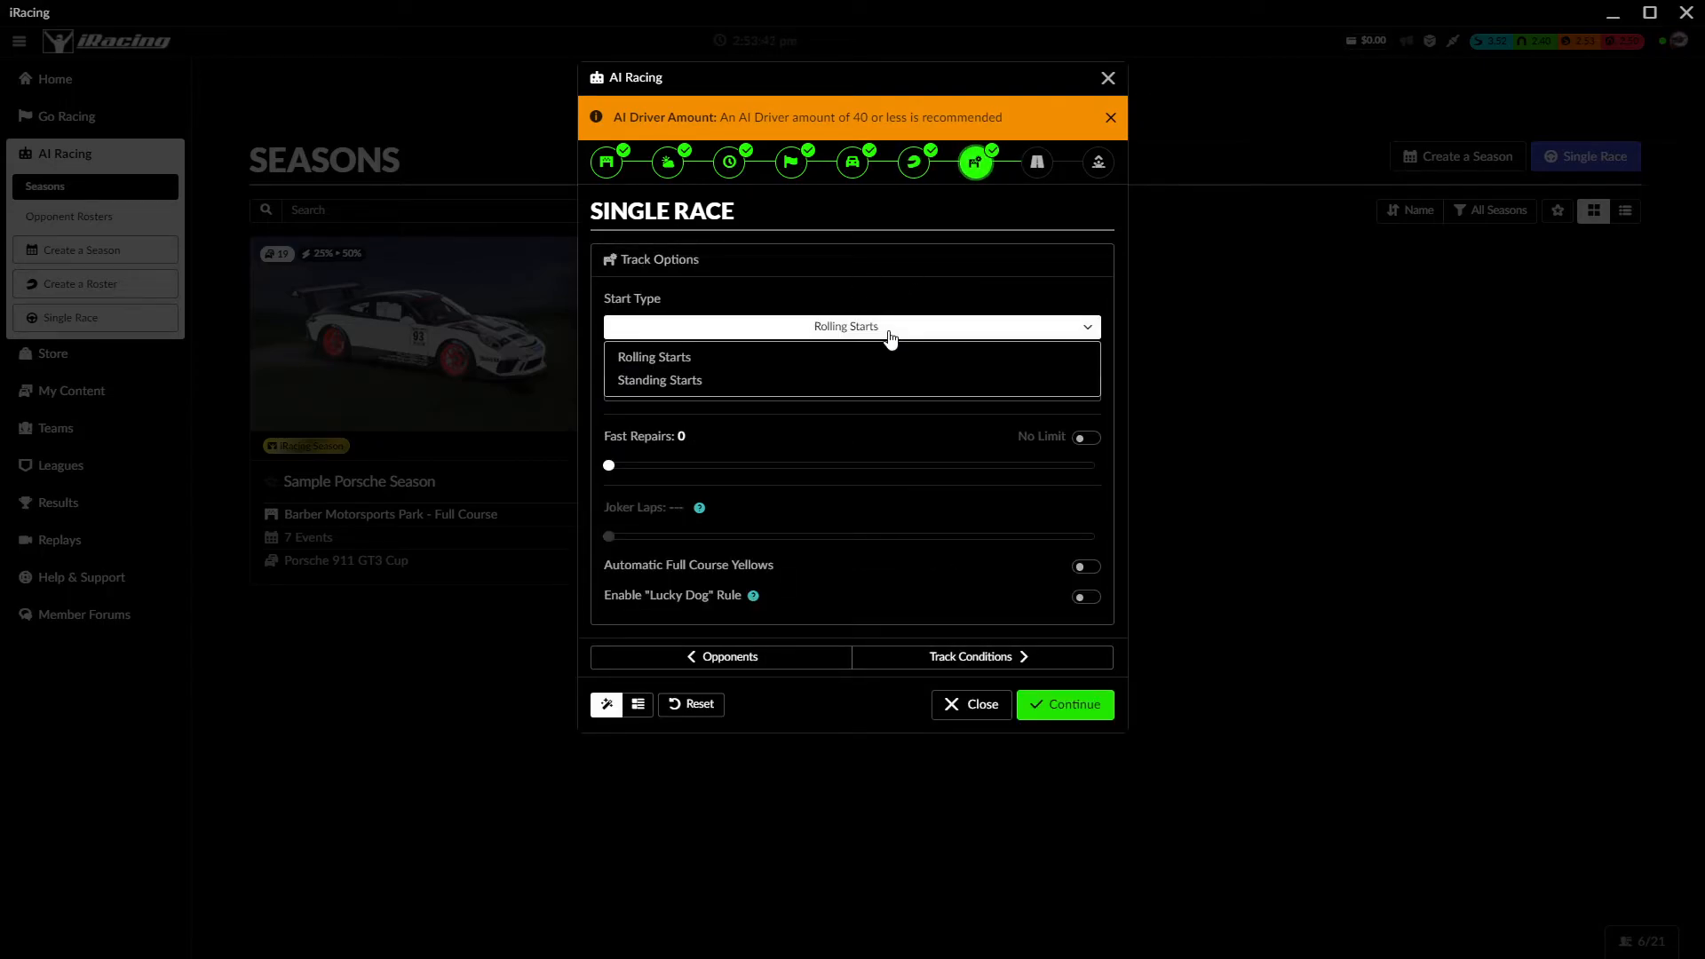
click(654, 357)
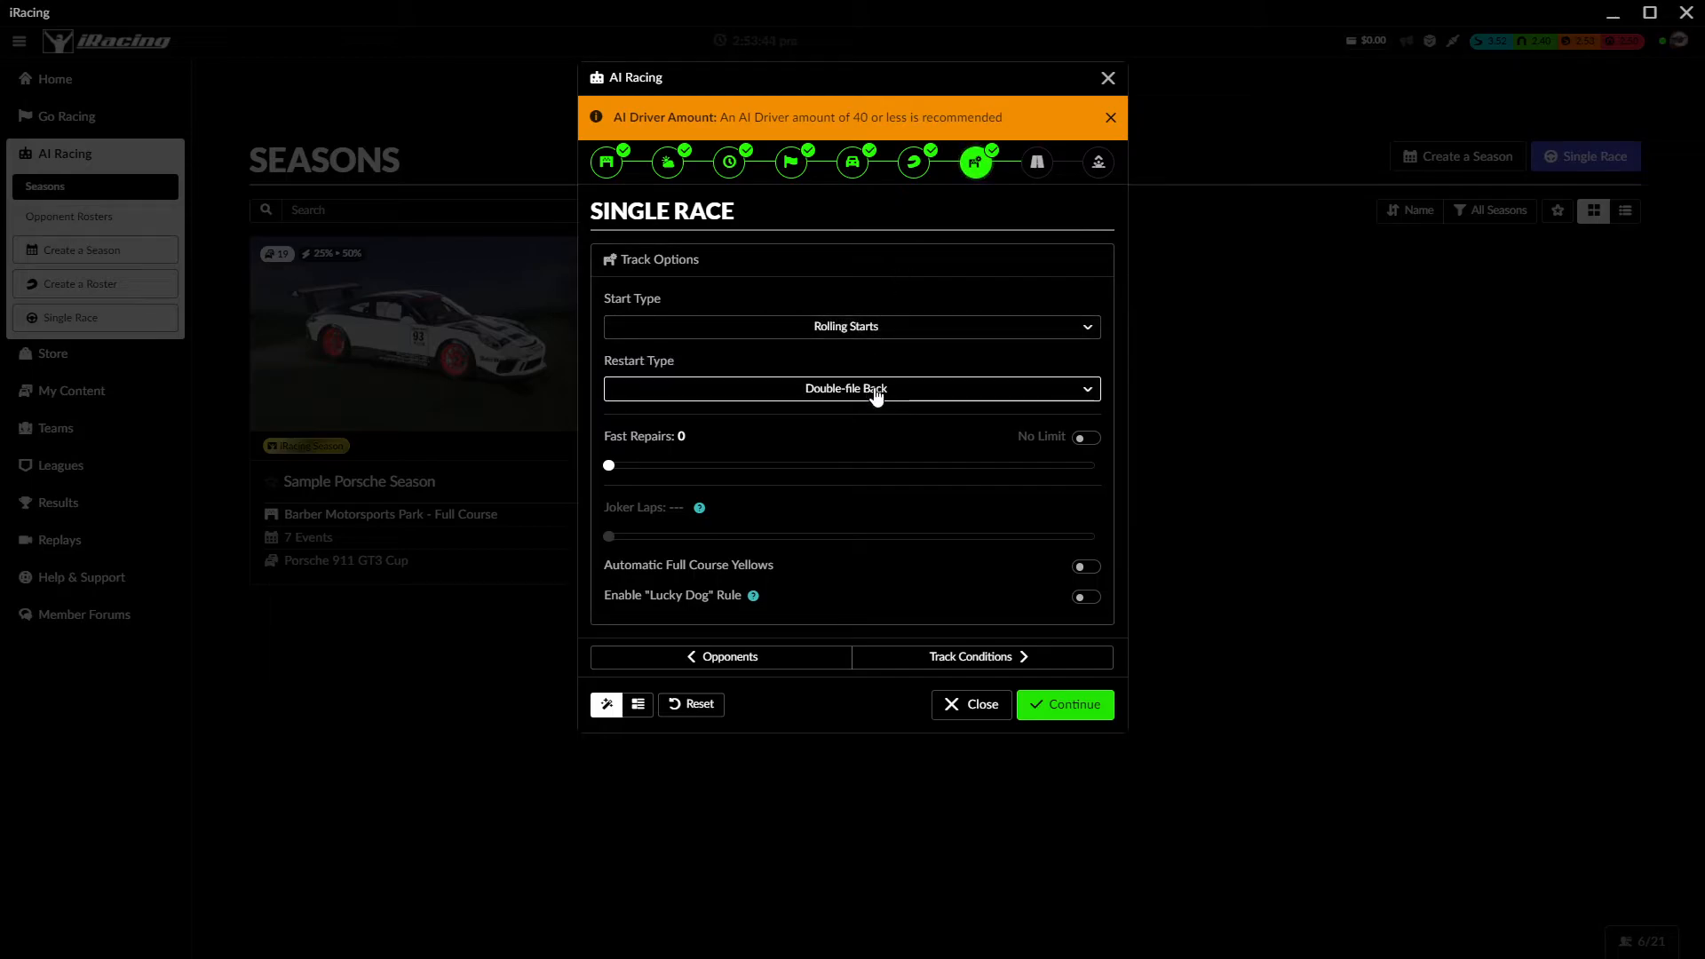
click(849, 388)
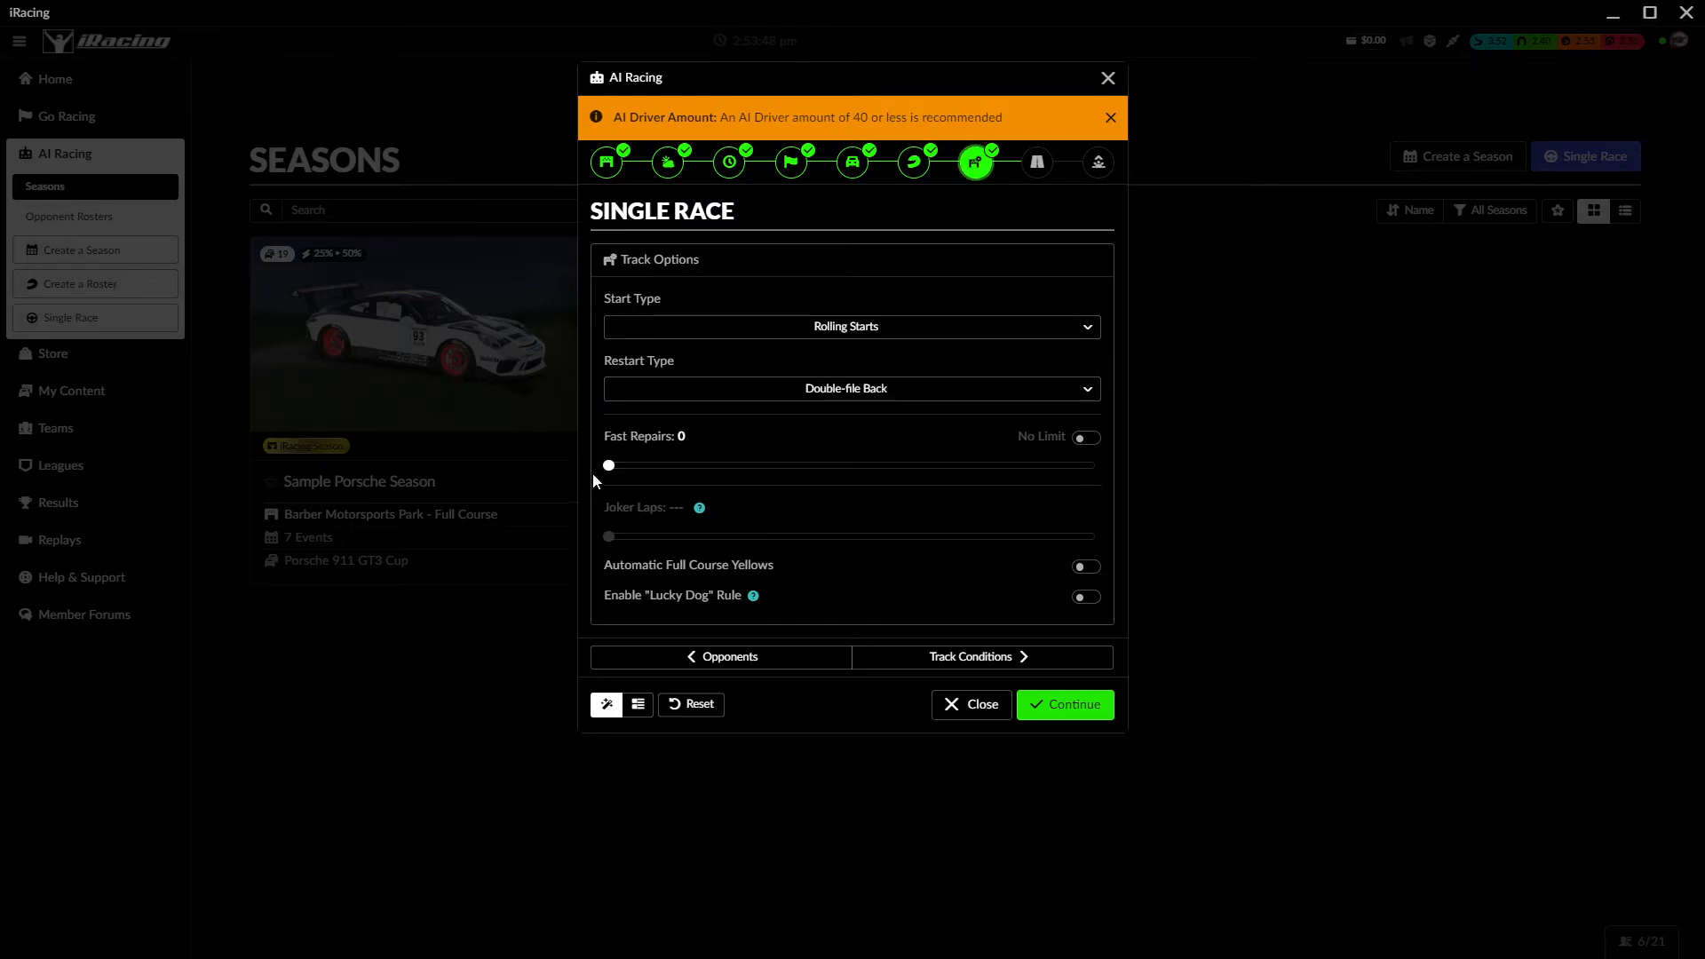
drag(608, 465, 704, 464)
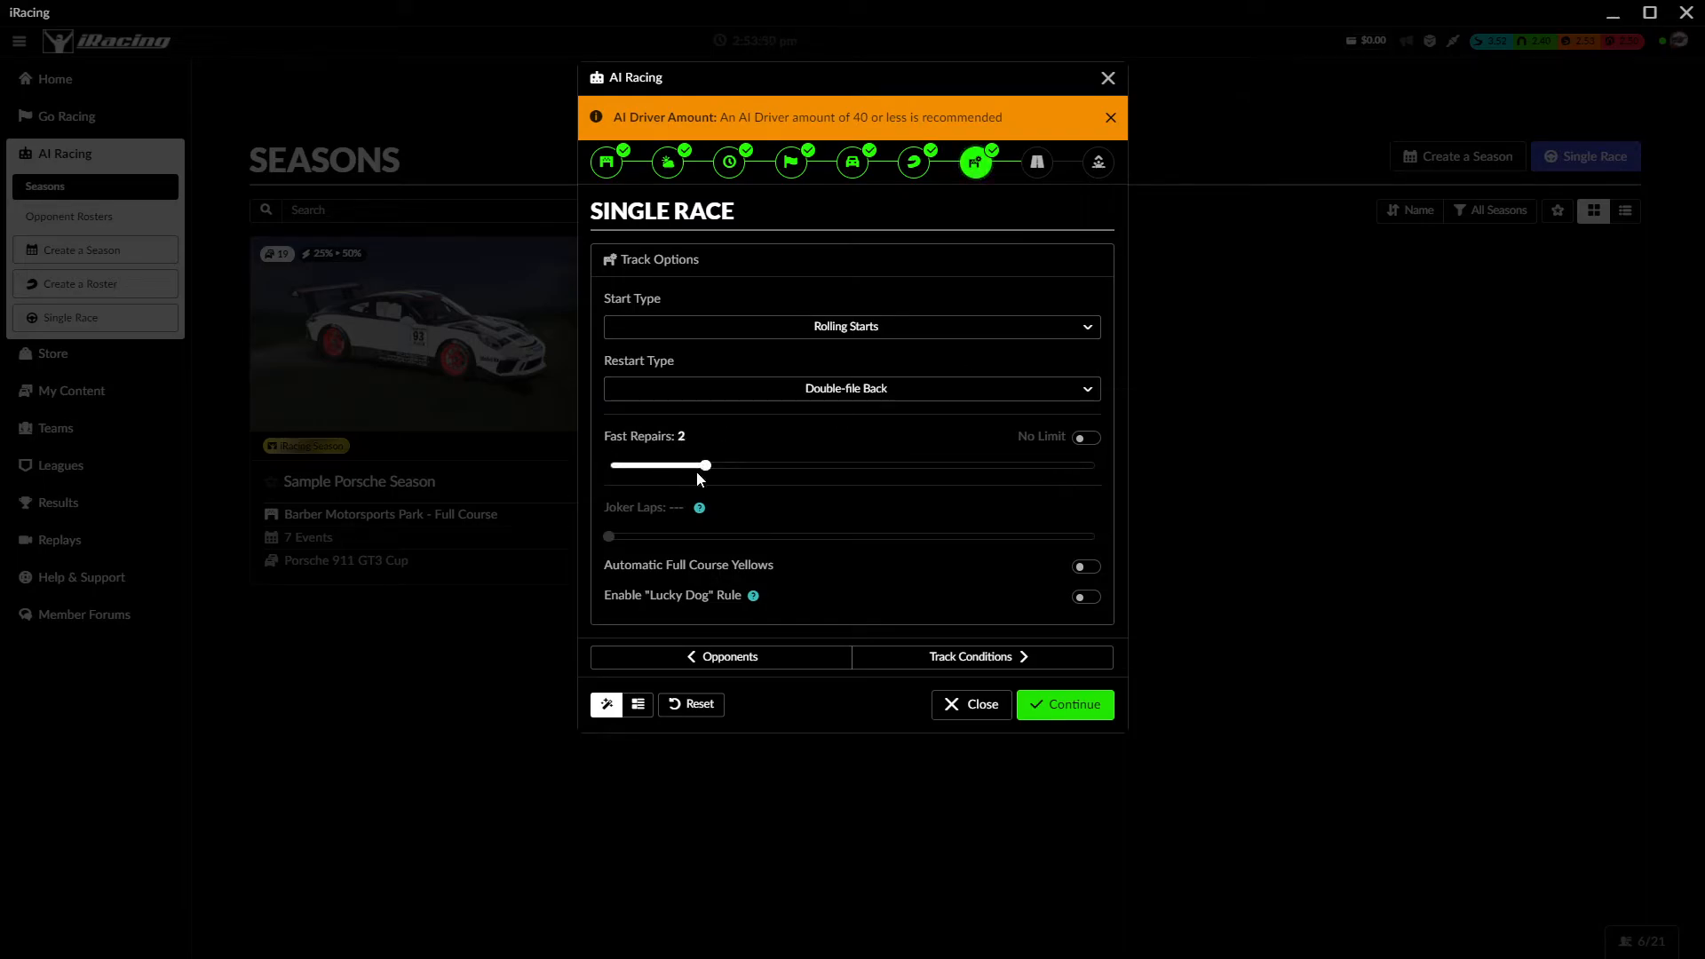
drag(707, 465, 655, 465)
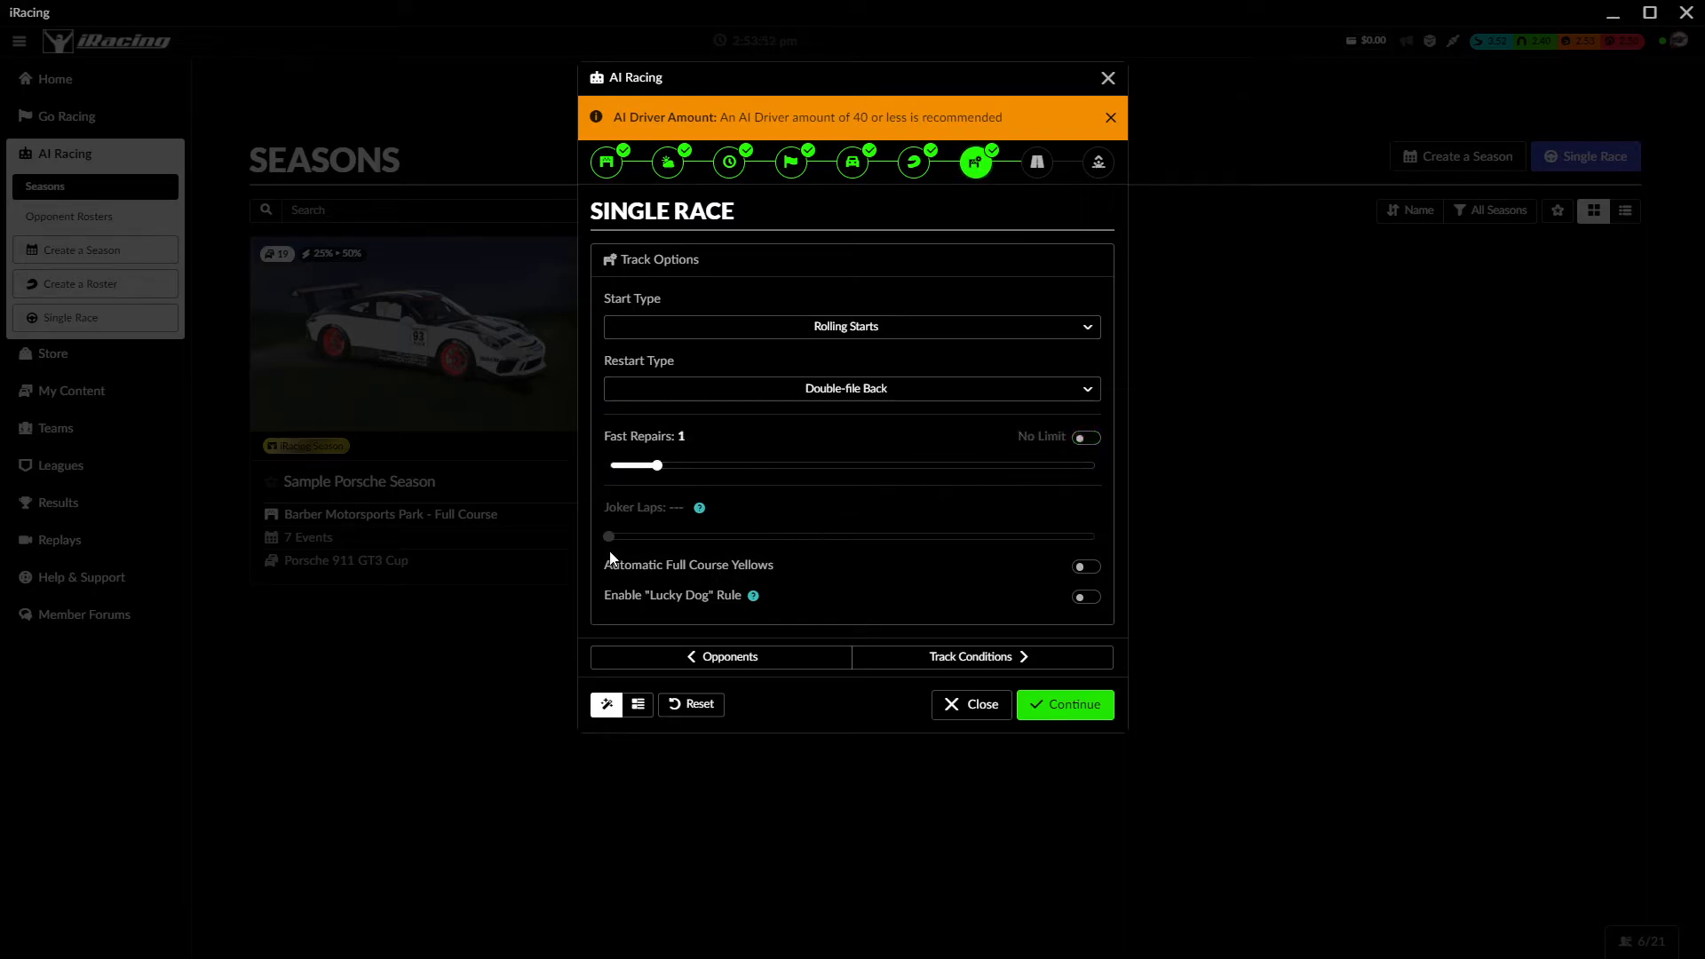
mouse_move(979, 556)
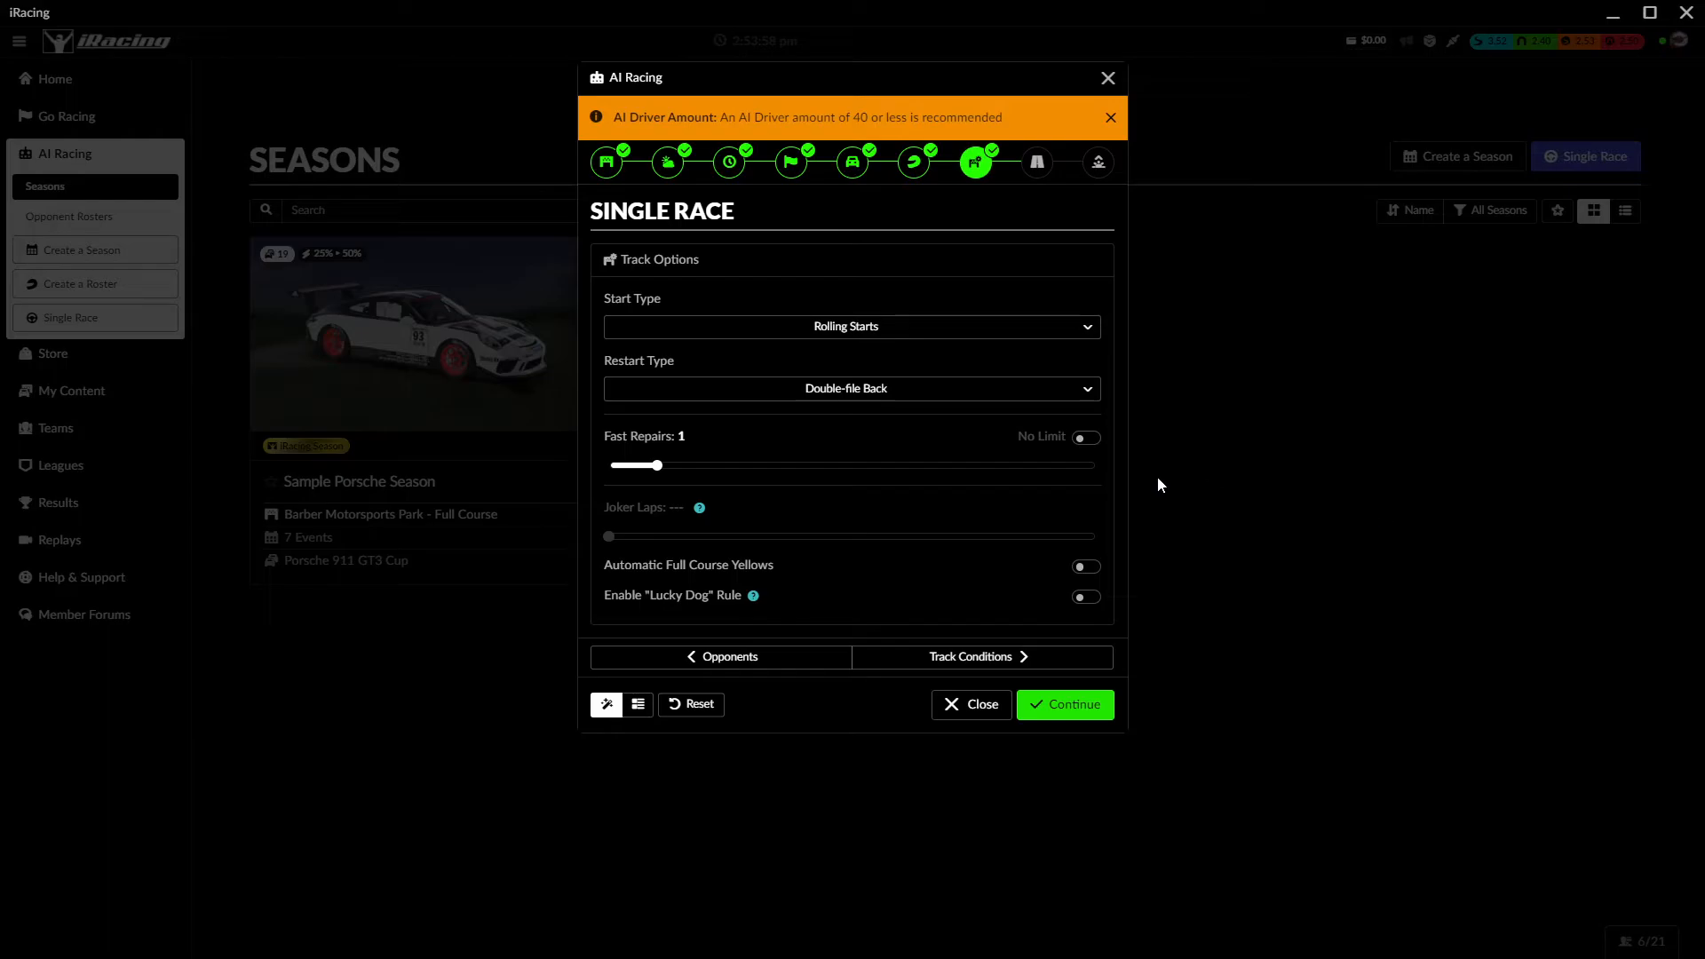
mouse_move(917, 444)
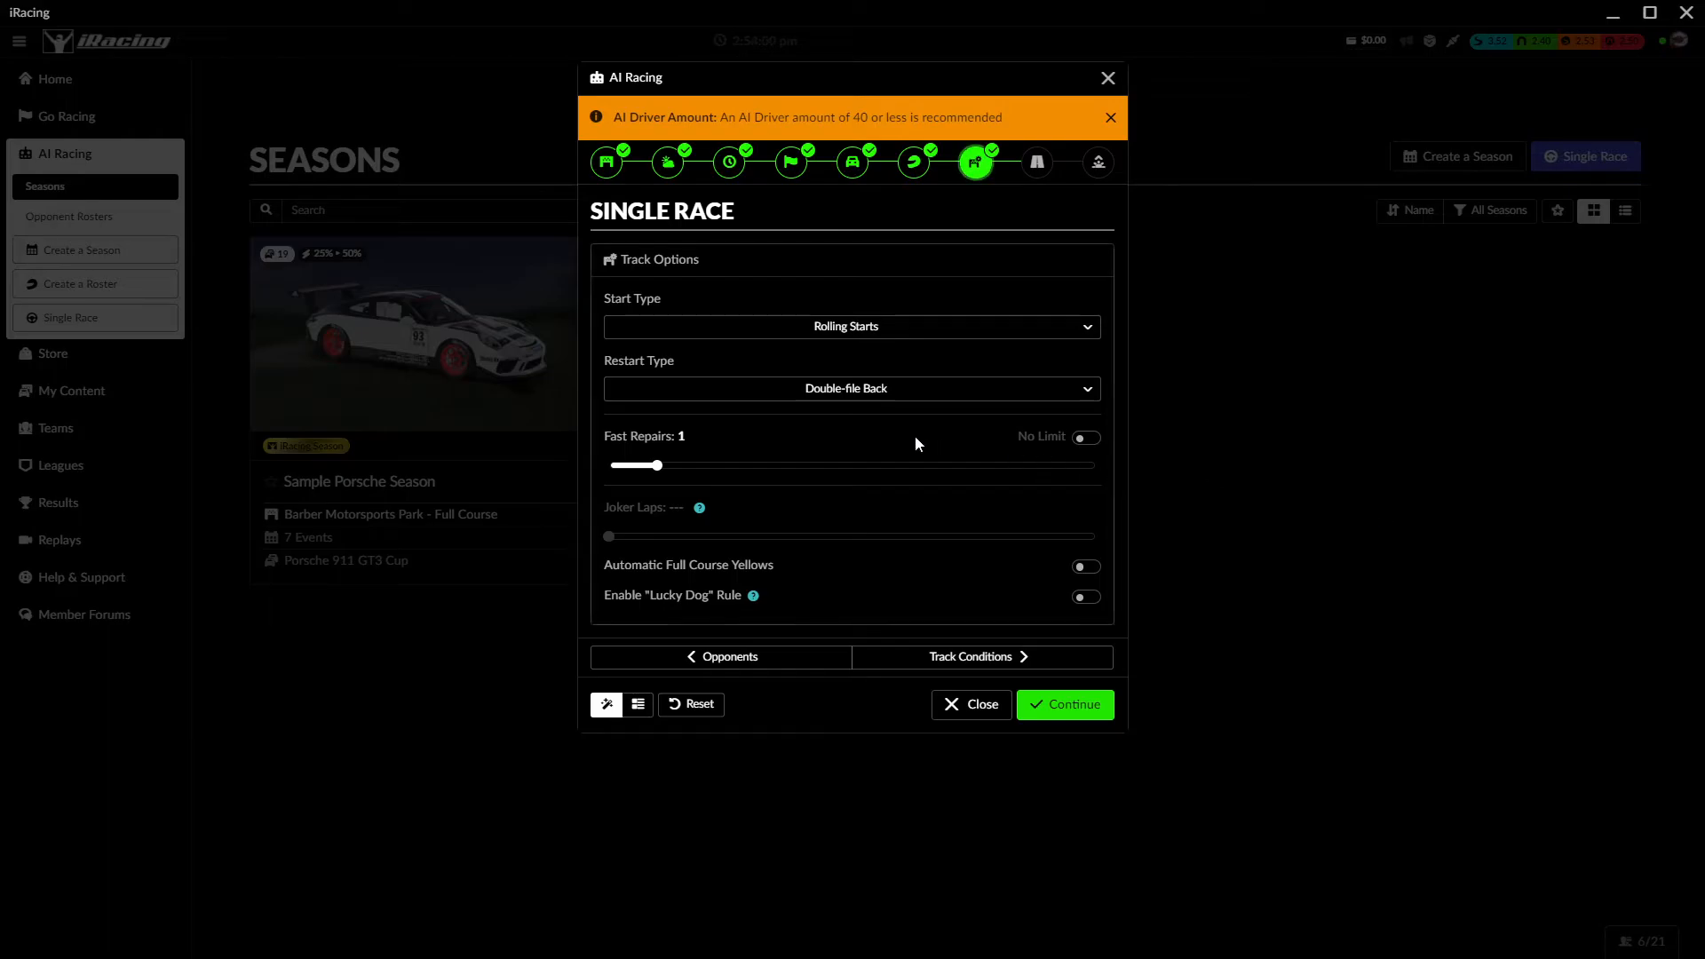
click(969, 656)
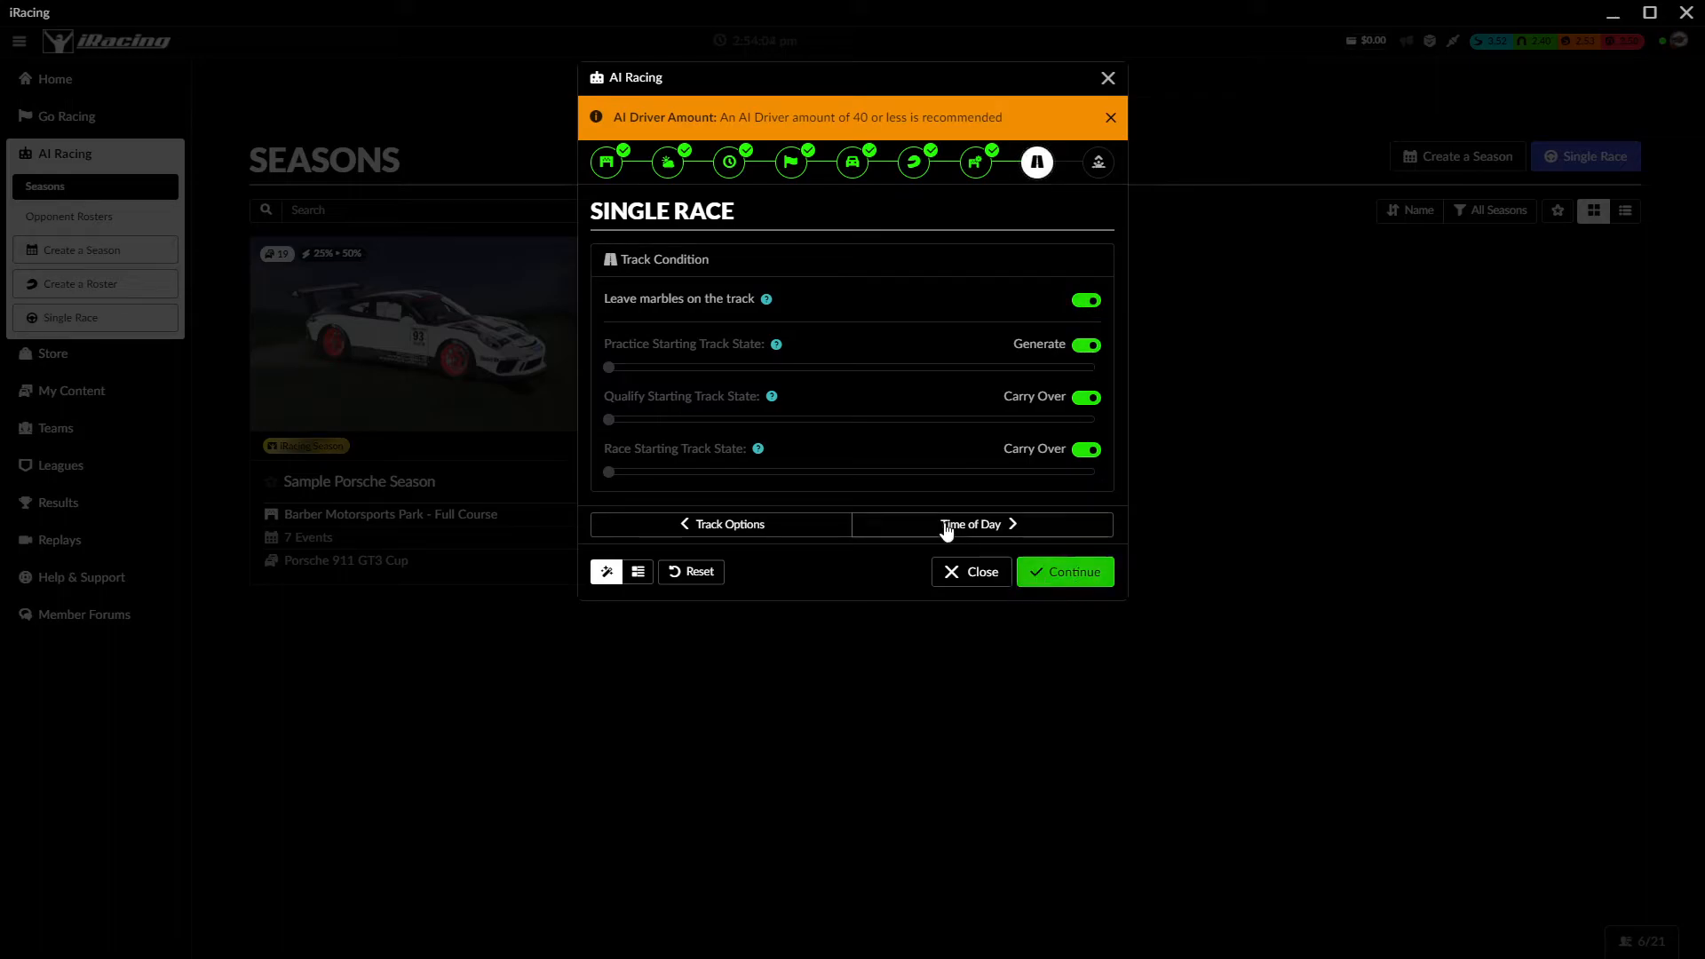
- Confirm time of day, review the BMW M4 GT4 at Phoenix Raceway summary, and close it
click(969, 524)
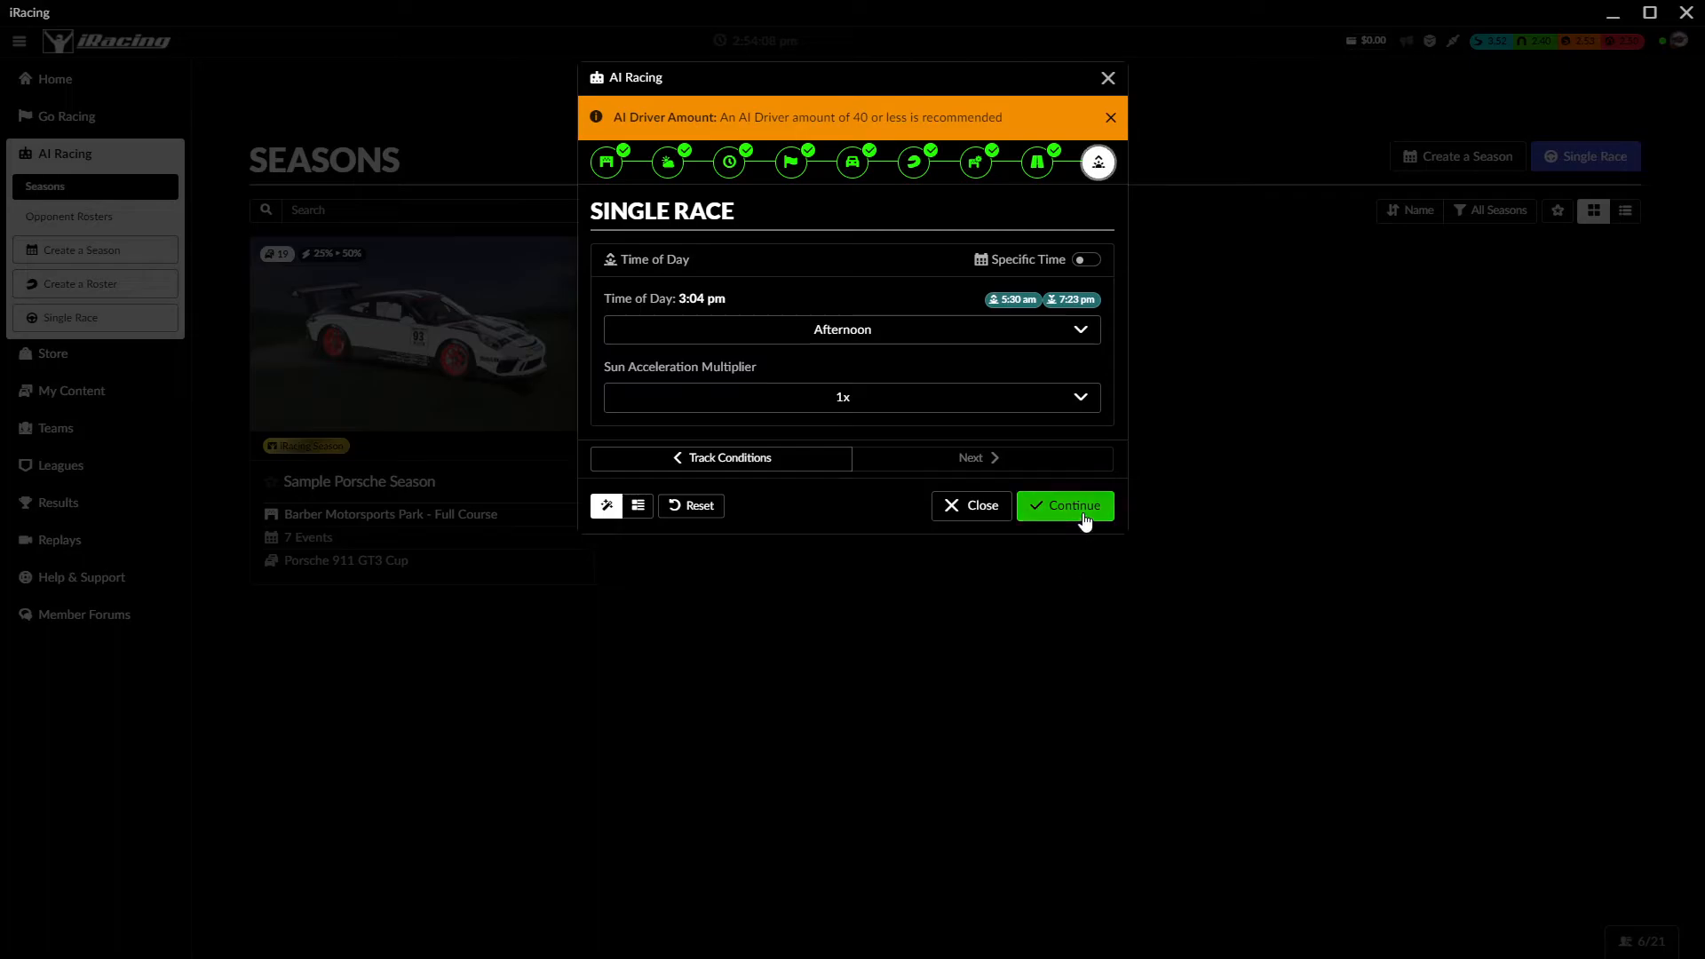
click(1063, 504)
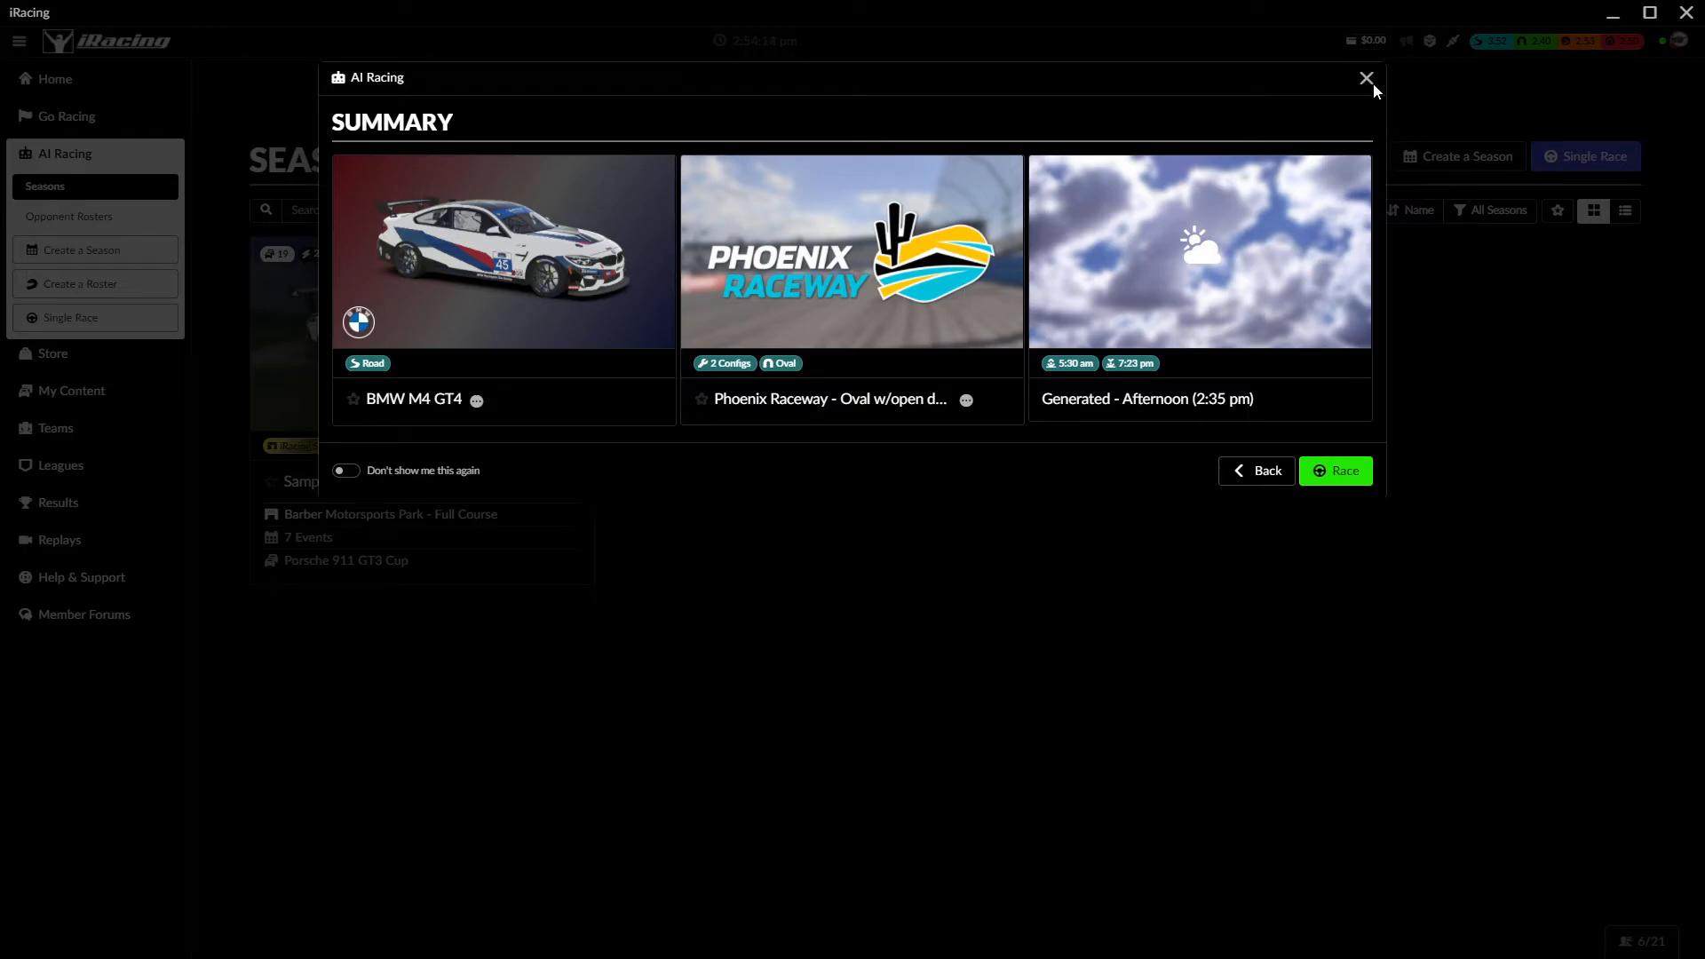
click(1366, 78)
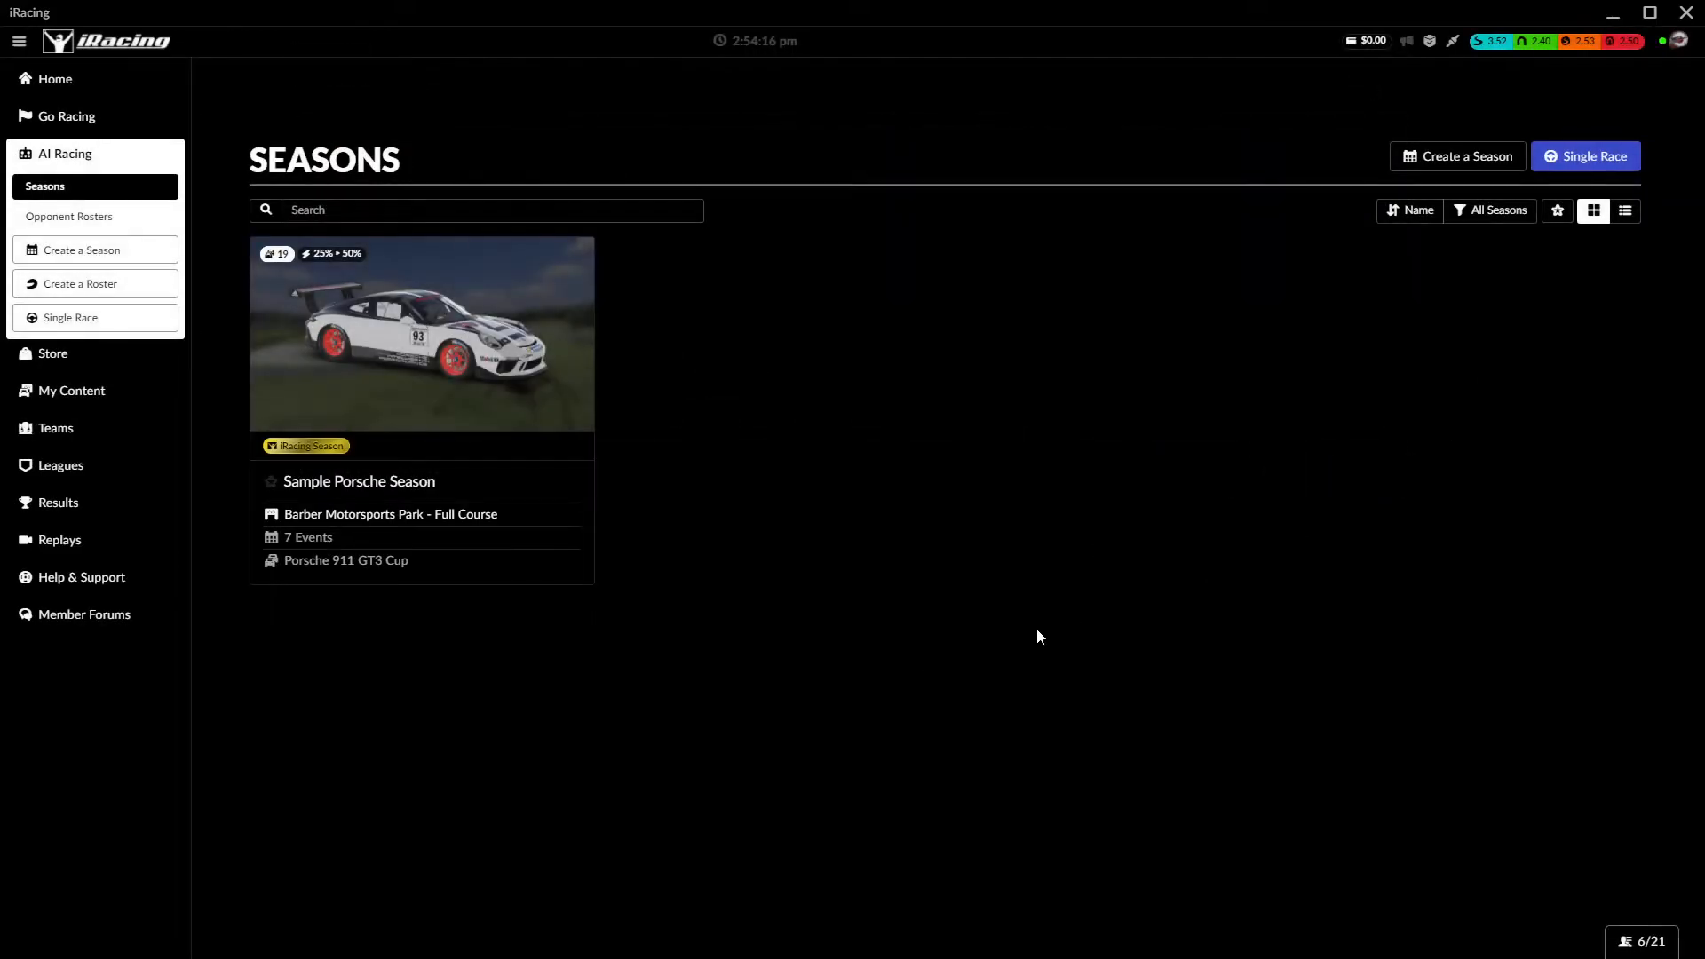
mouse_move(900, 459)
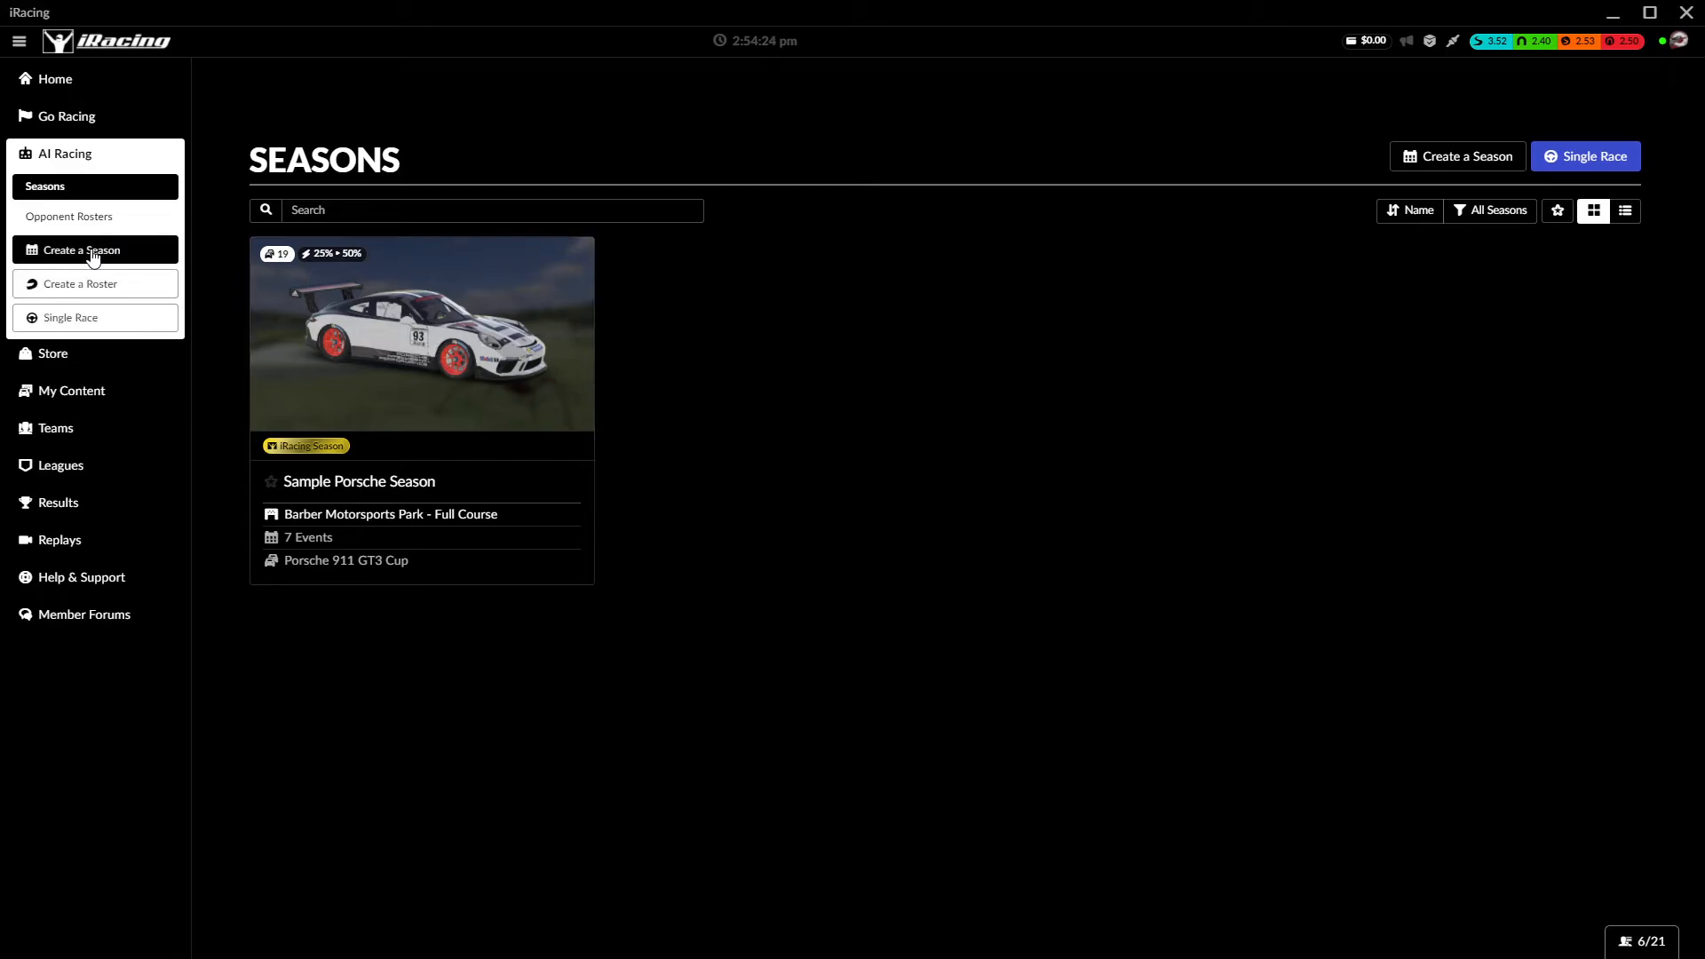
- Create a new AI season named 'My Season'
click(81, 250)
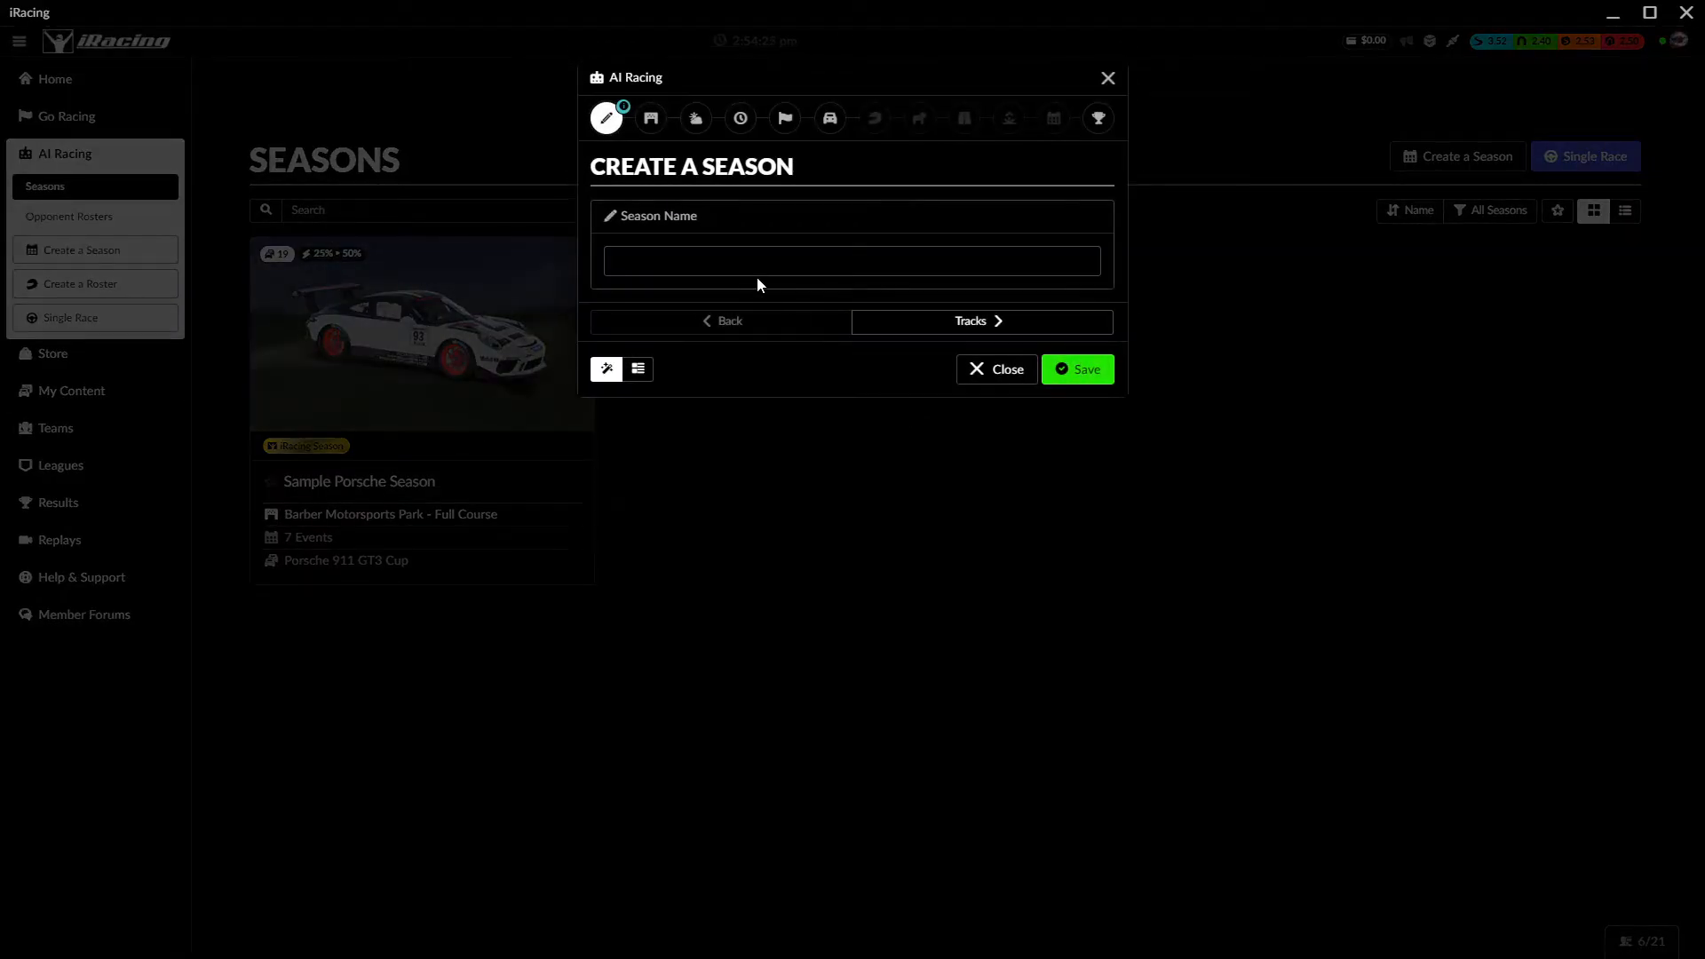
text(M)
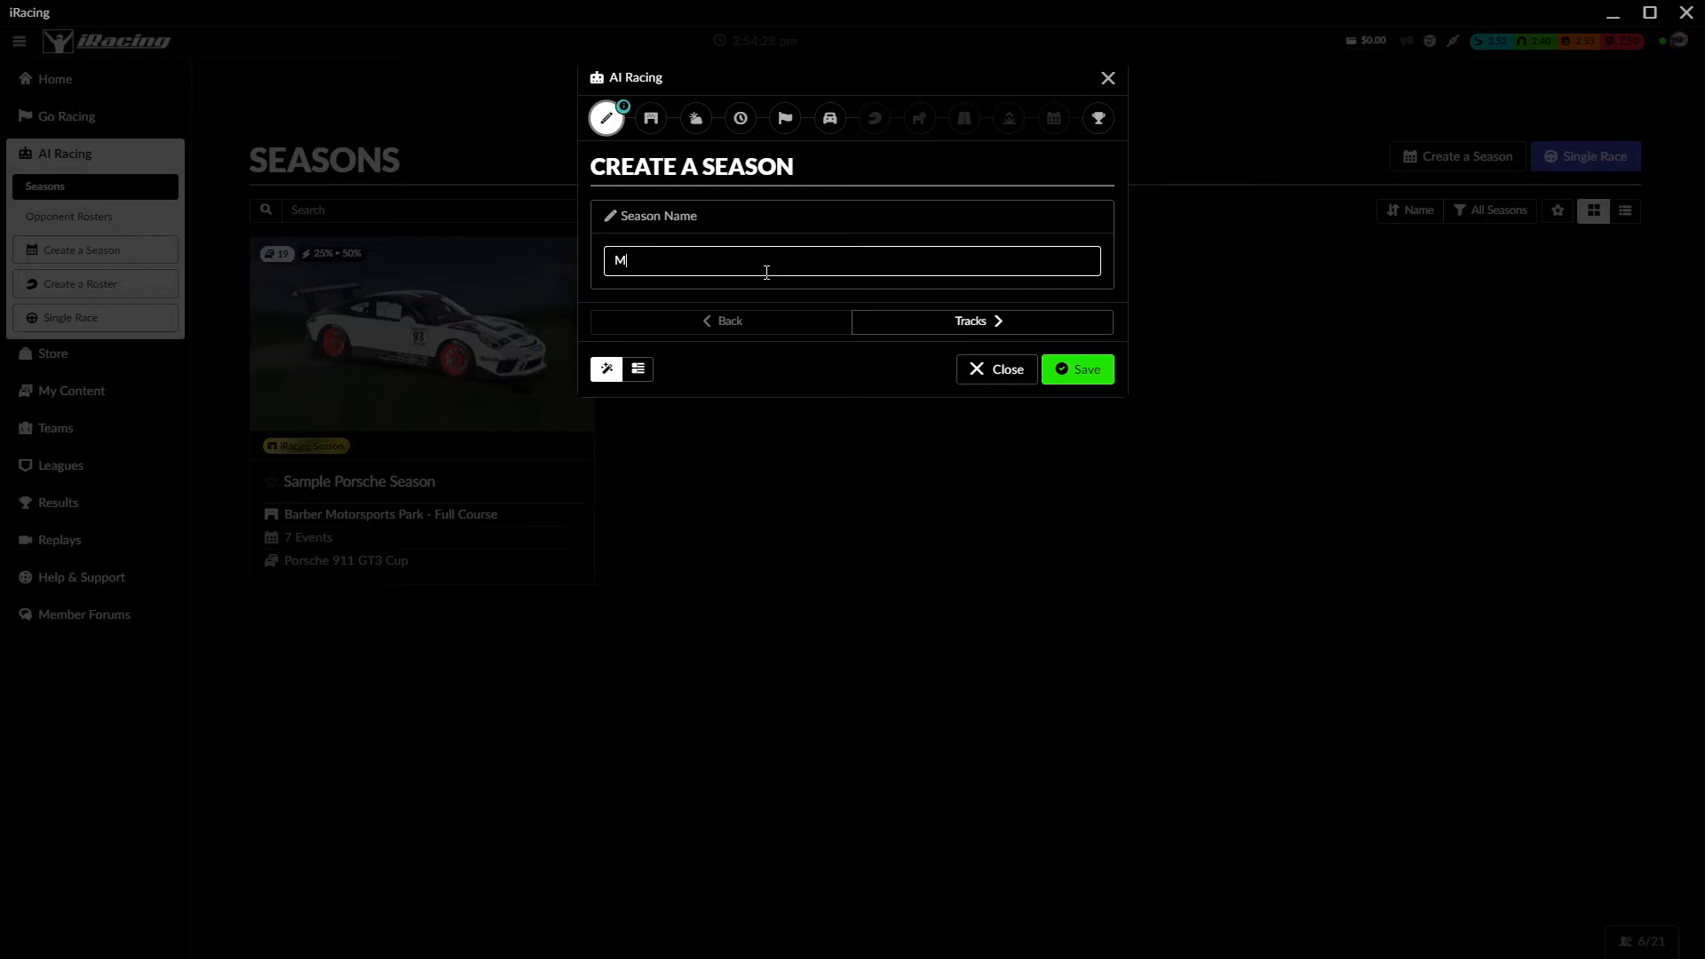
text(y Season)
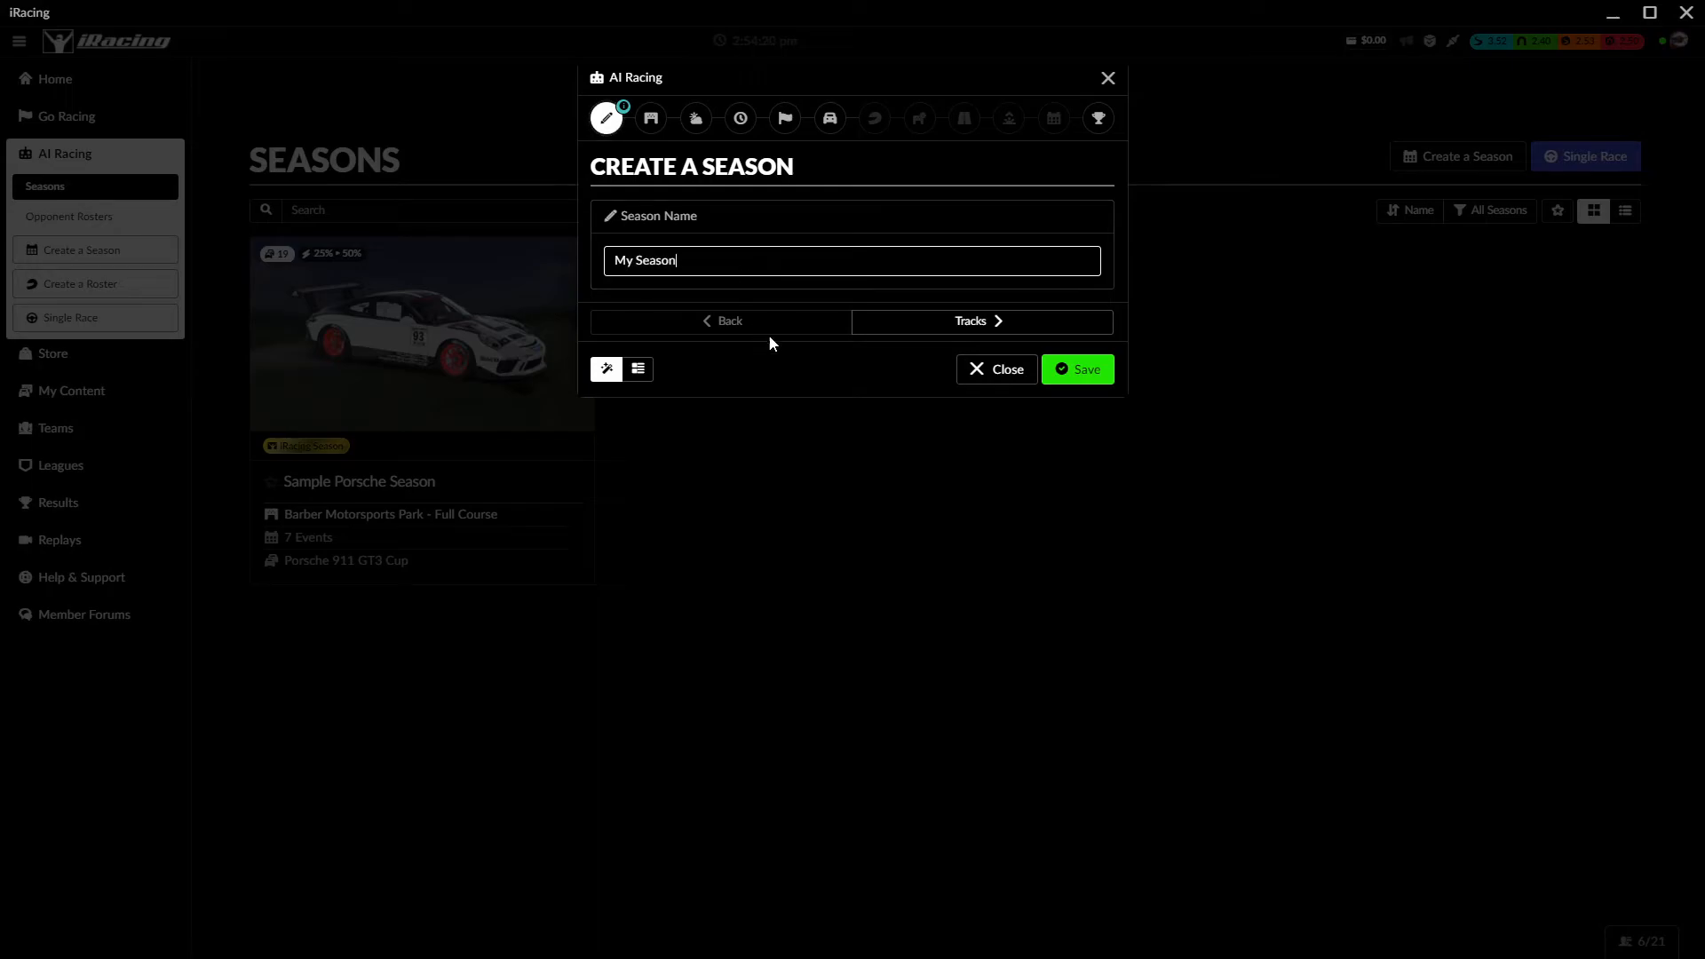
click(968, 321)
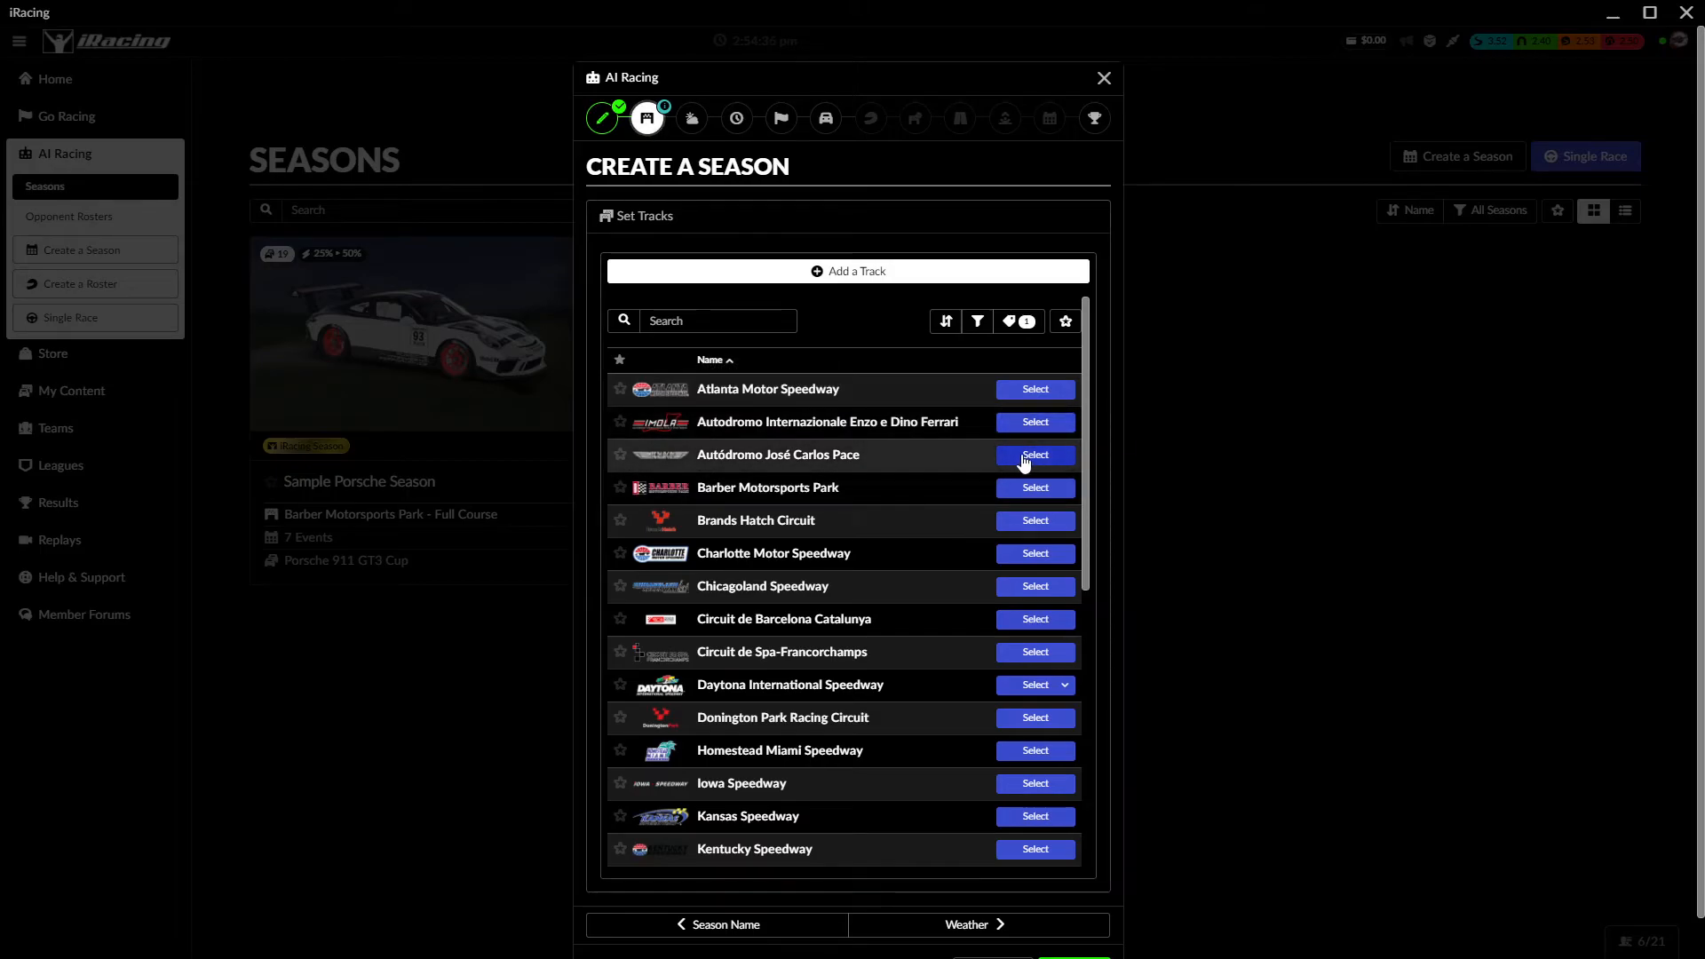
- Add Interlagos, Spa-Francorchamps, Road America and Tsukuba Circuit as the season's tracks
click(1032, 455)
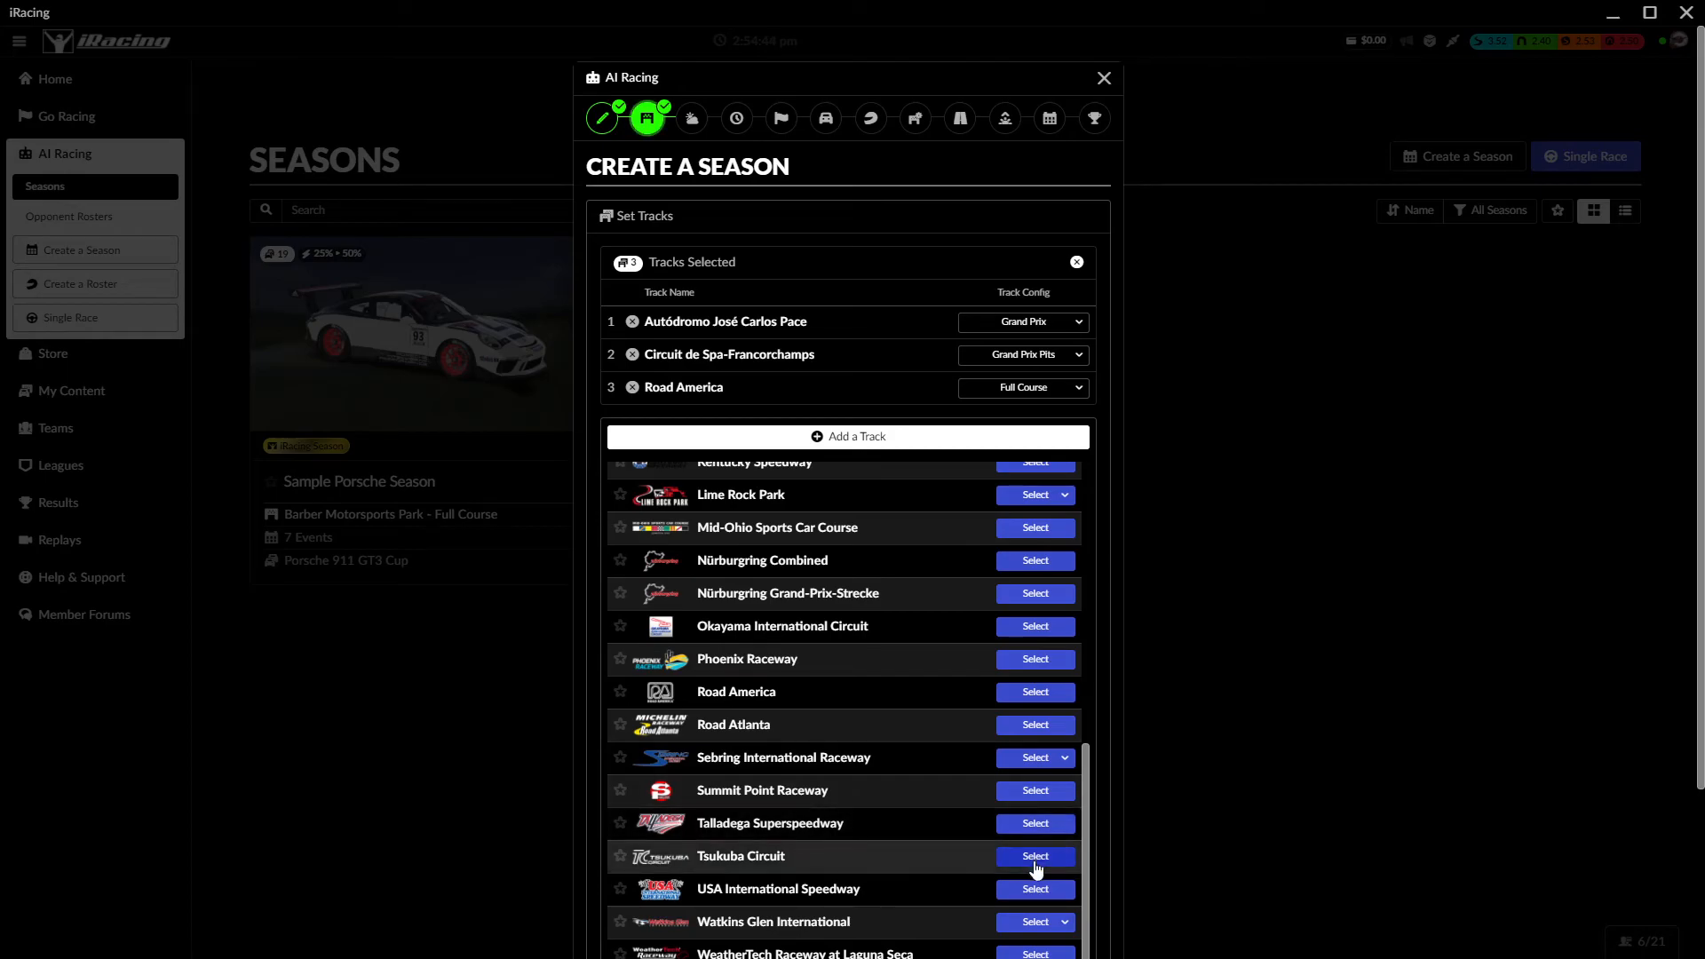
click(1034, 857)
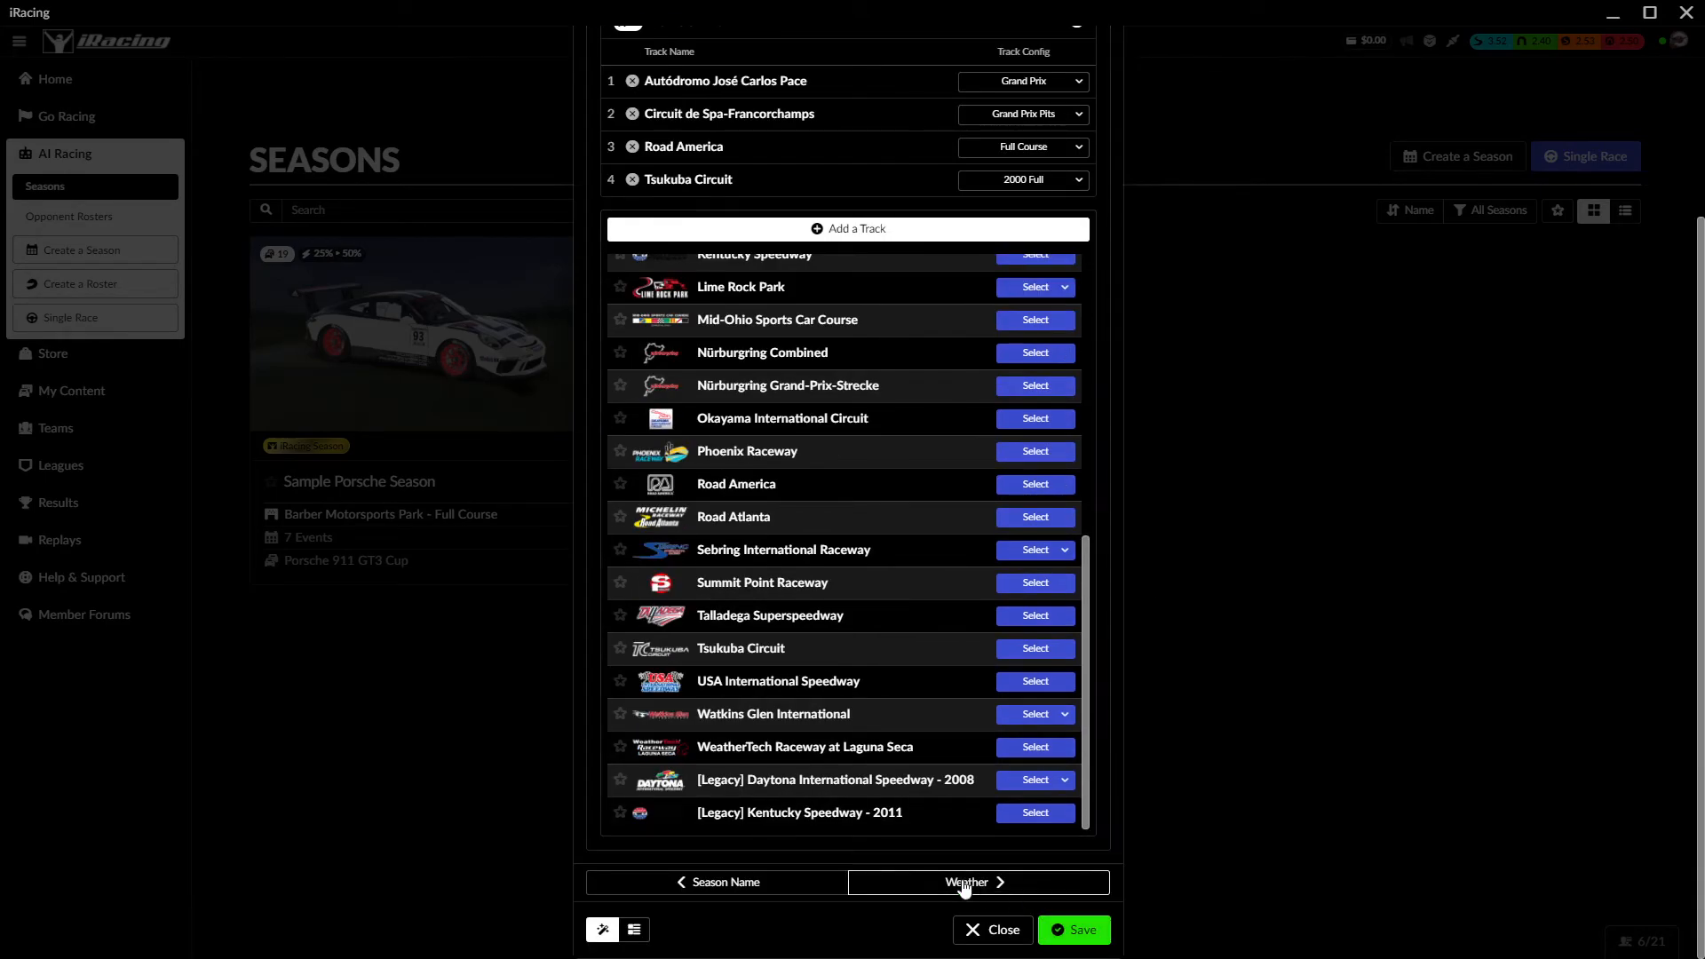
click(966, 882)
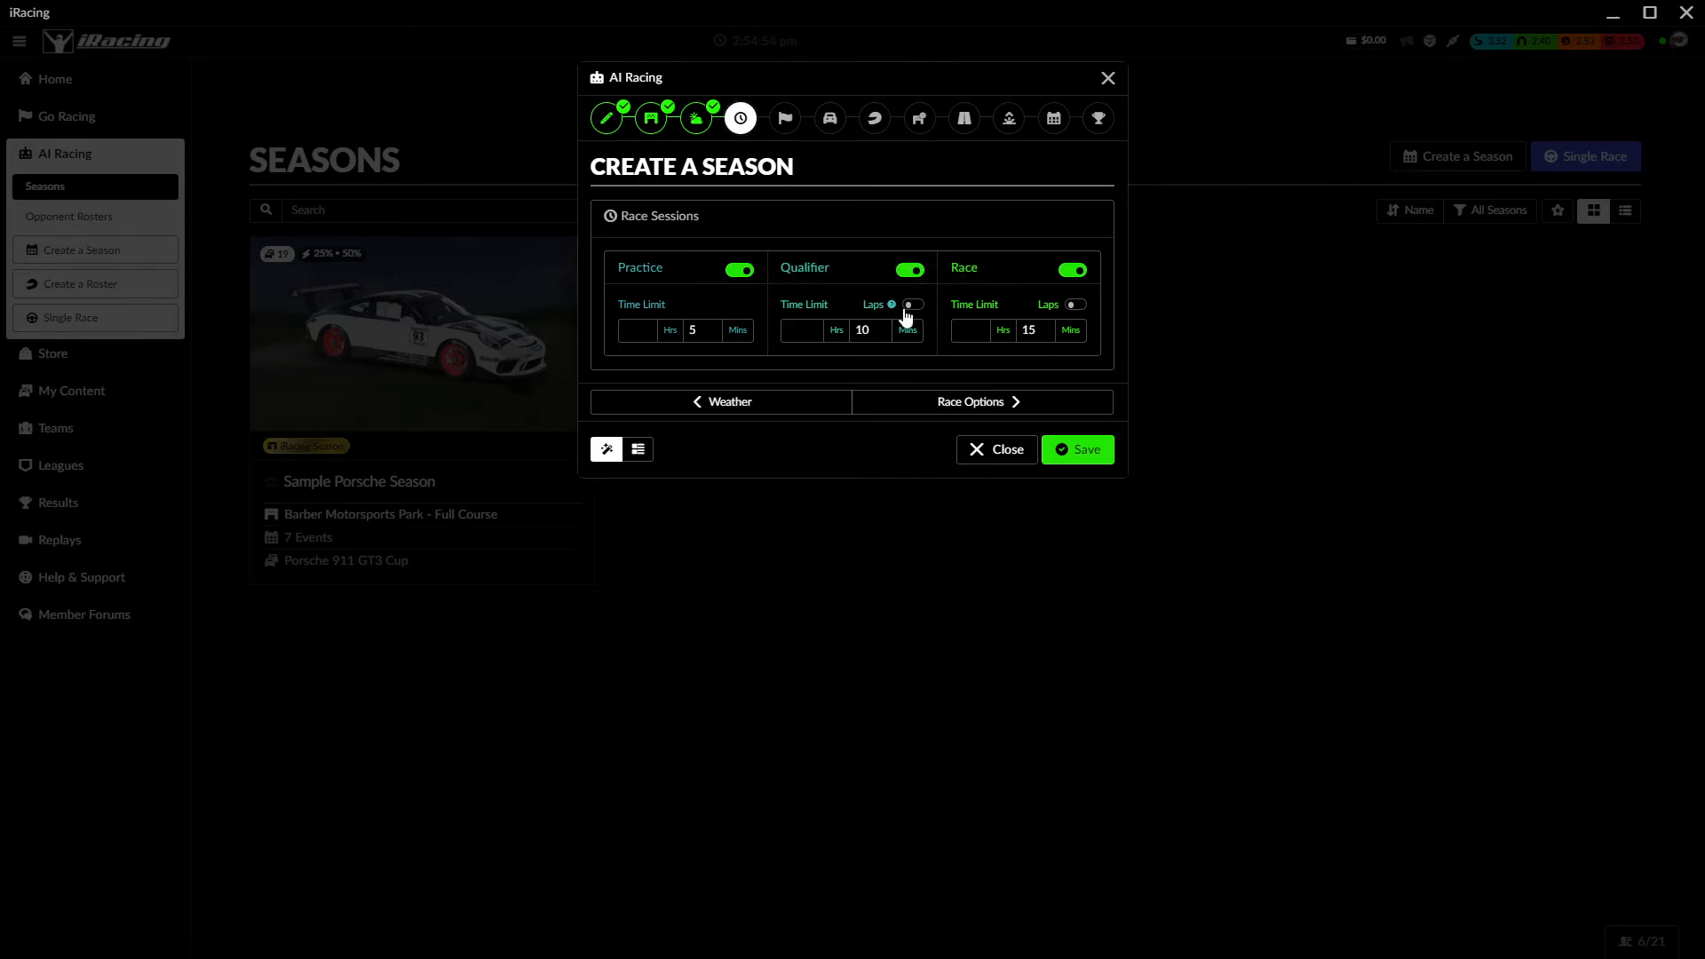
- Switch the season qualifier to 2 laps and skip past race options
click(911, 304)
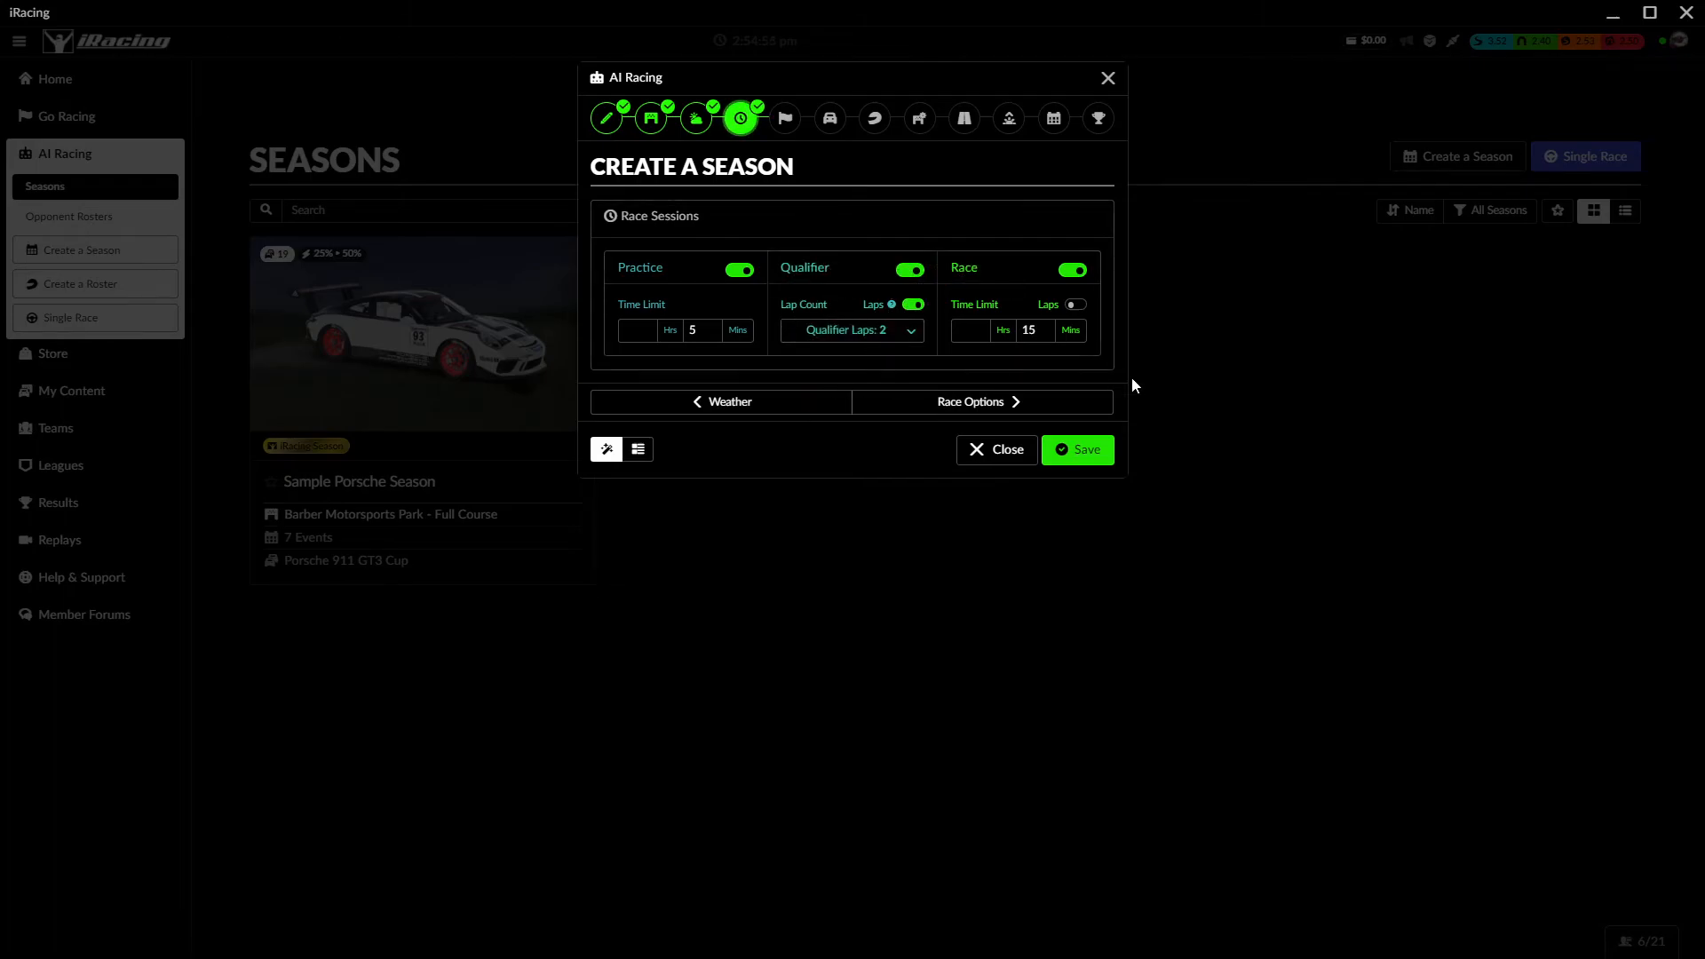
click(784, 117)
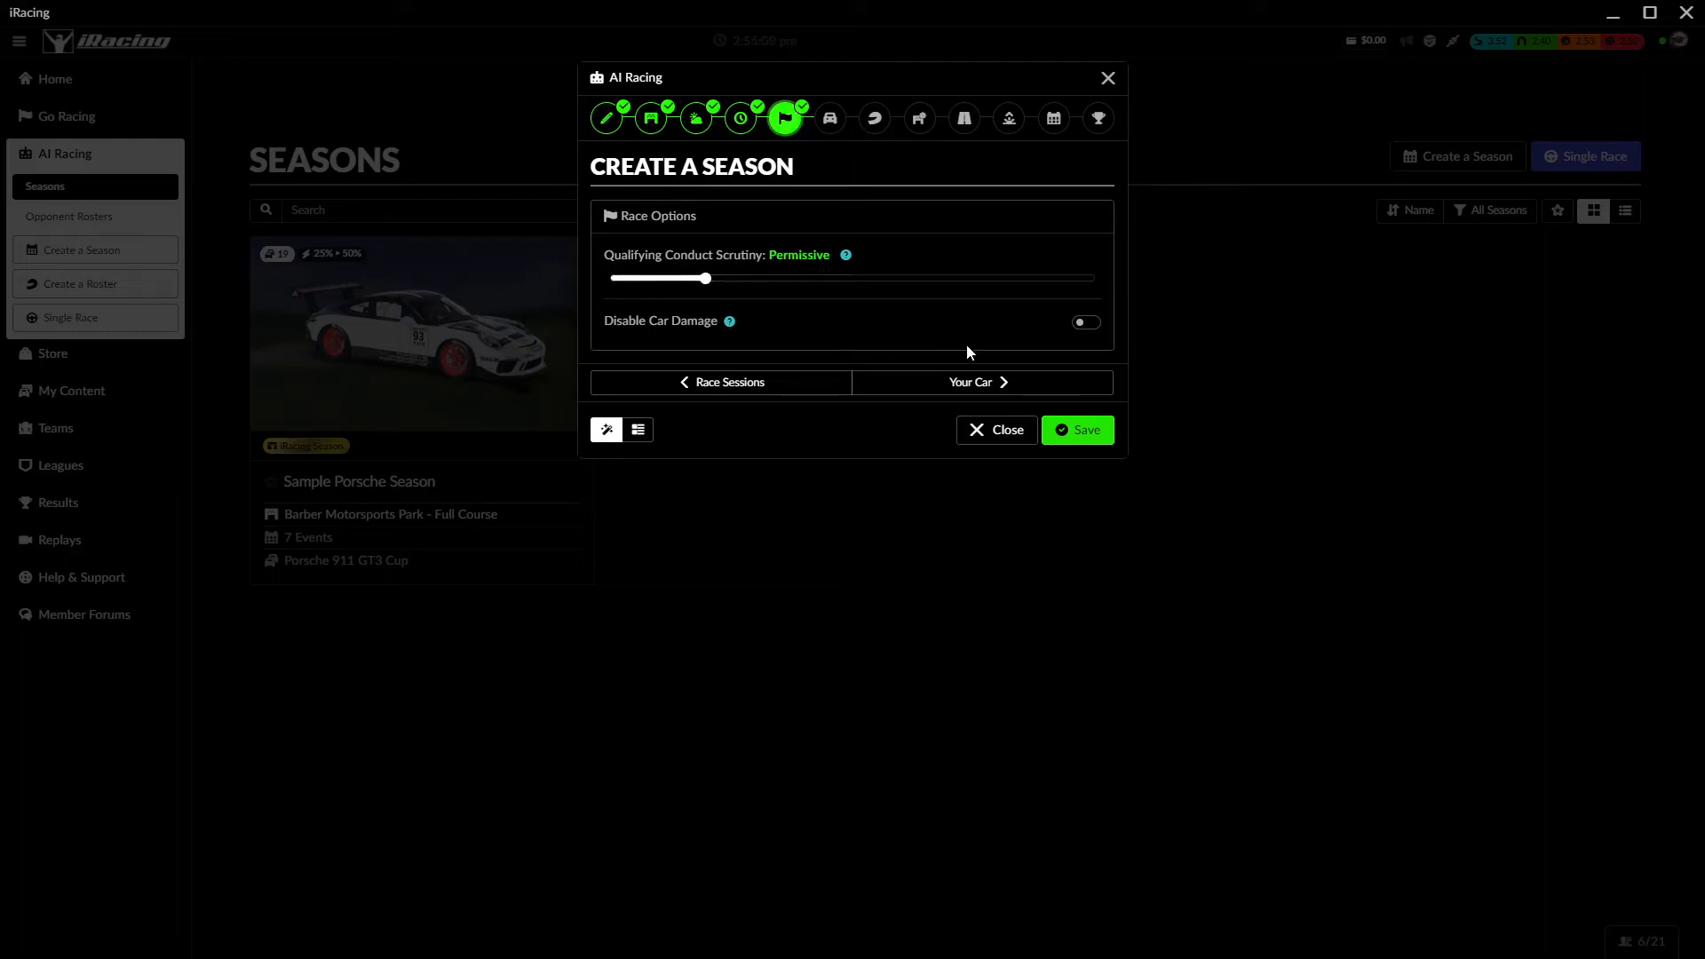
click(968, 382)
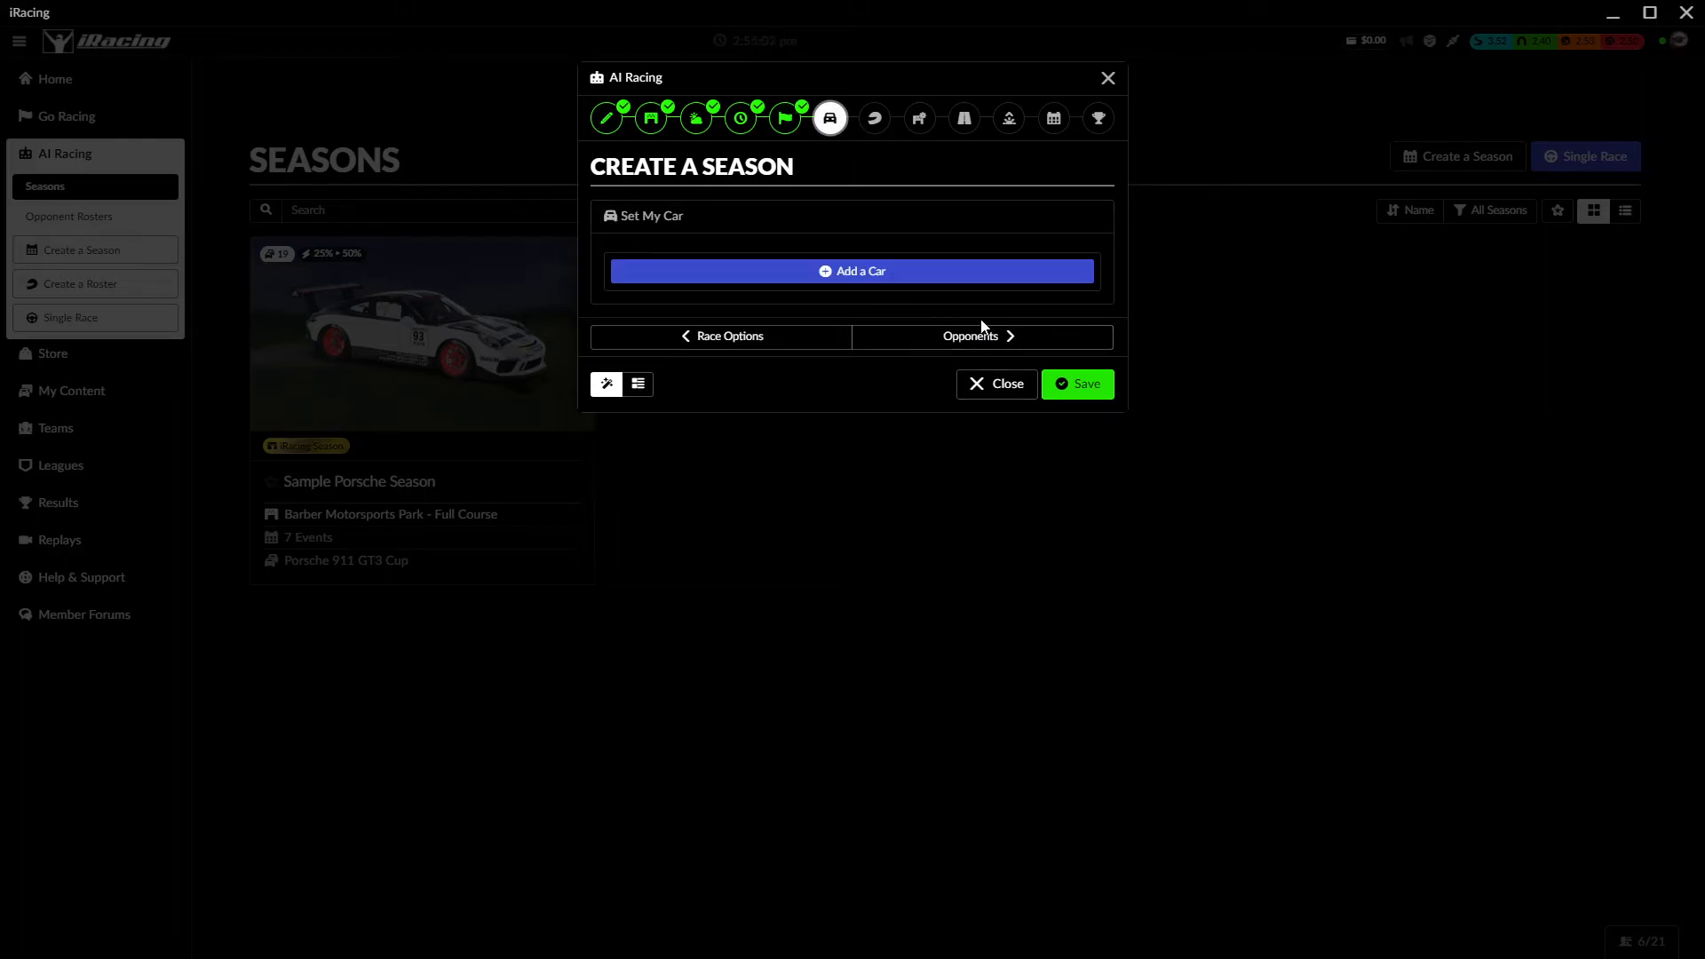
- Add the Porsche 718 Cayman GT4 Clubsport MR as My Season's car
click(852, 270)
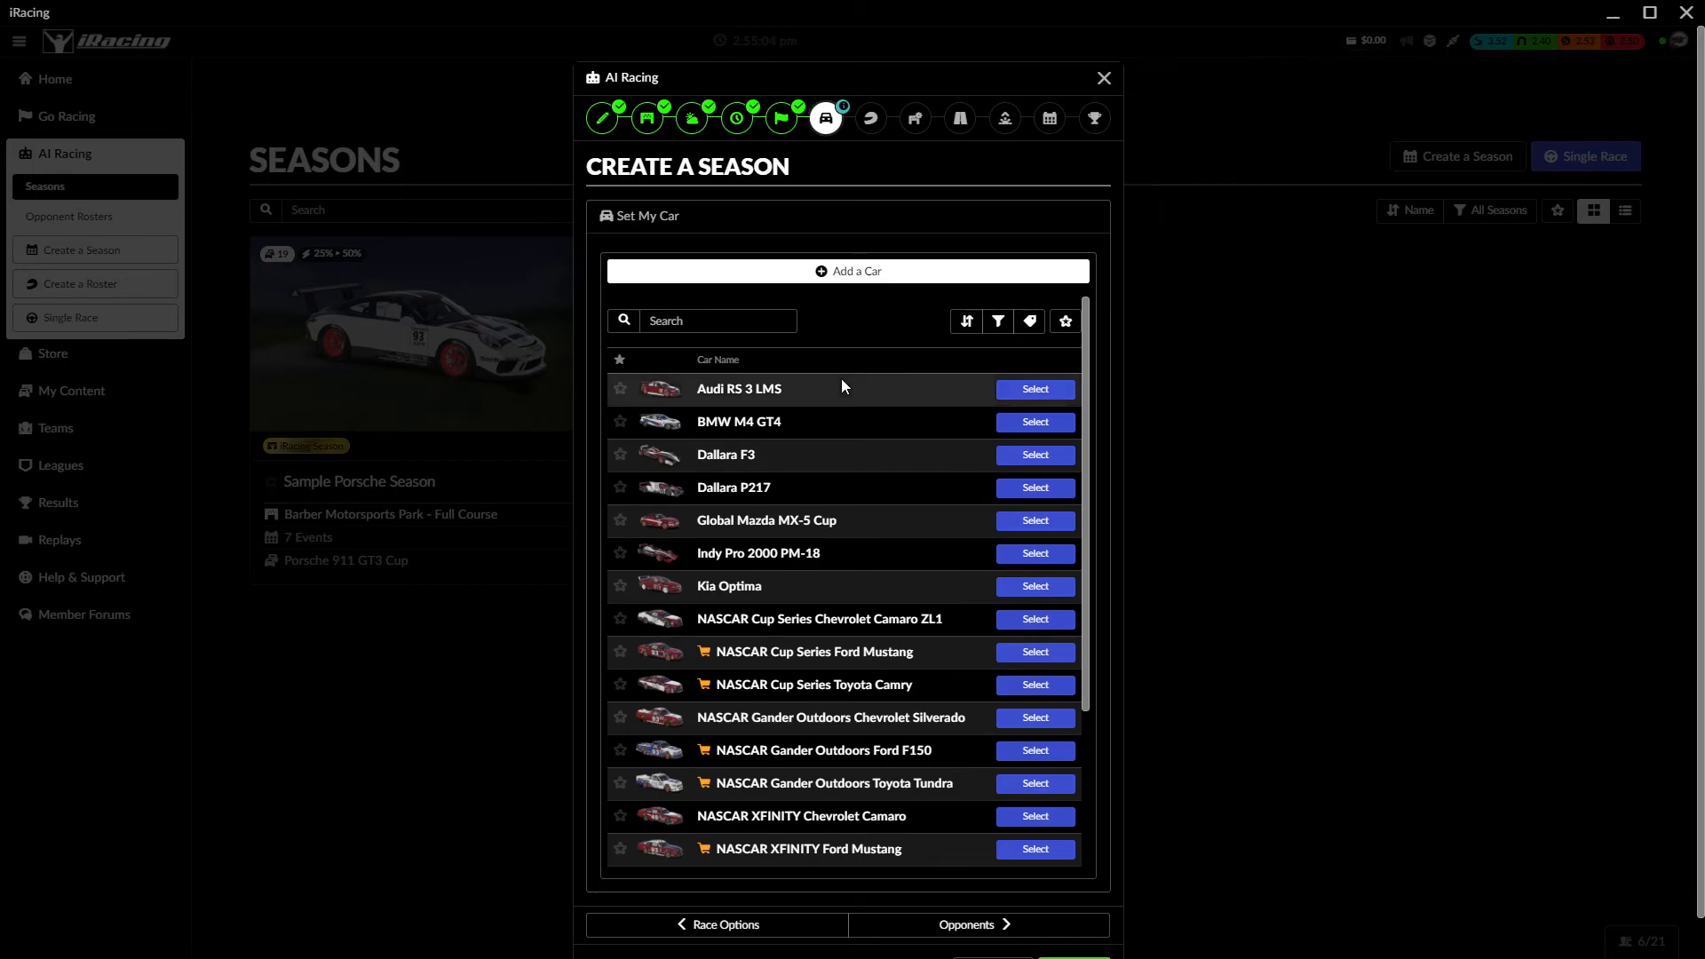
mouse_move(859, 498)
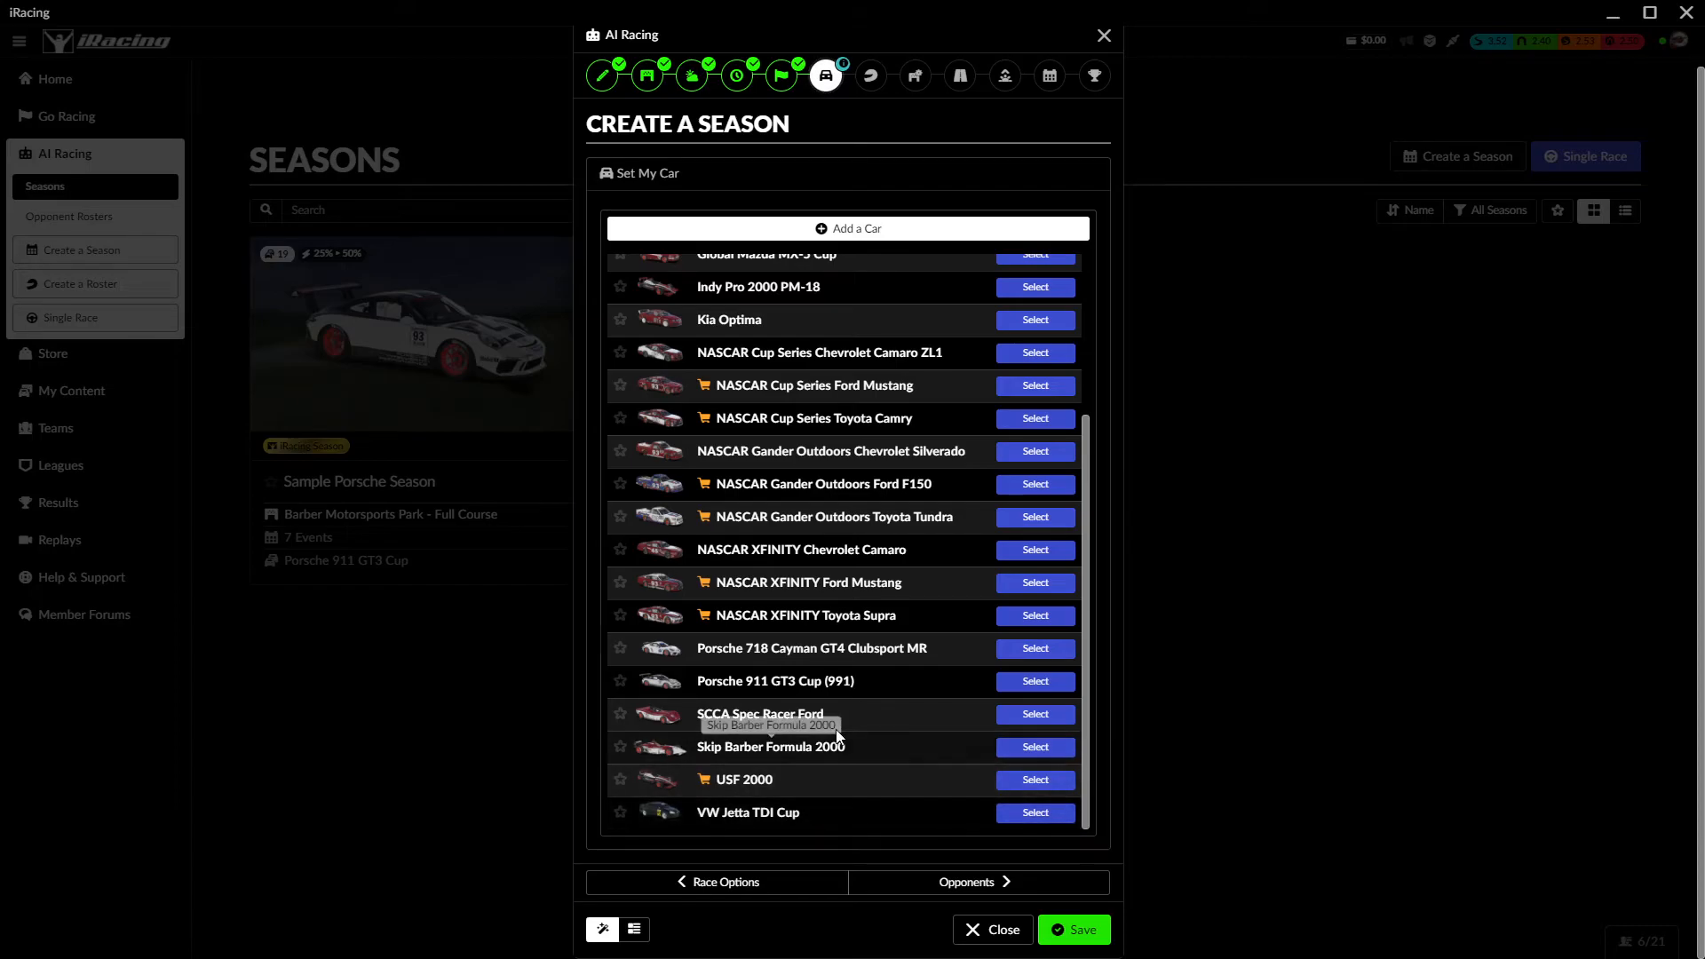
mouse_move(793, 587)
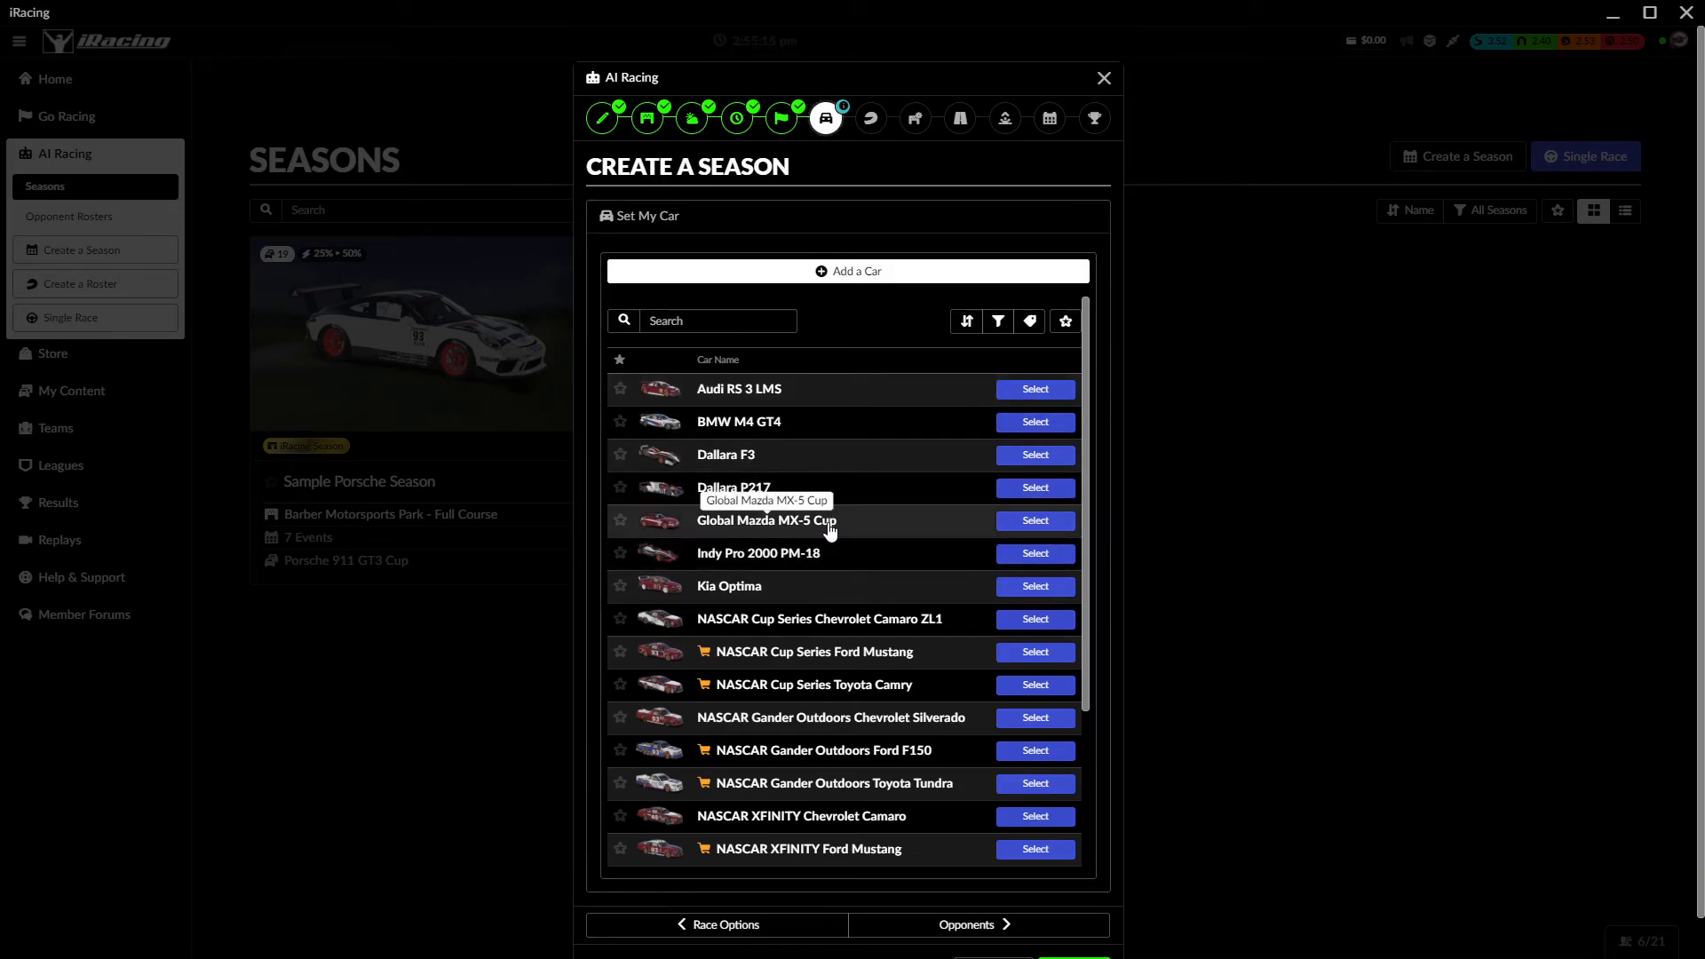
scroll(down, 3)
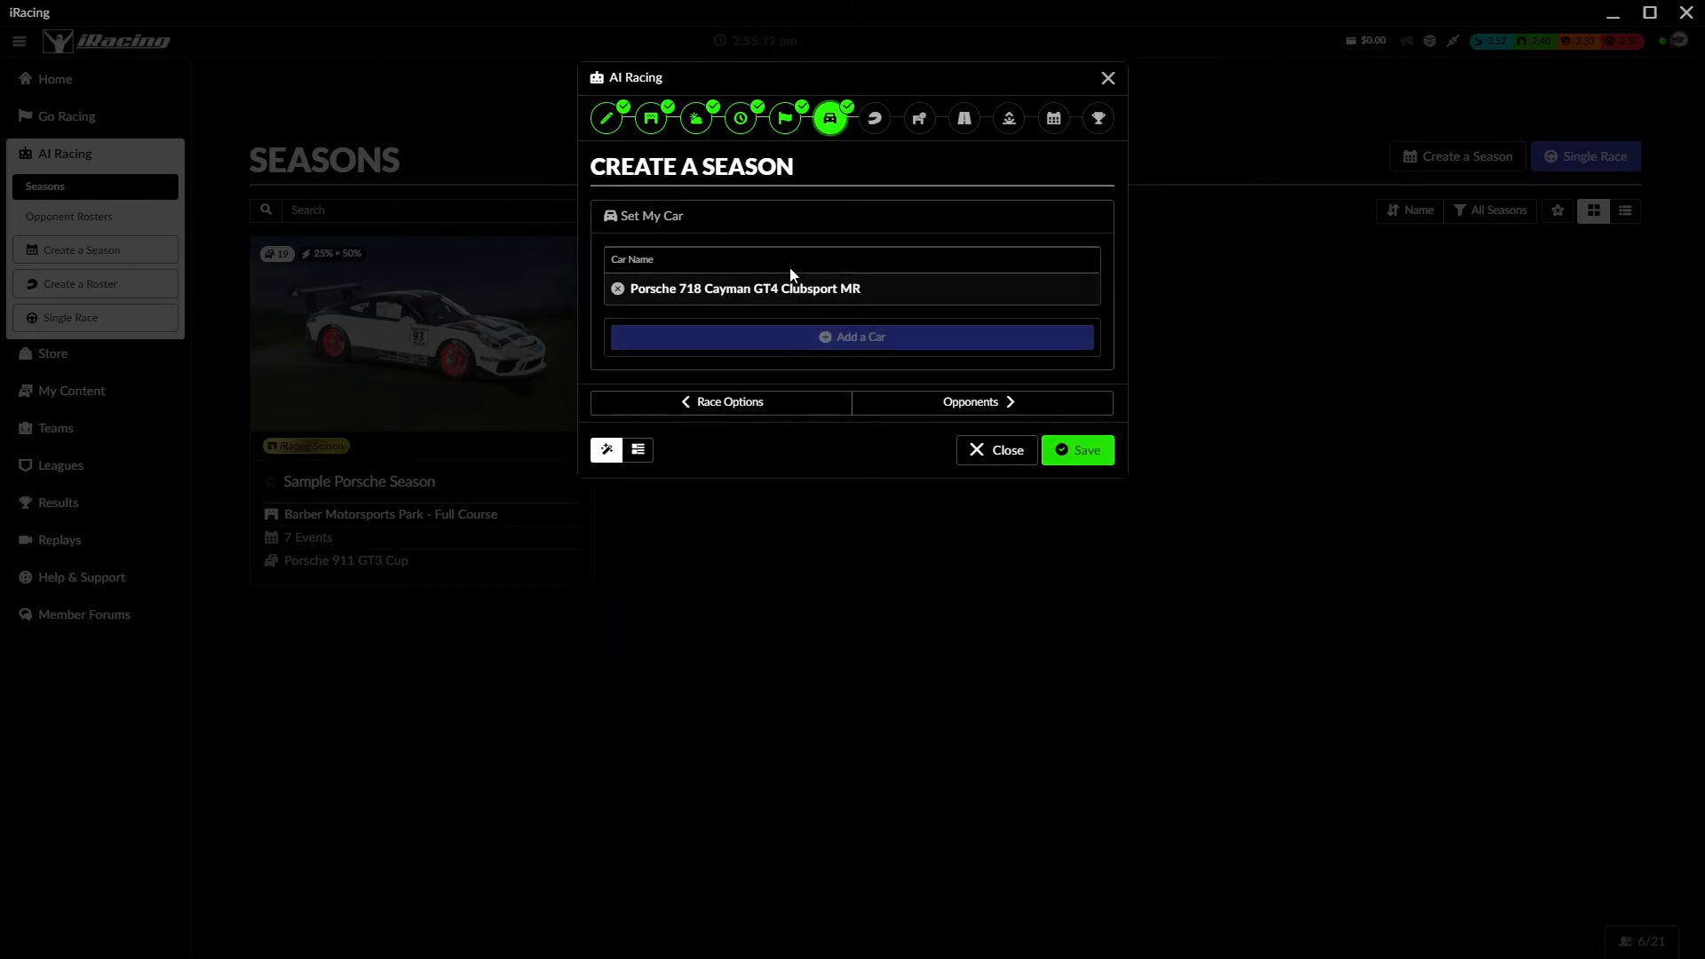
click(976, 401)
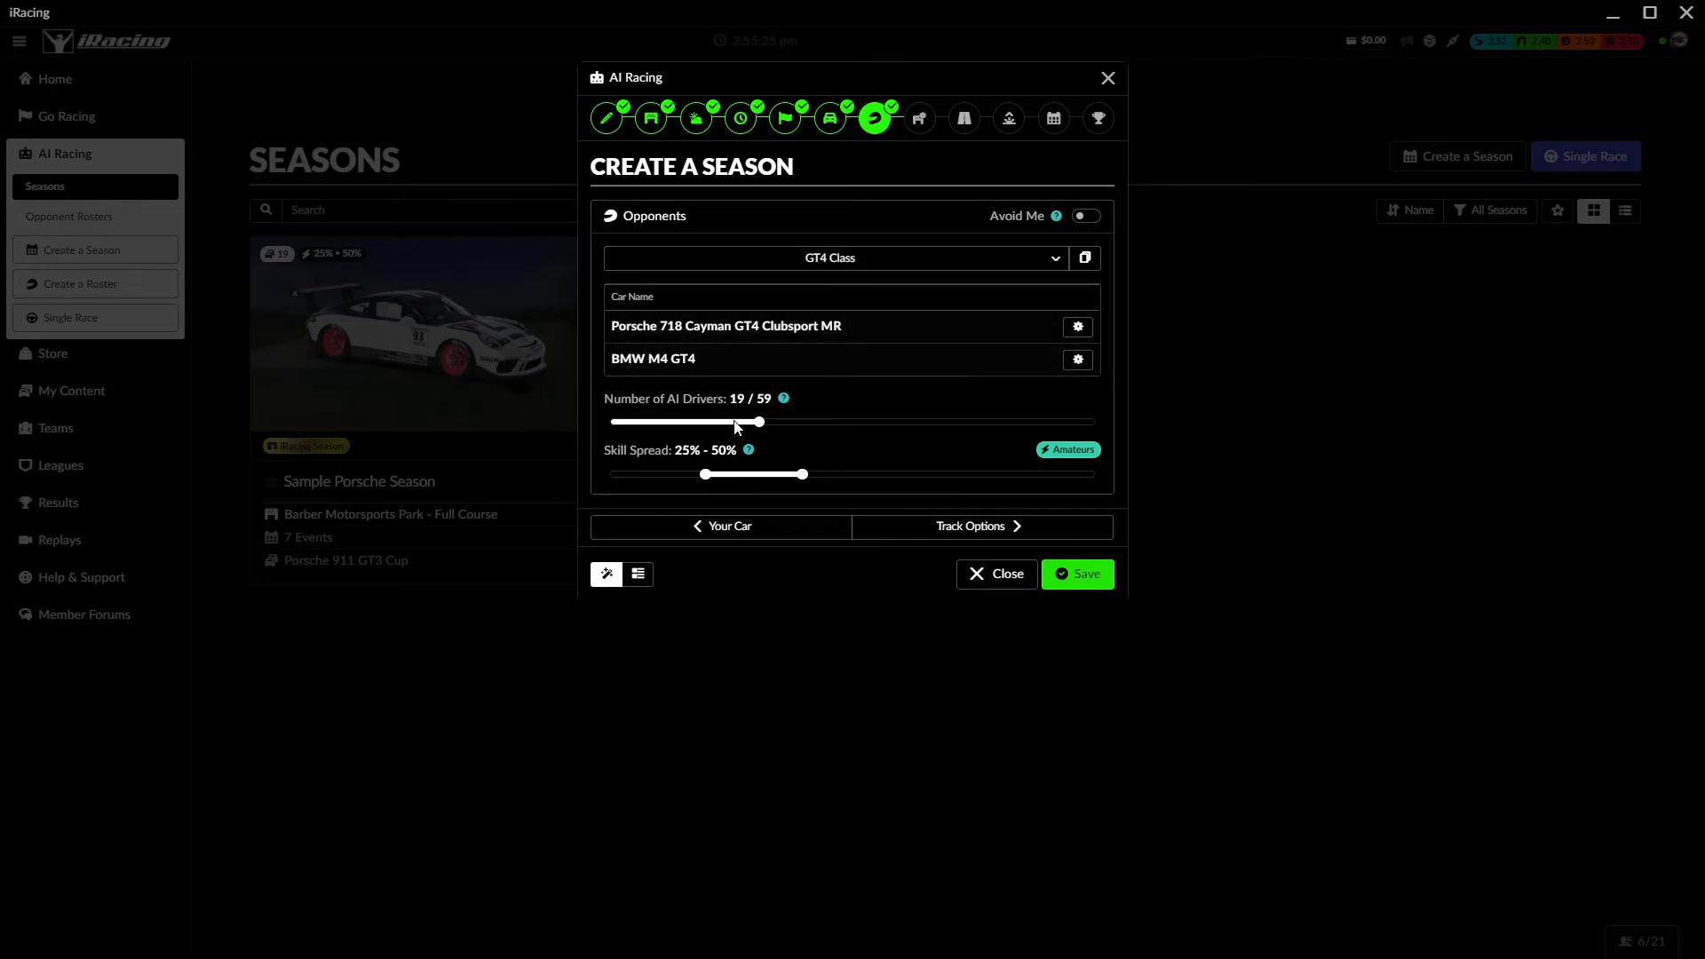
- Set the GT4 opponents' skill spread to 70%–82%, then go to Track Options
drag(803, 474, 864, 475)
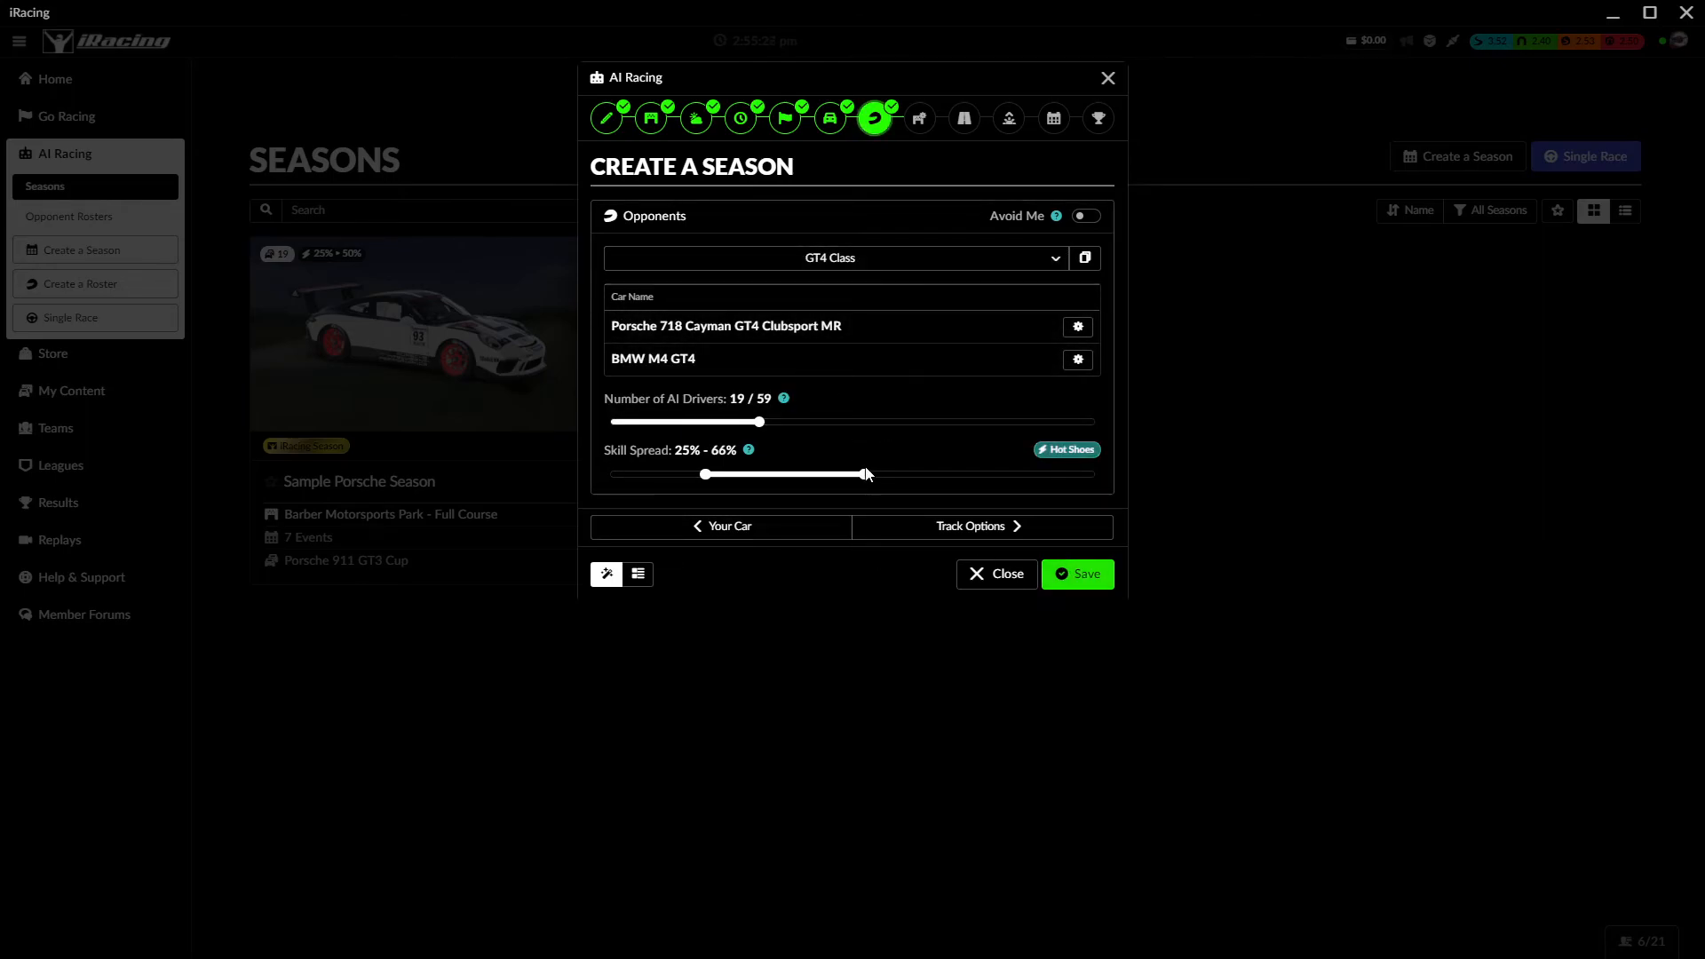
drag(864, 474, 927, 474)
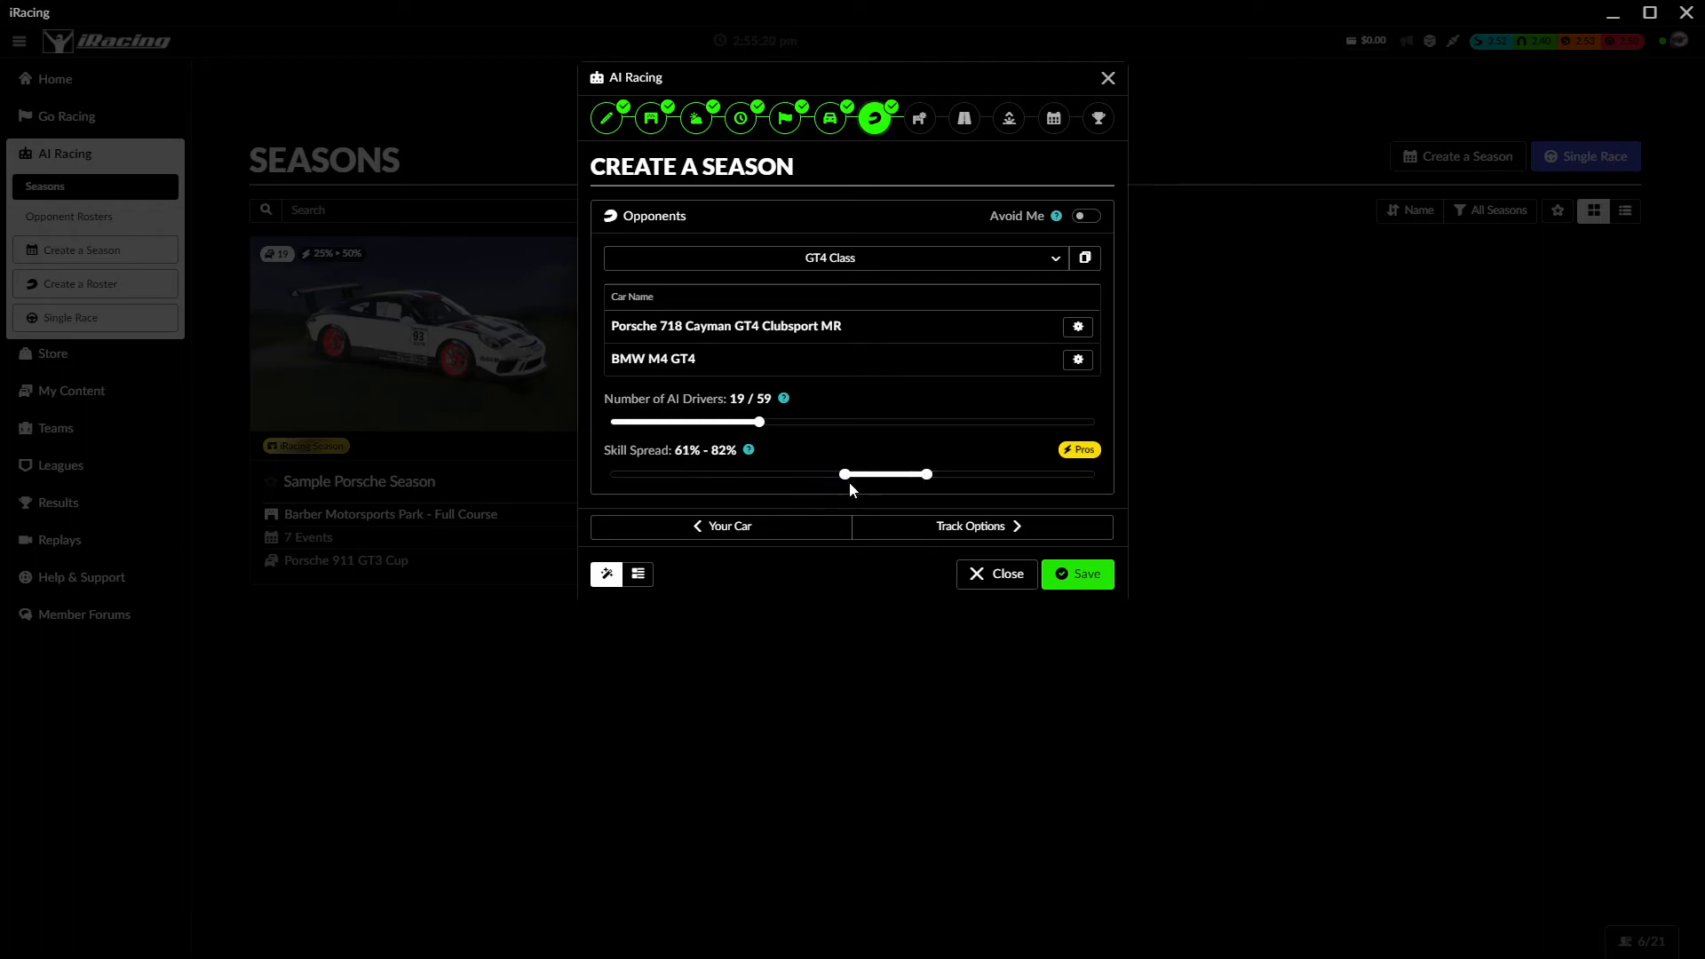
drag(843, 475, 877, 474)
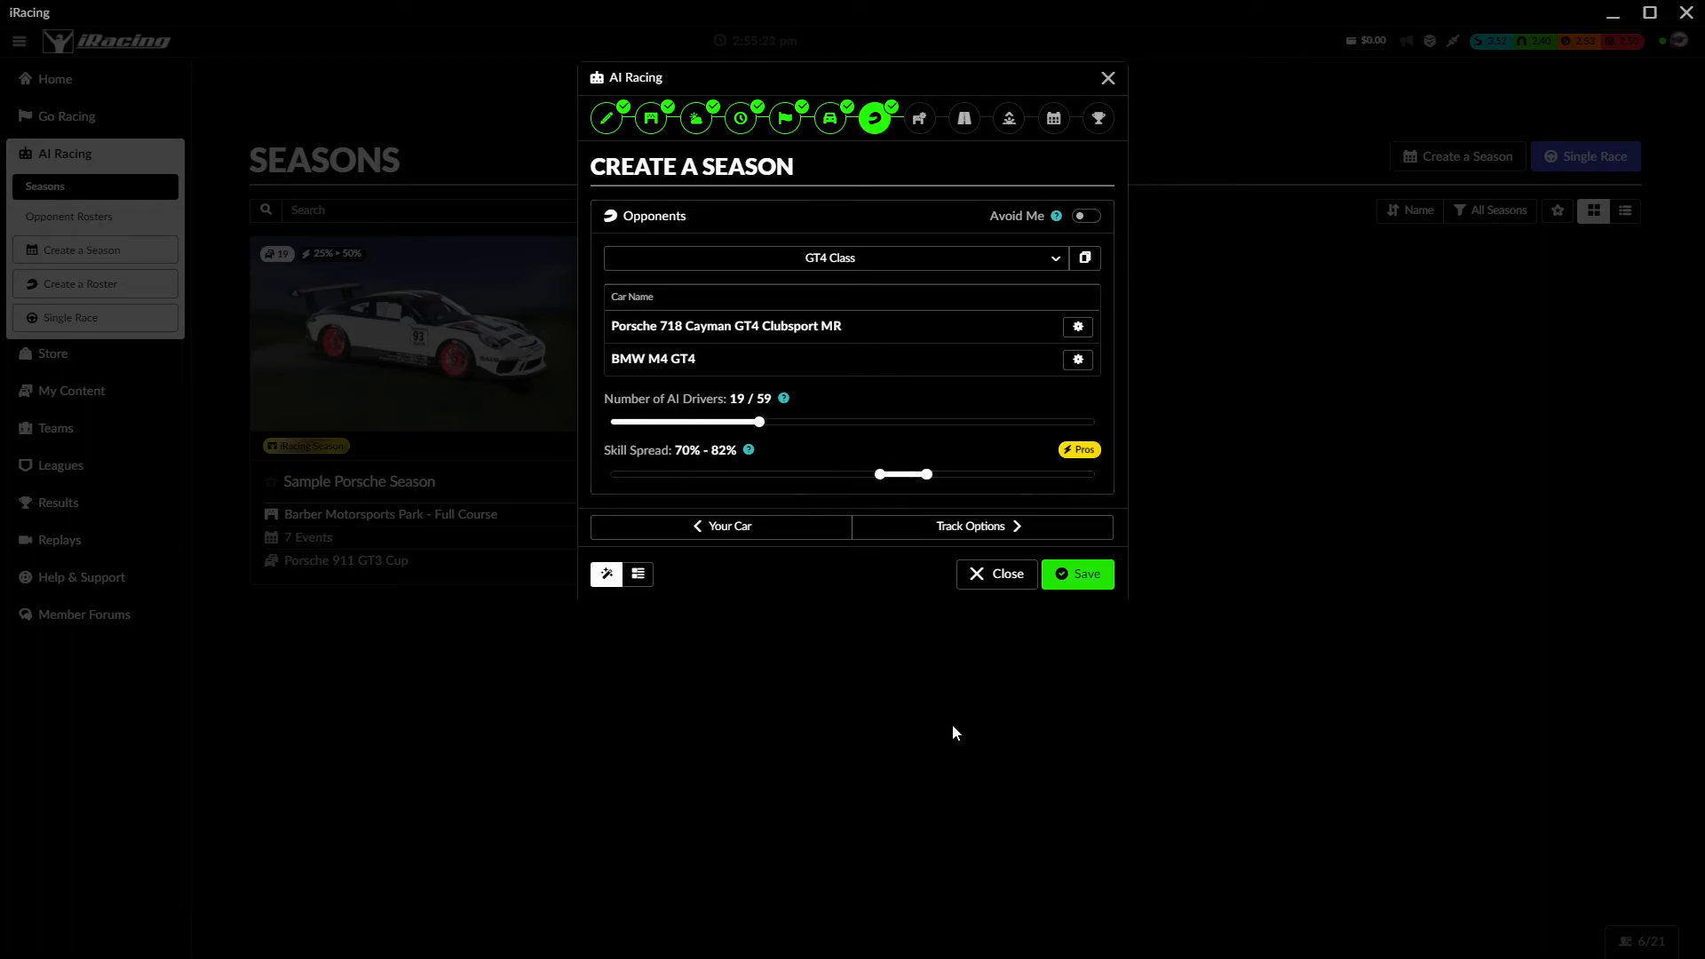
click(977, 526)
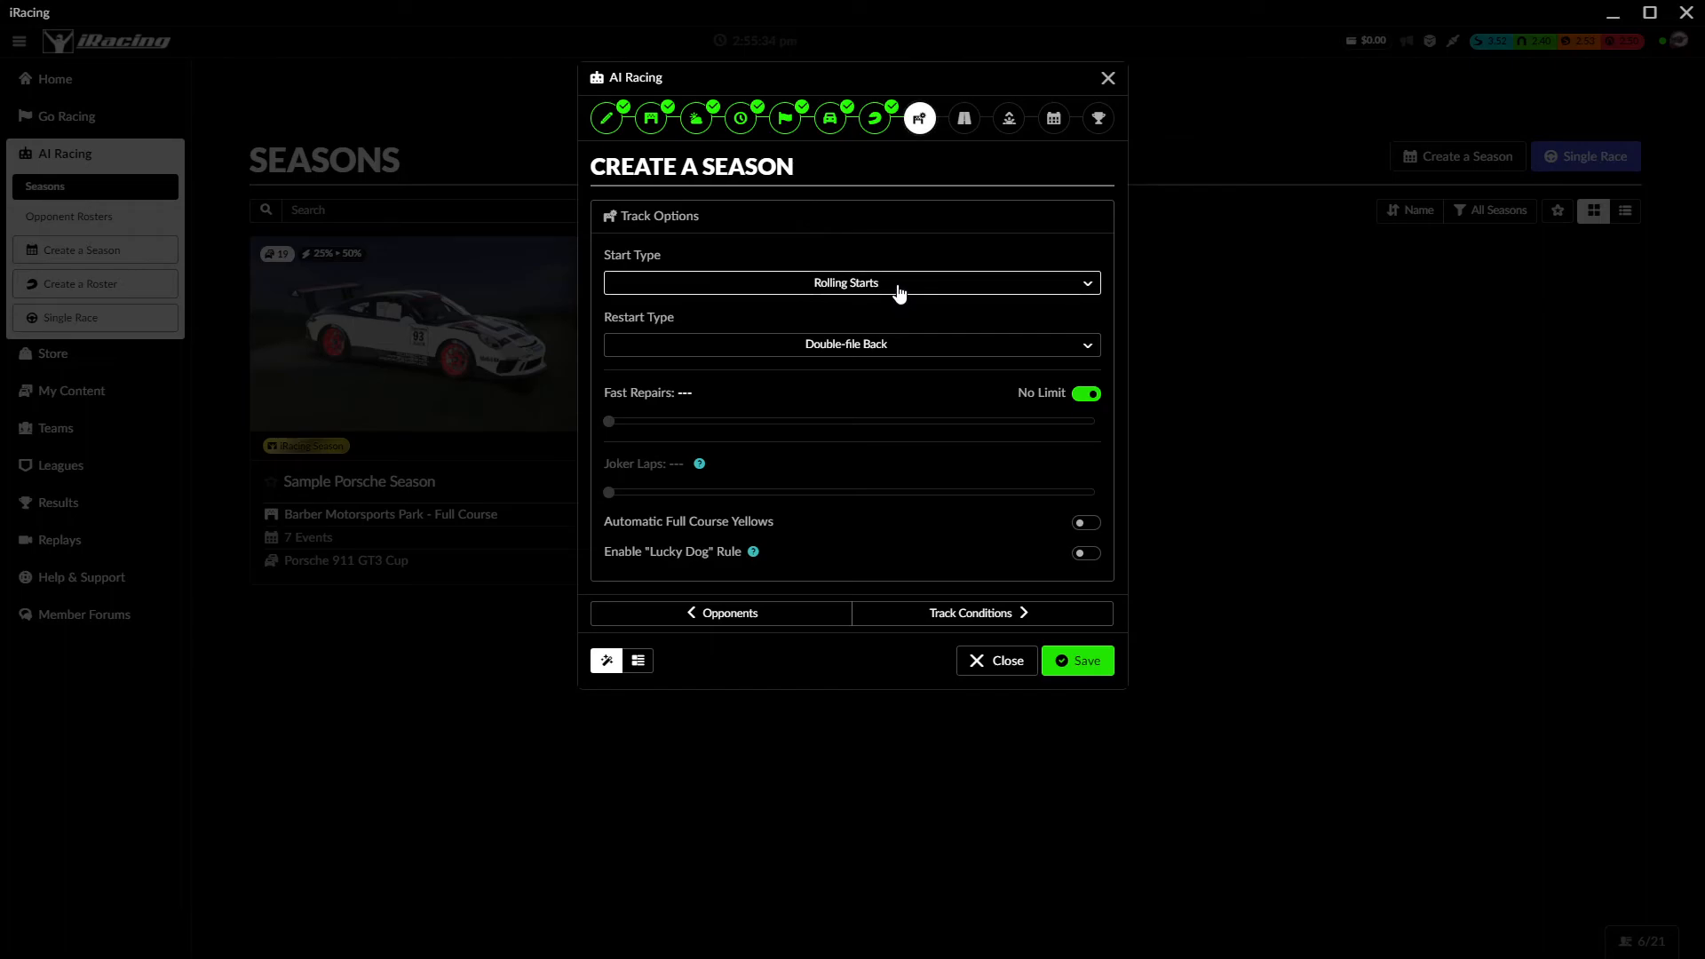
- Set restarts to Single-file Maintain and limit fast repairs to 1
click(852, 282)
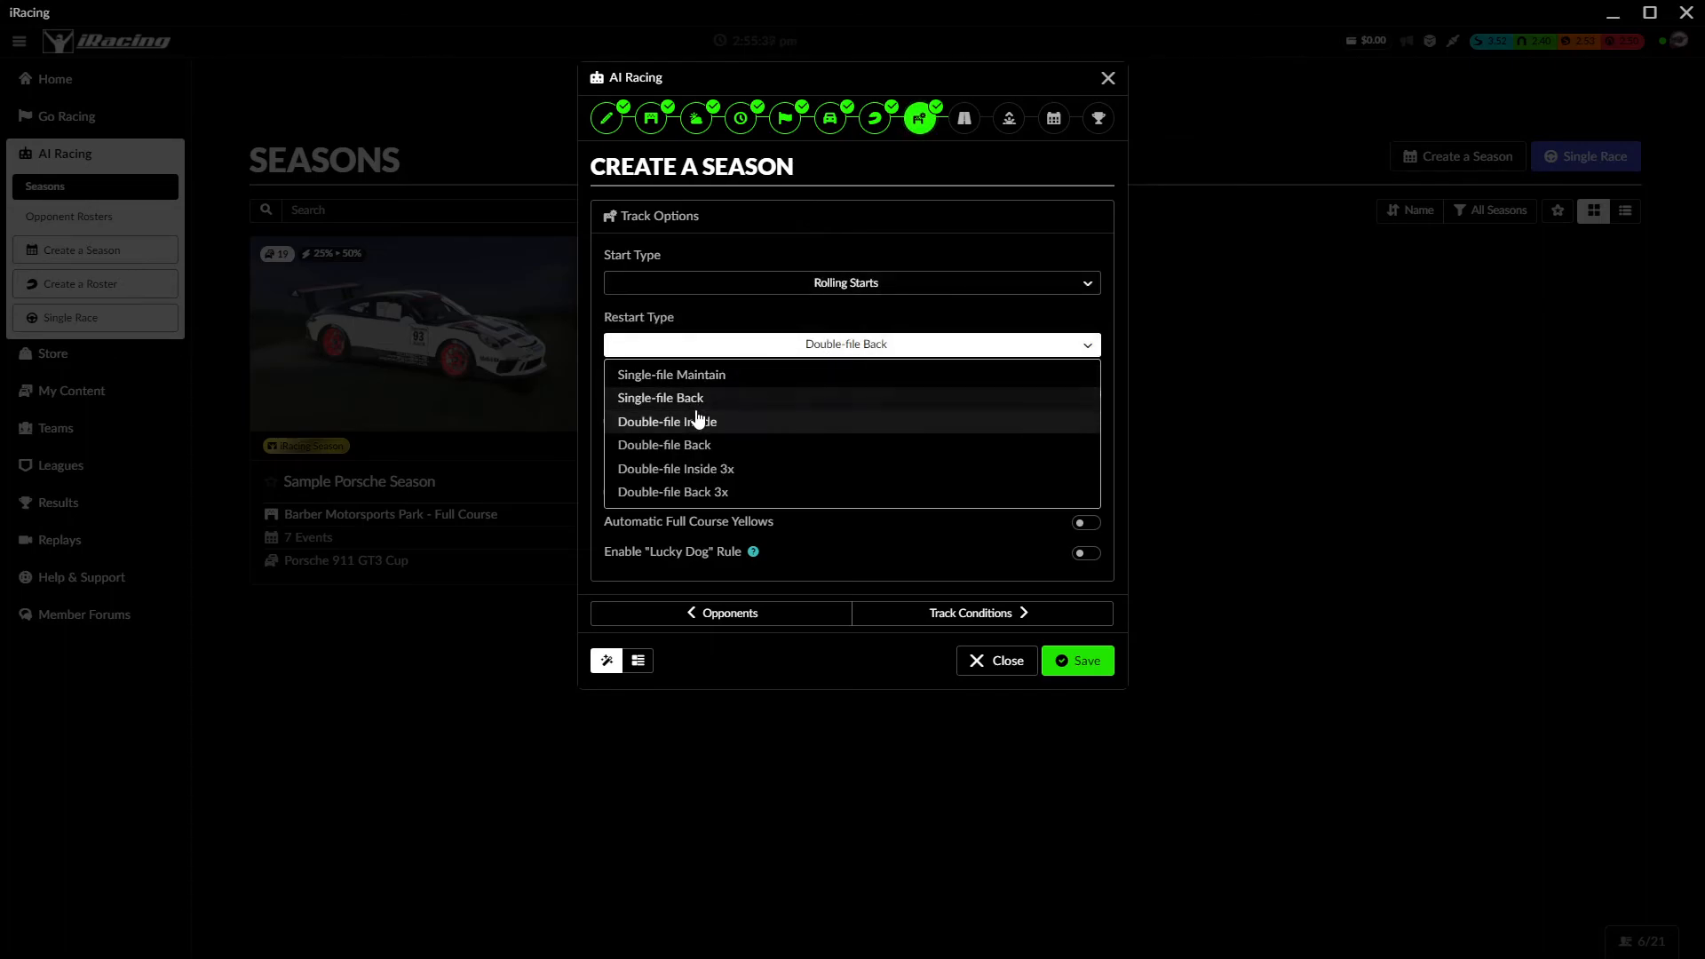
mouse_move(671, 375)
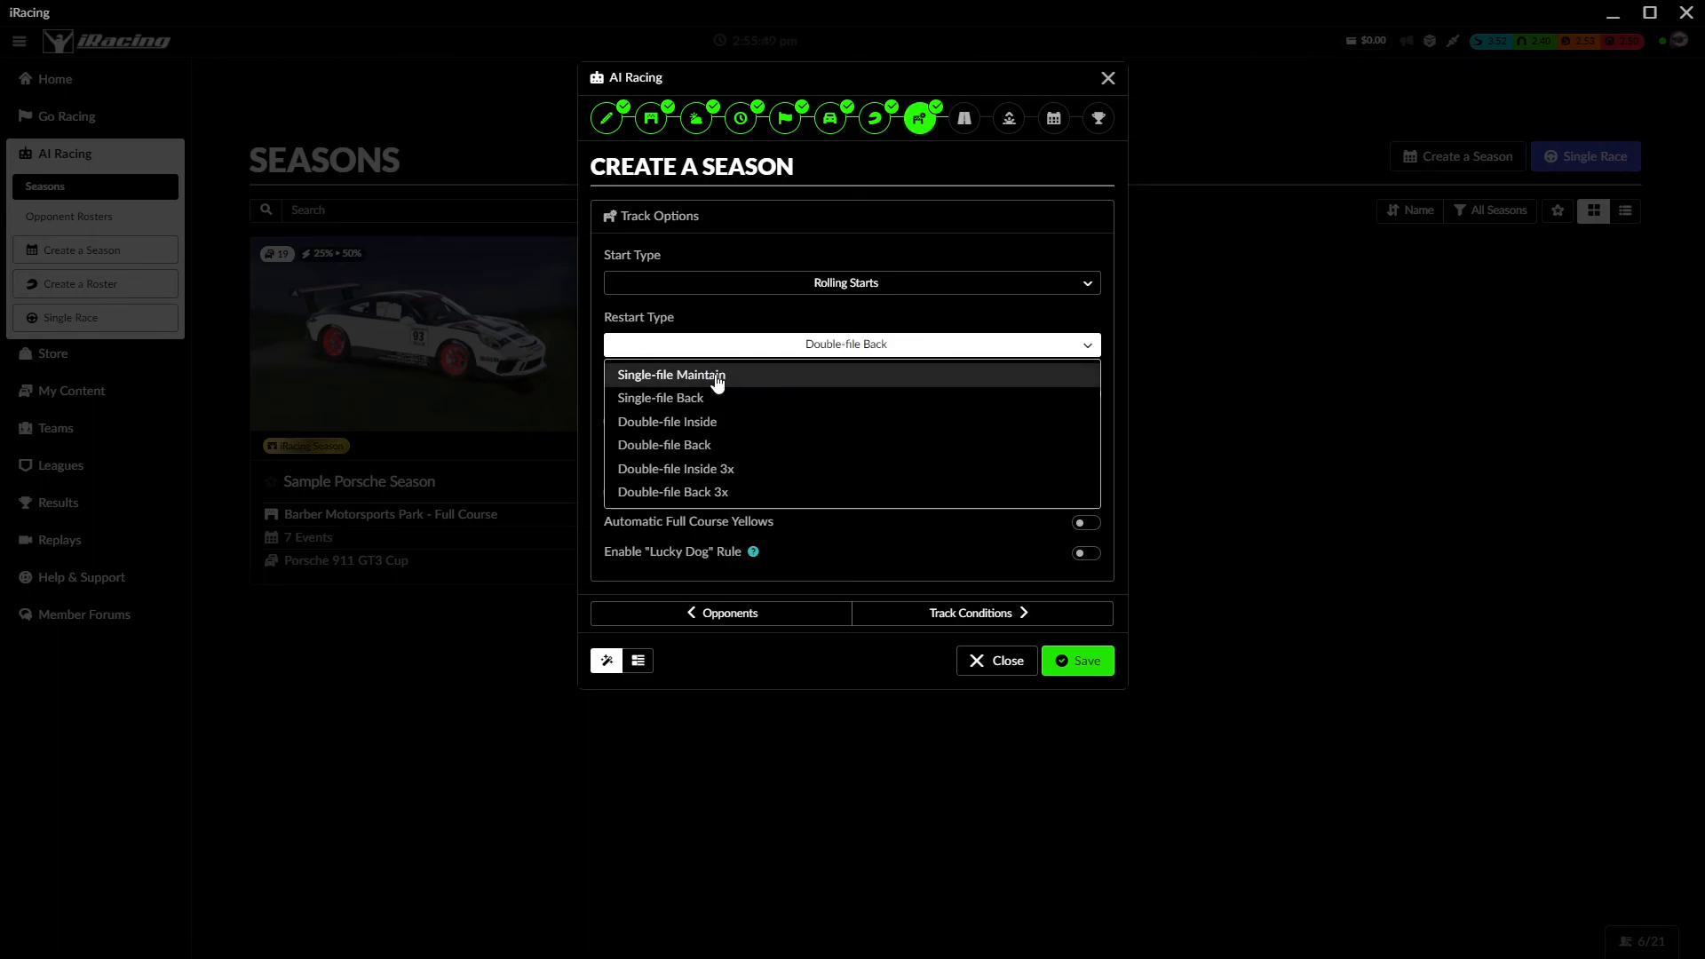
click(671, 374)
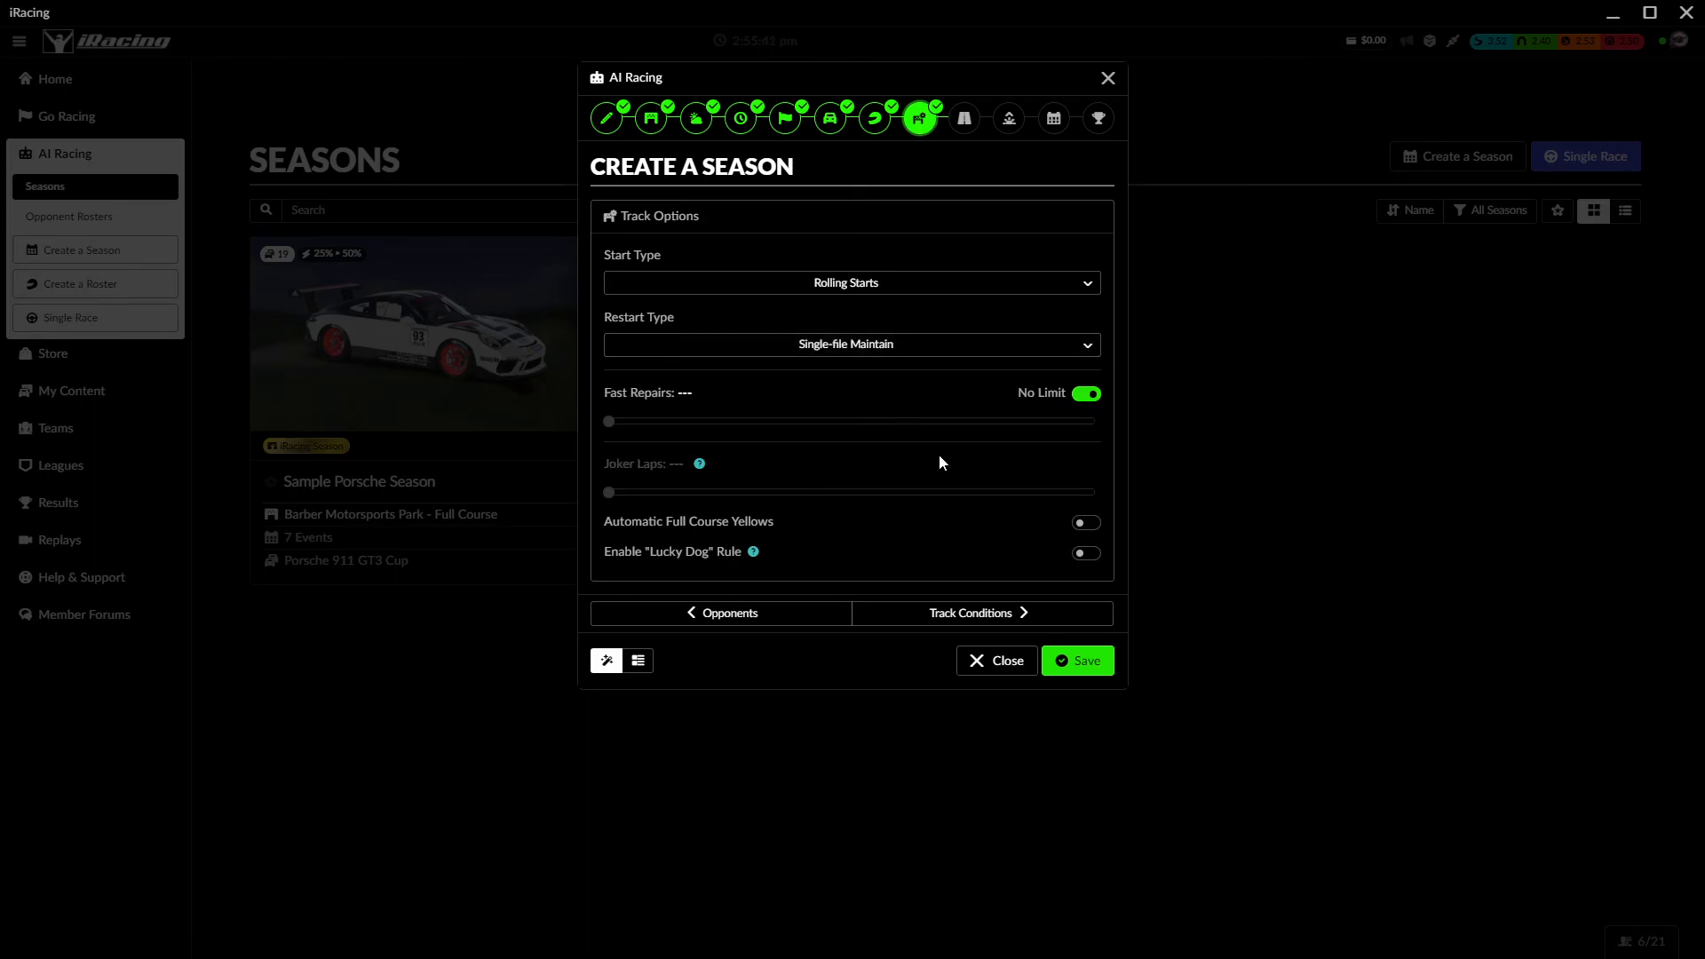
click(1084, 393)
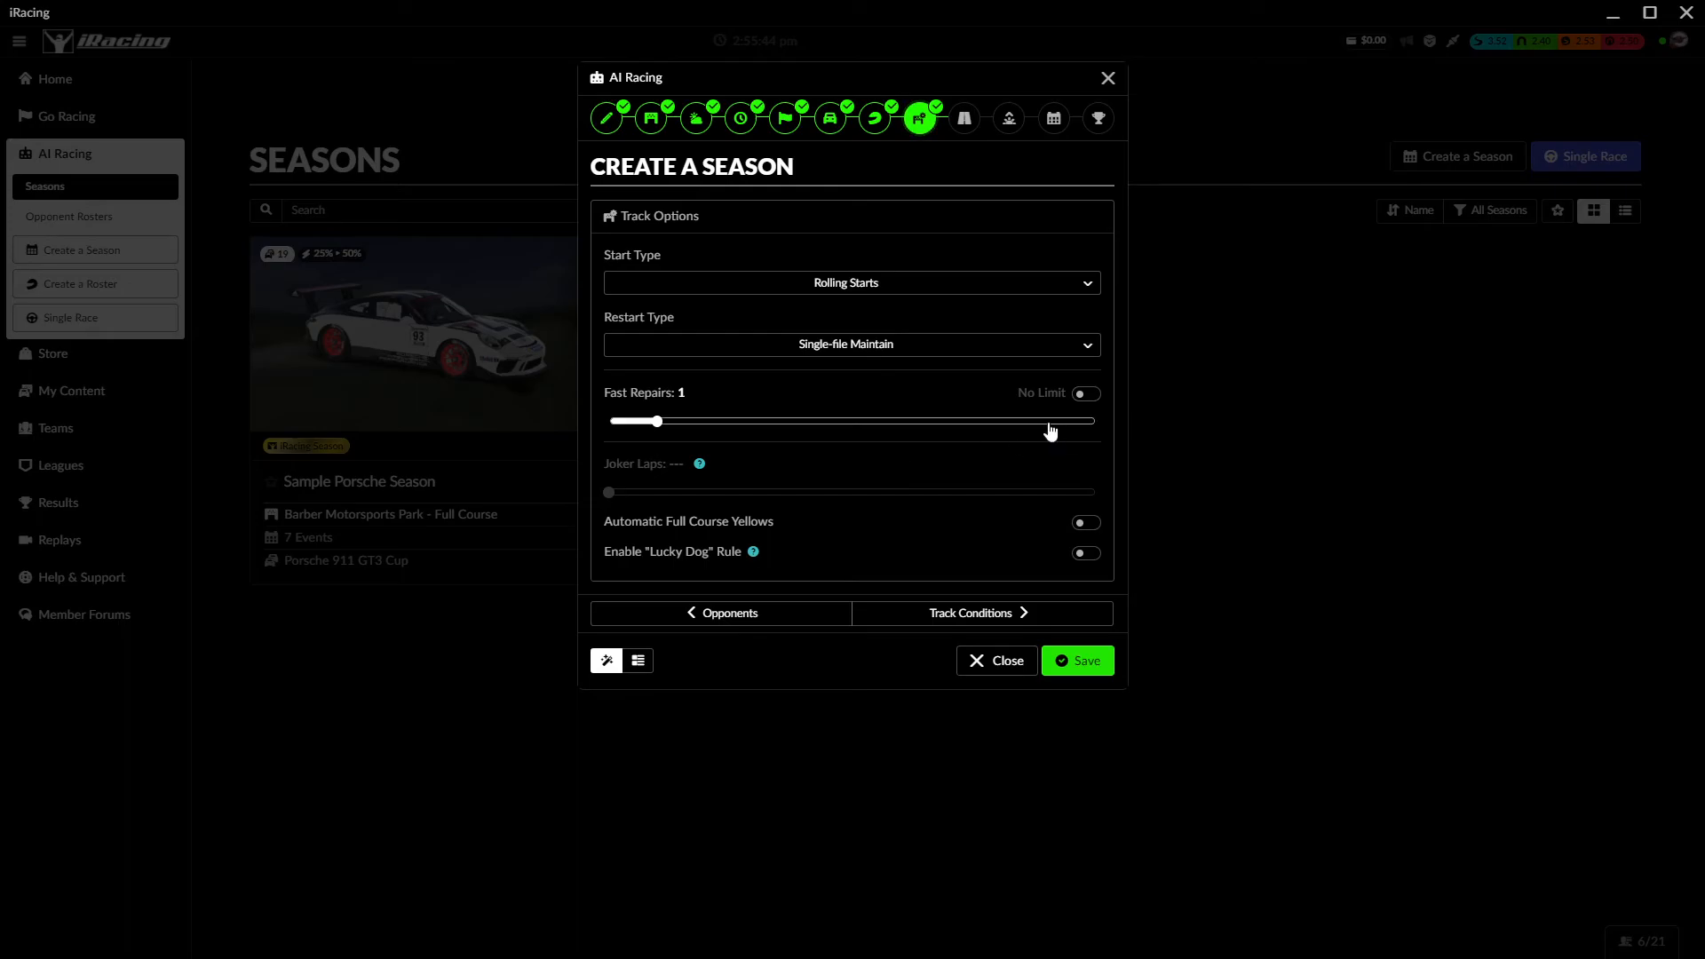
mouse_move(1038, 537)
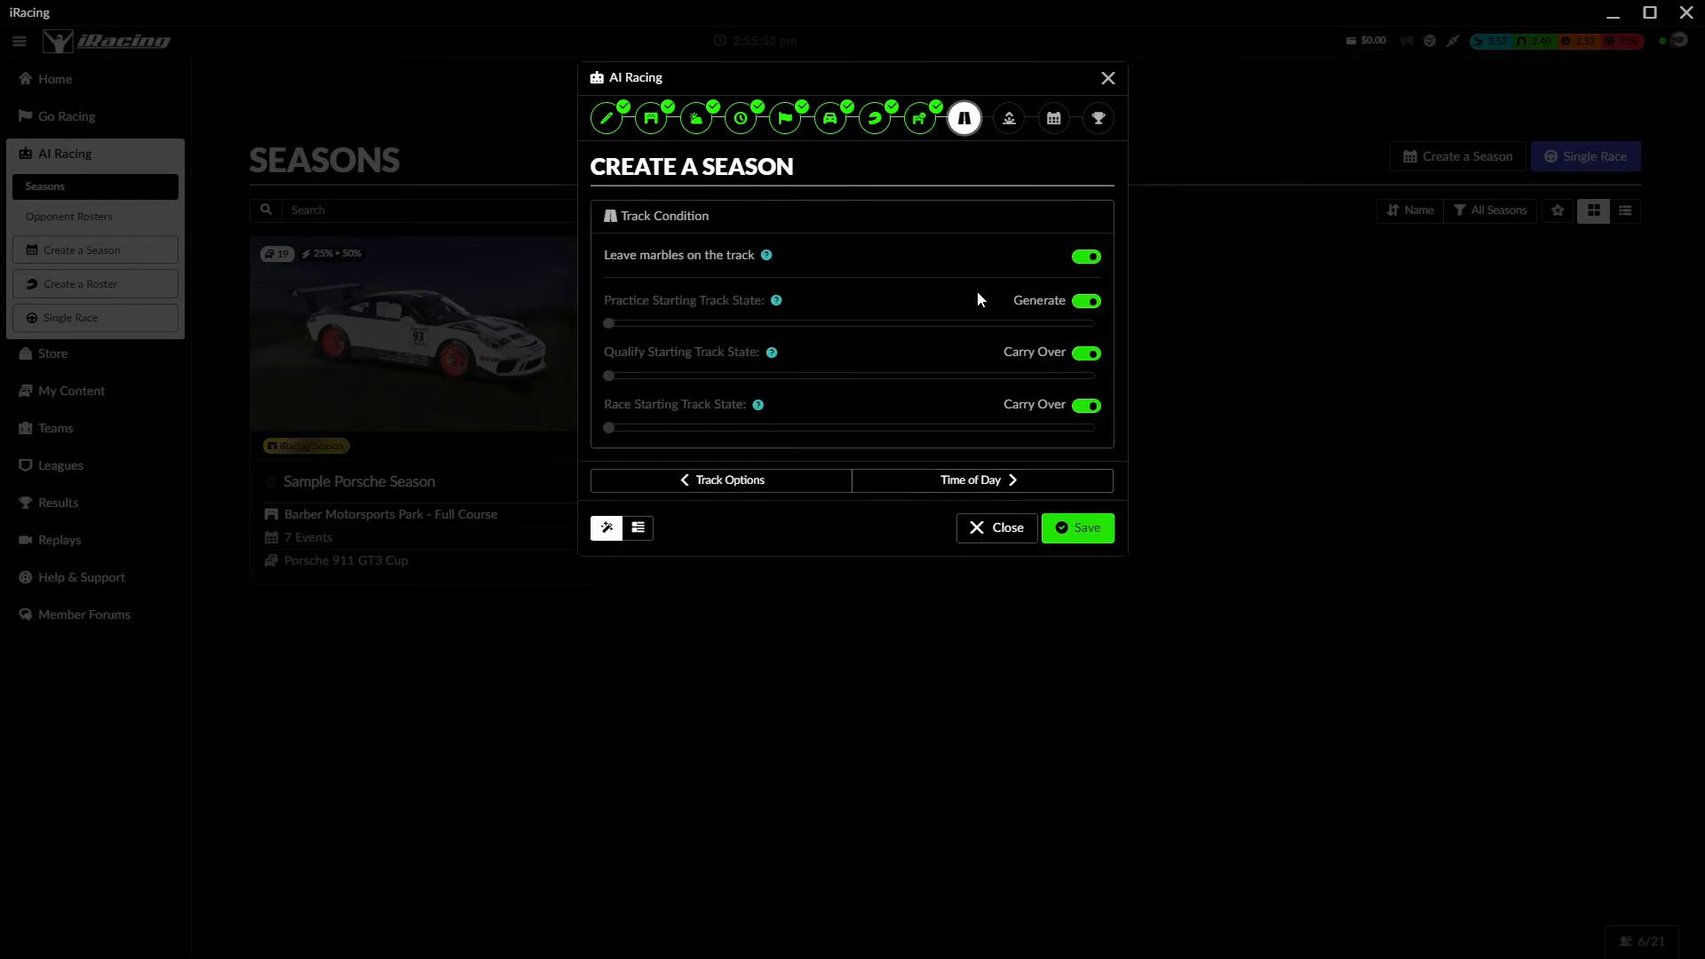
- Expand the events' race session details under Event Settings, then go to Points
click(975, 480)
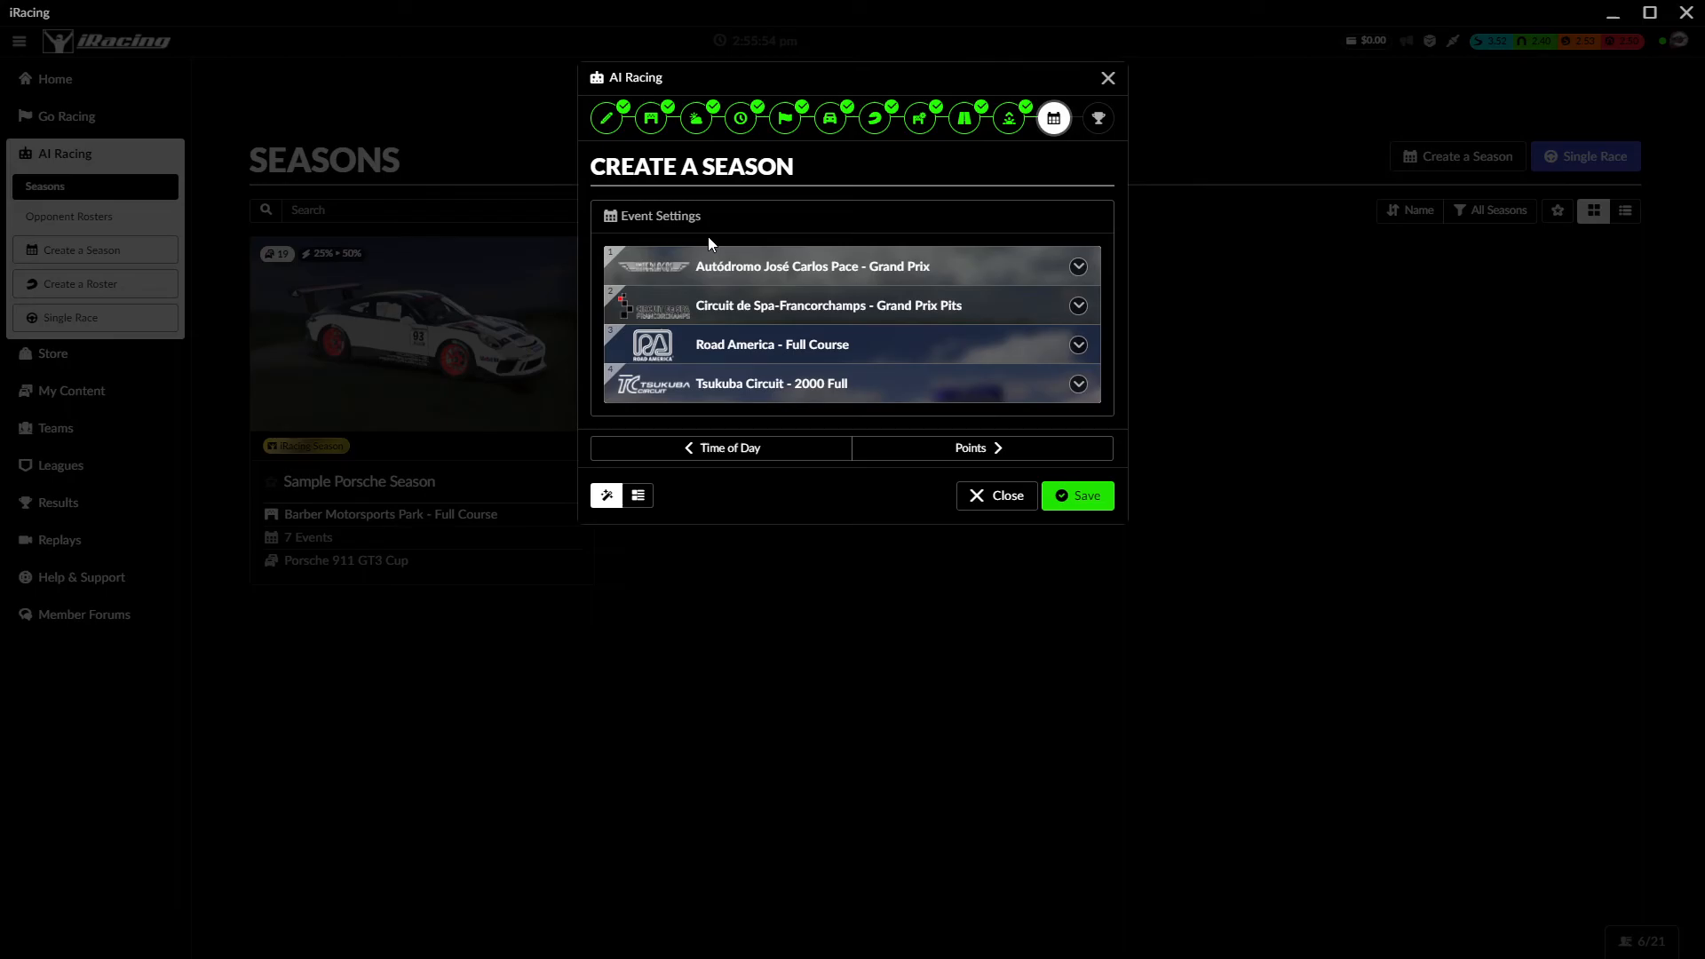
click(1076, 267)
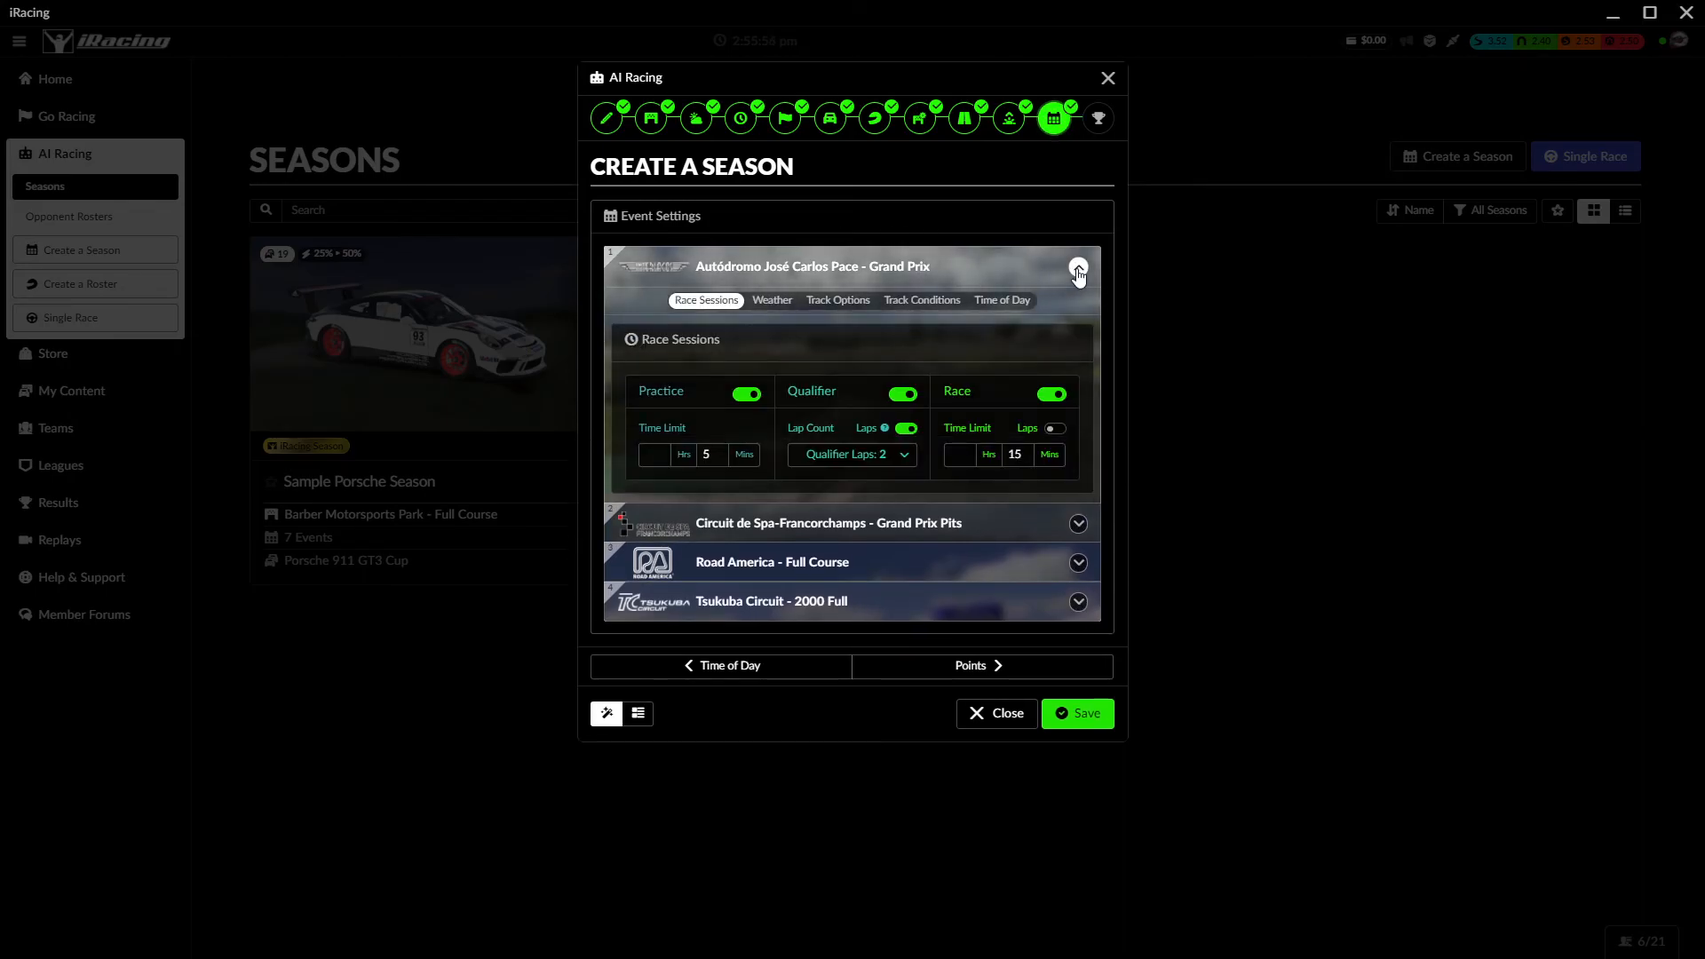
click(1079, 523)
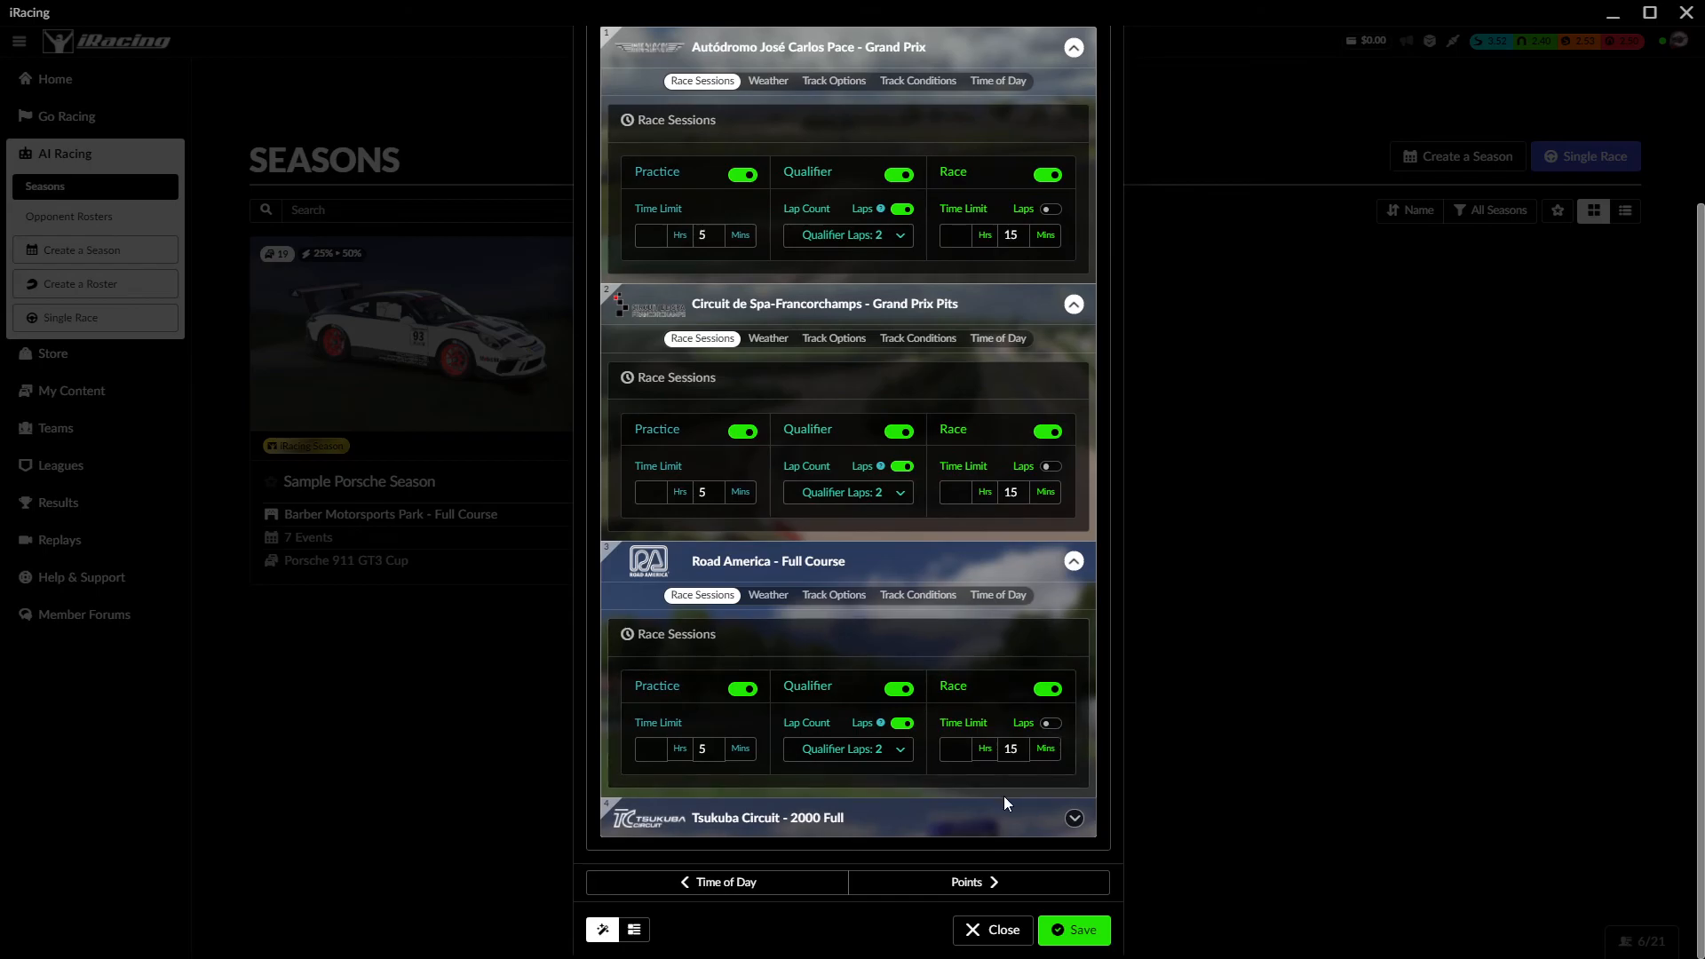
mouse_move(919, 672)
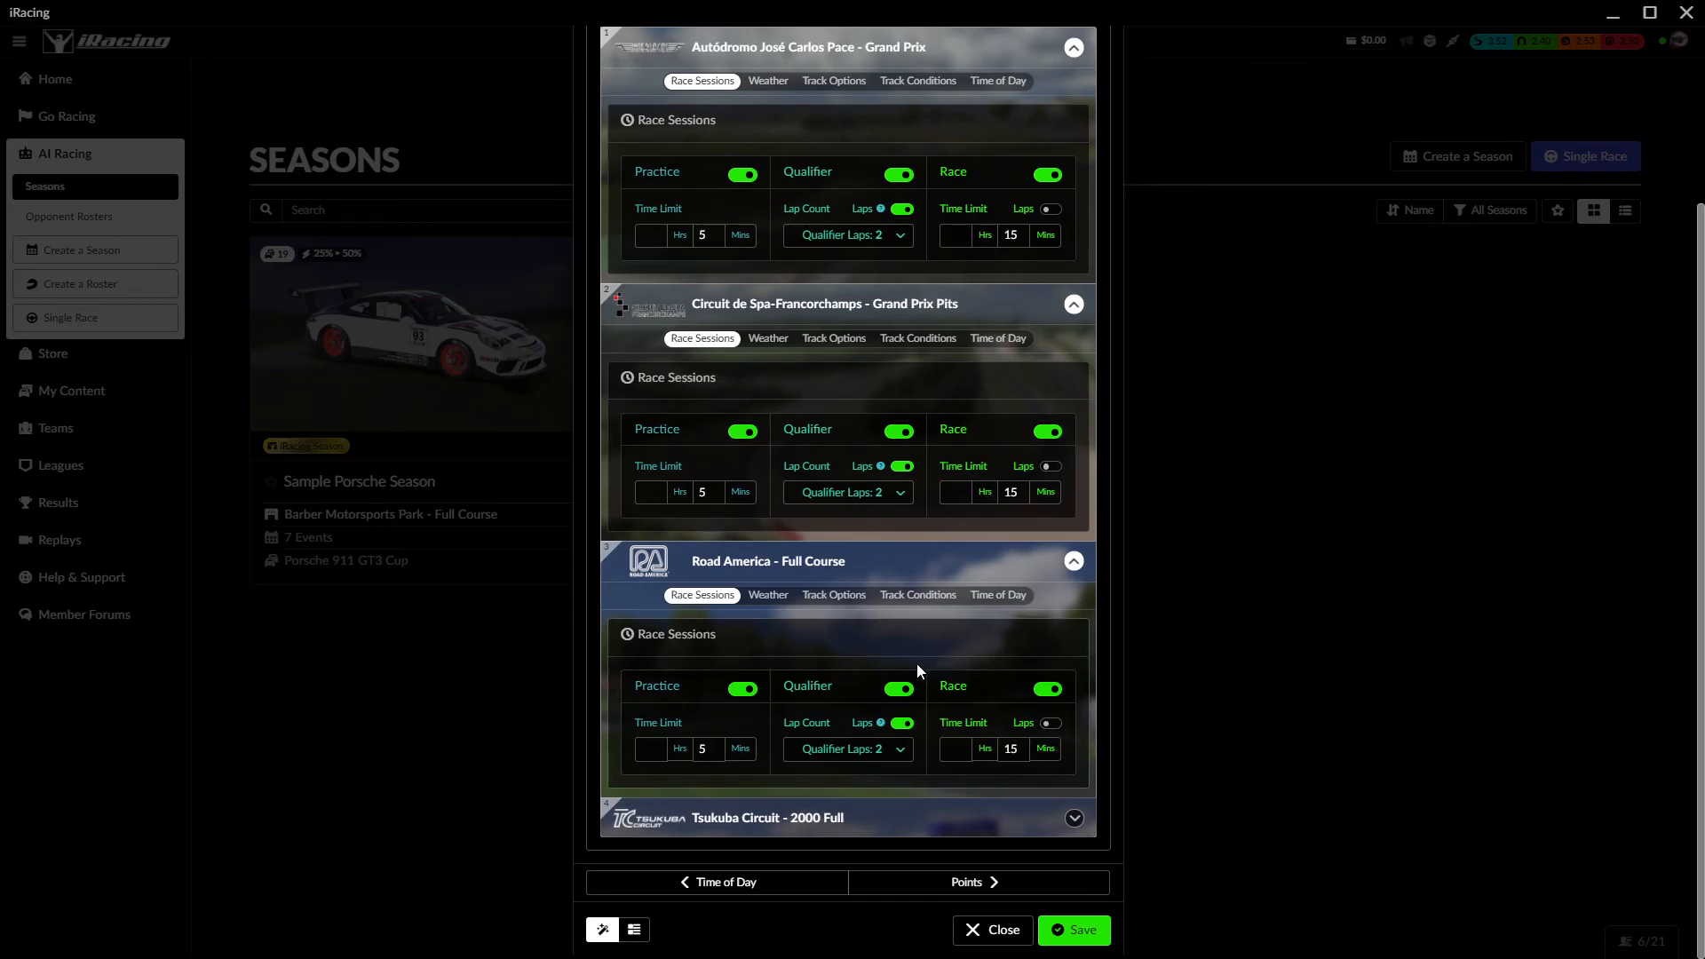
mouse_move(1013, 876)
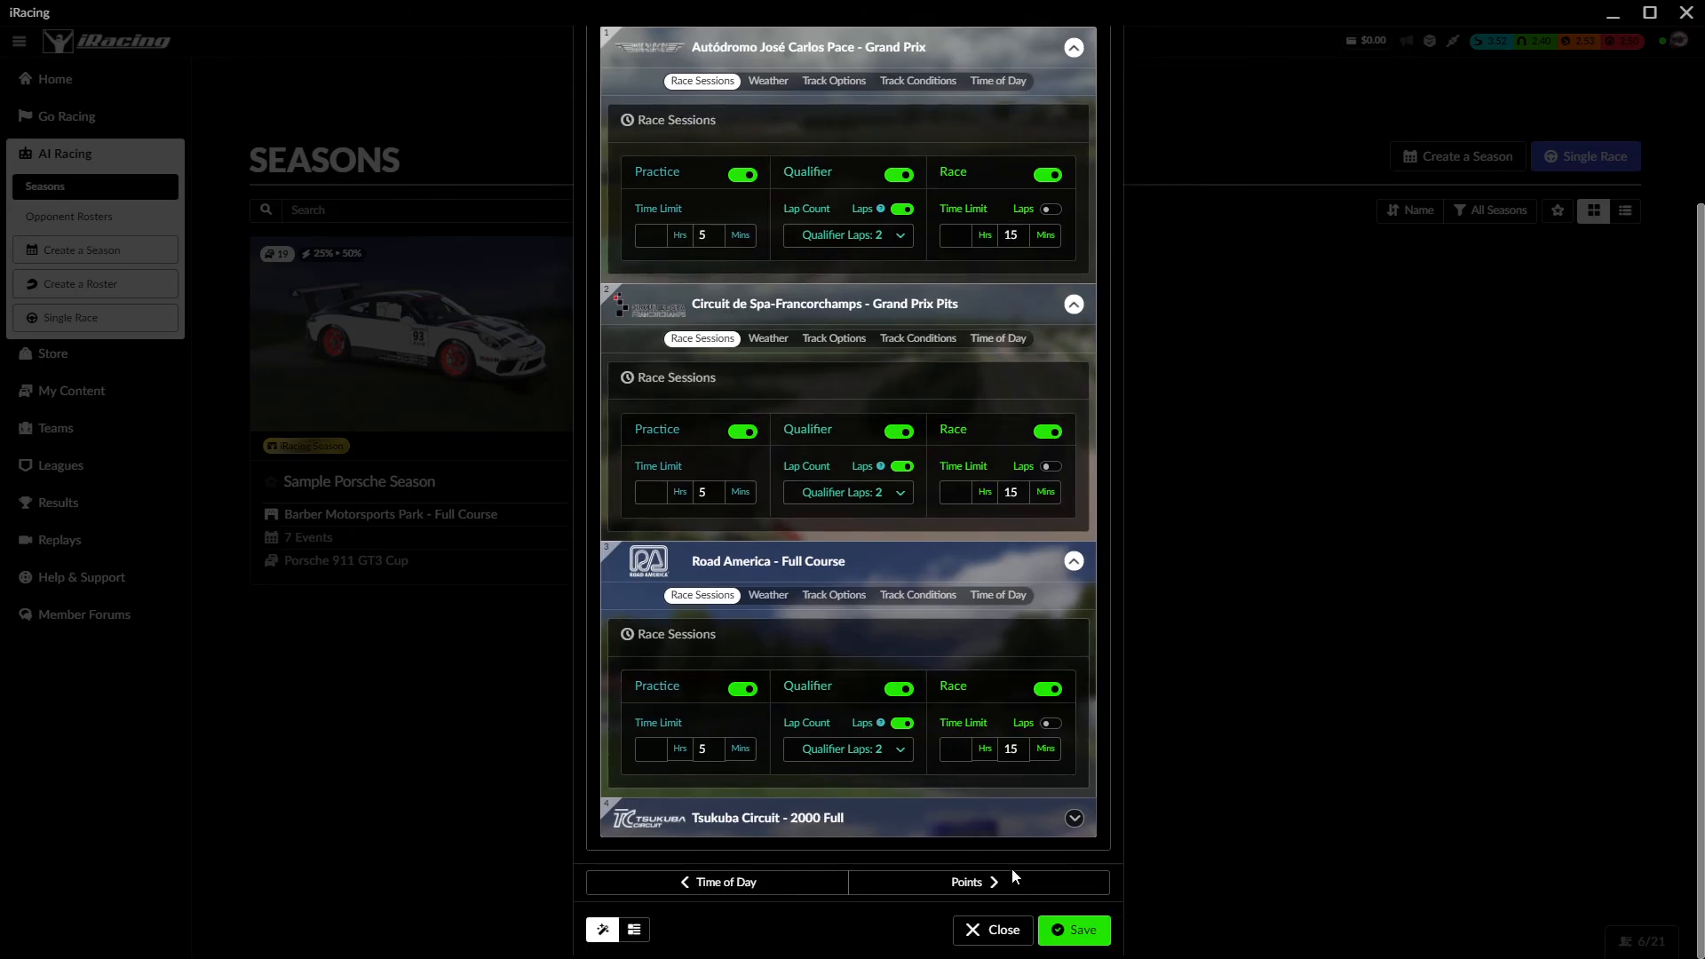
click(965, 882)
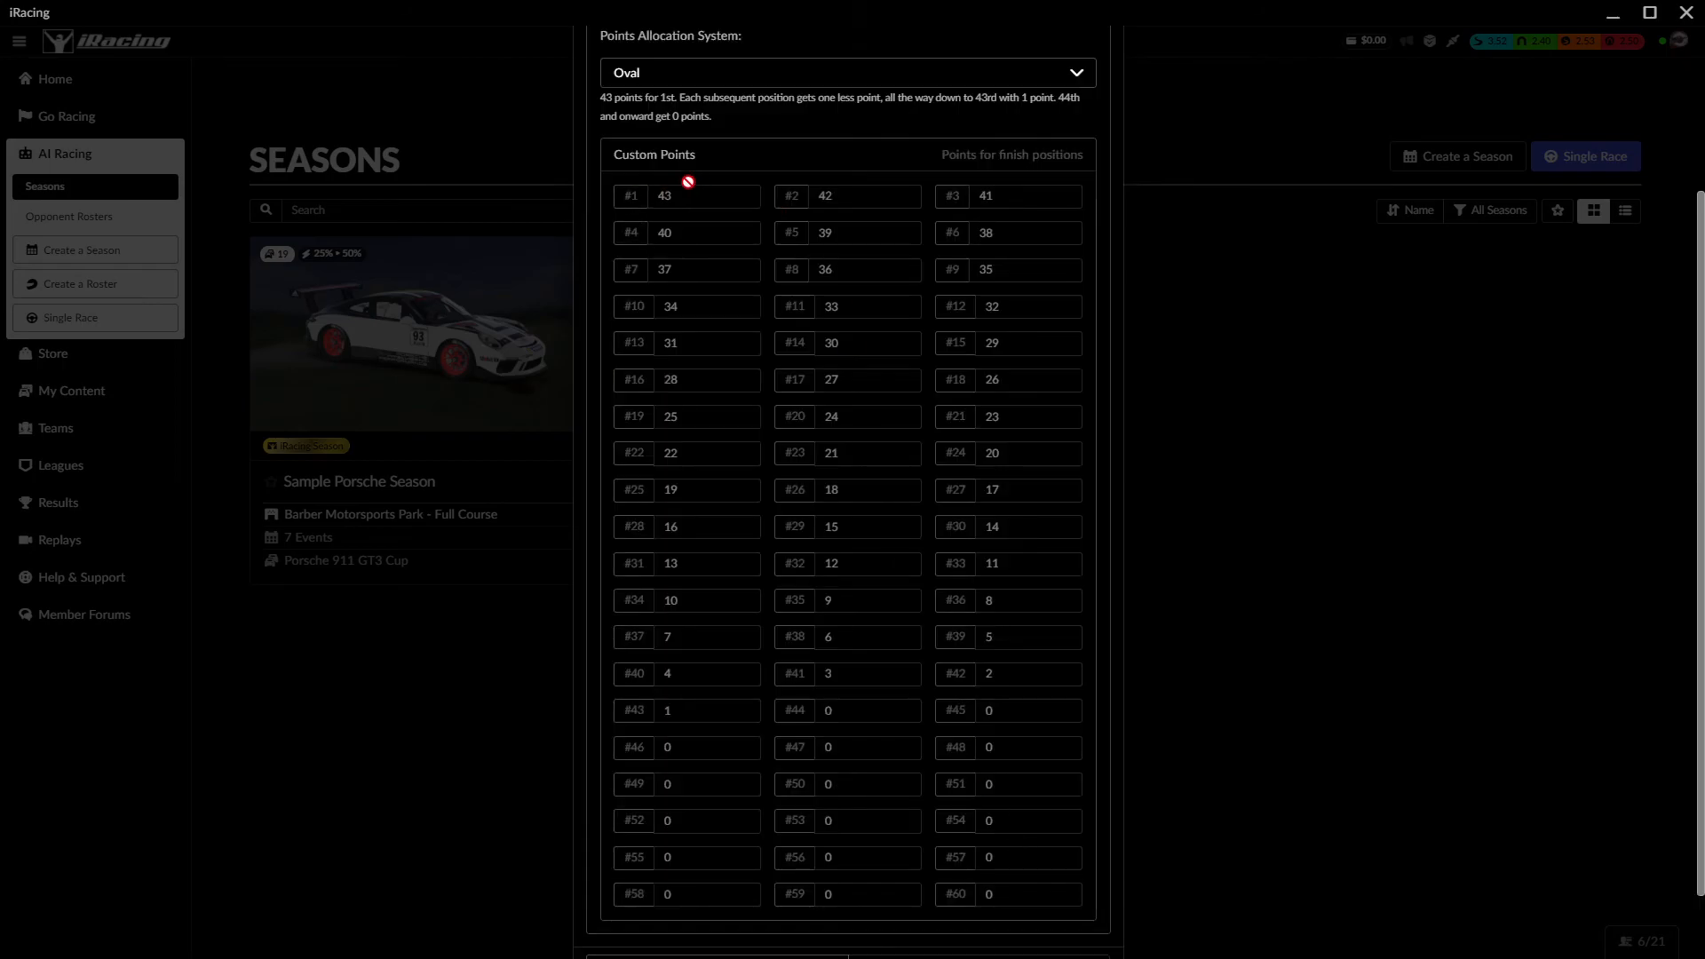
mouse_move(769, 575)
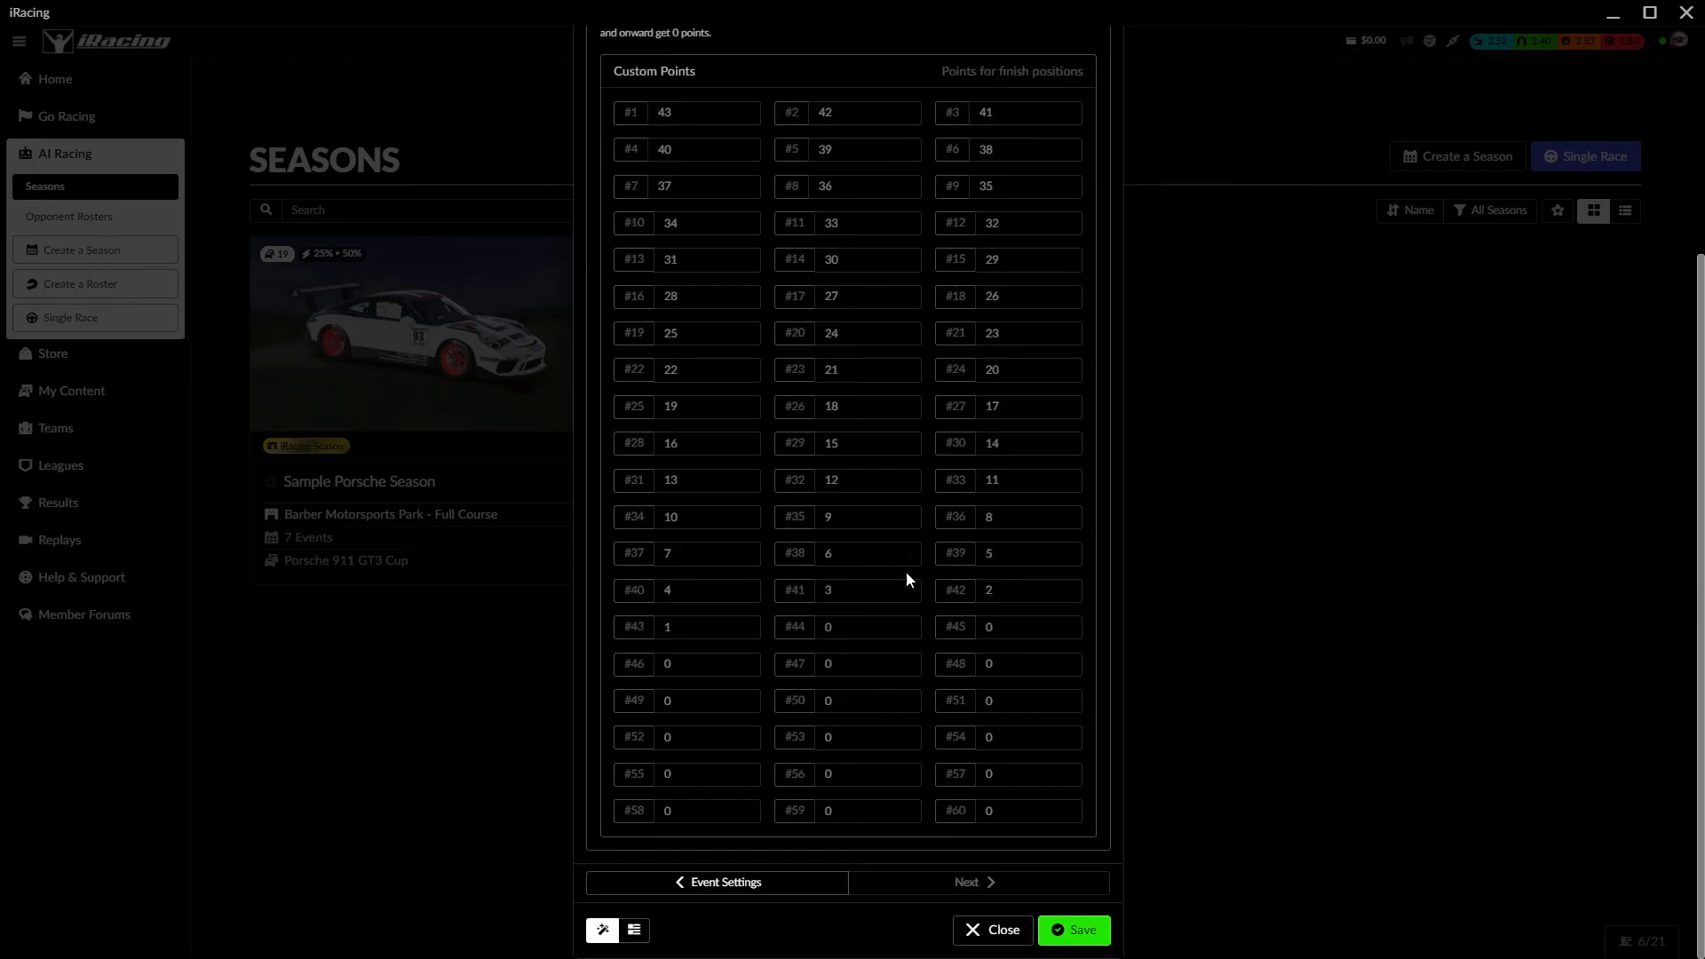
- Try Grand Prix in the Points Allocation System dropdown, then pick the final system
click(846, 291)
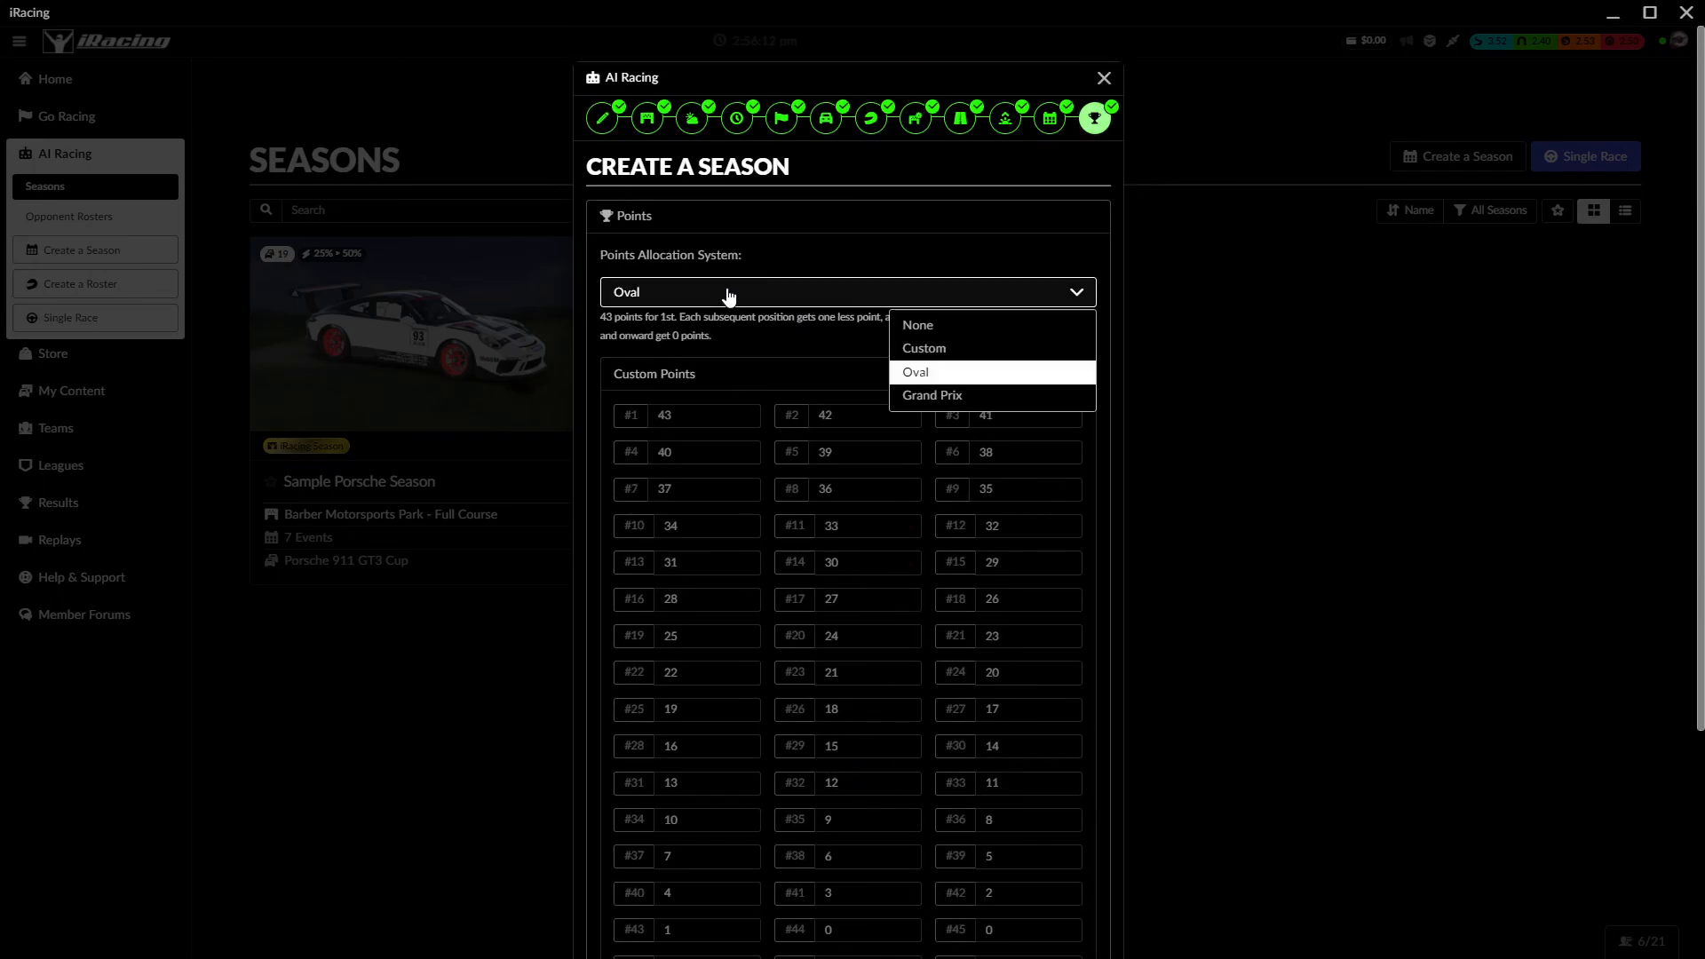
click(931, 394)
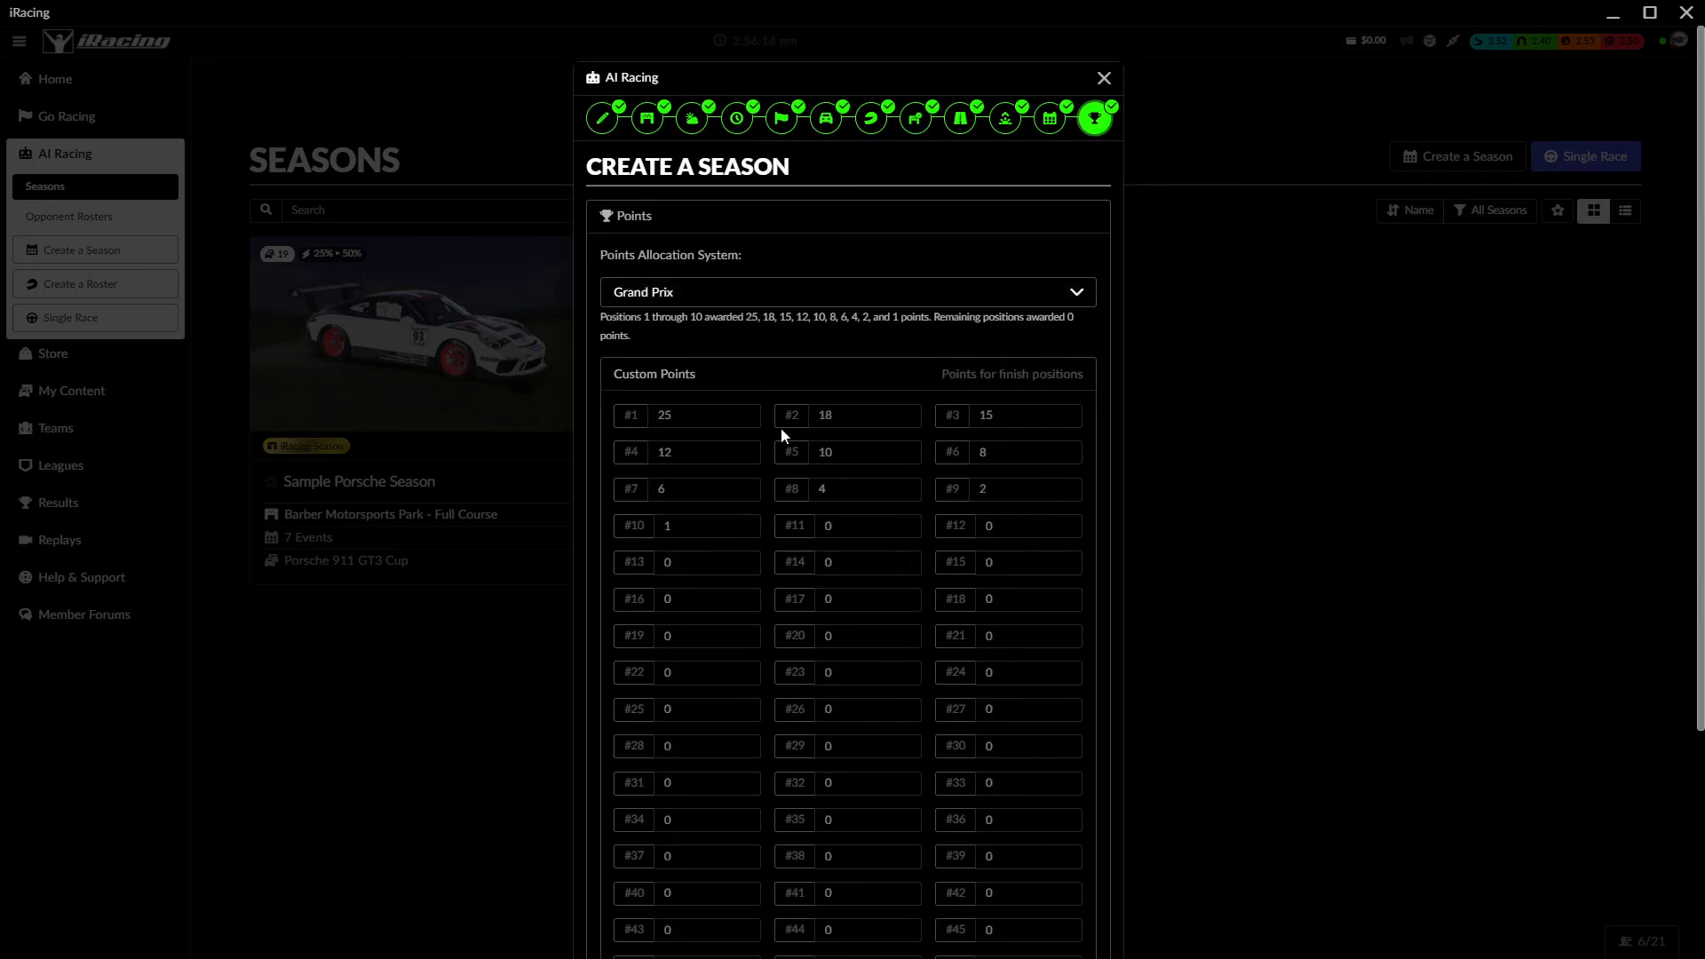
mouse_move(691, 526)
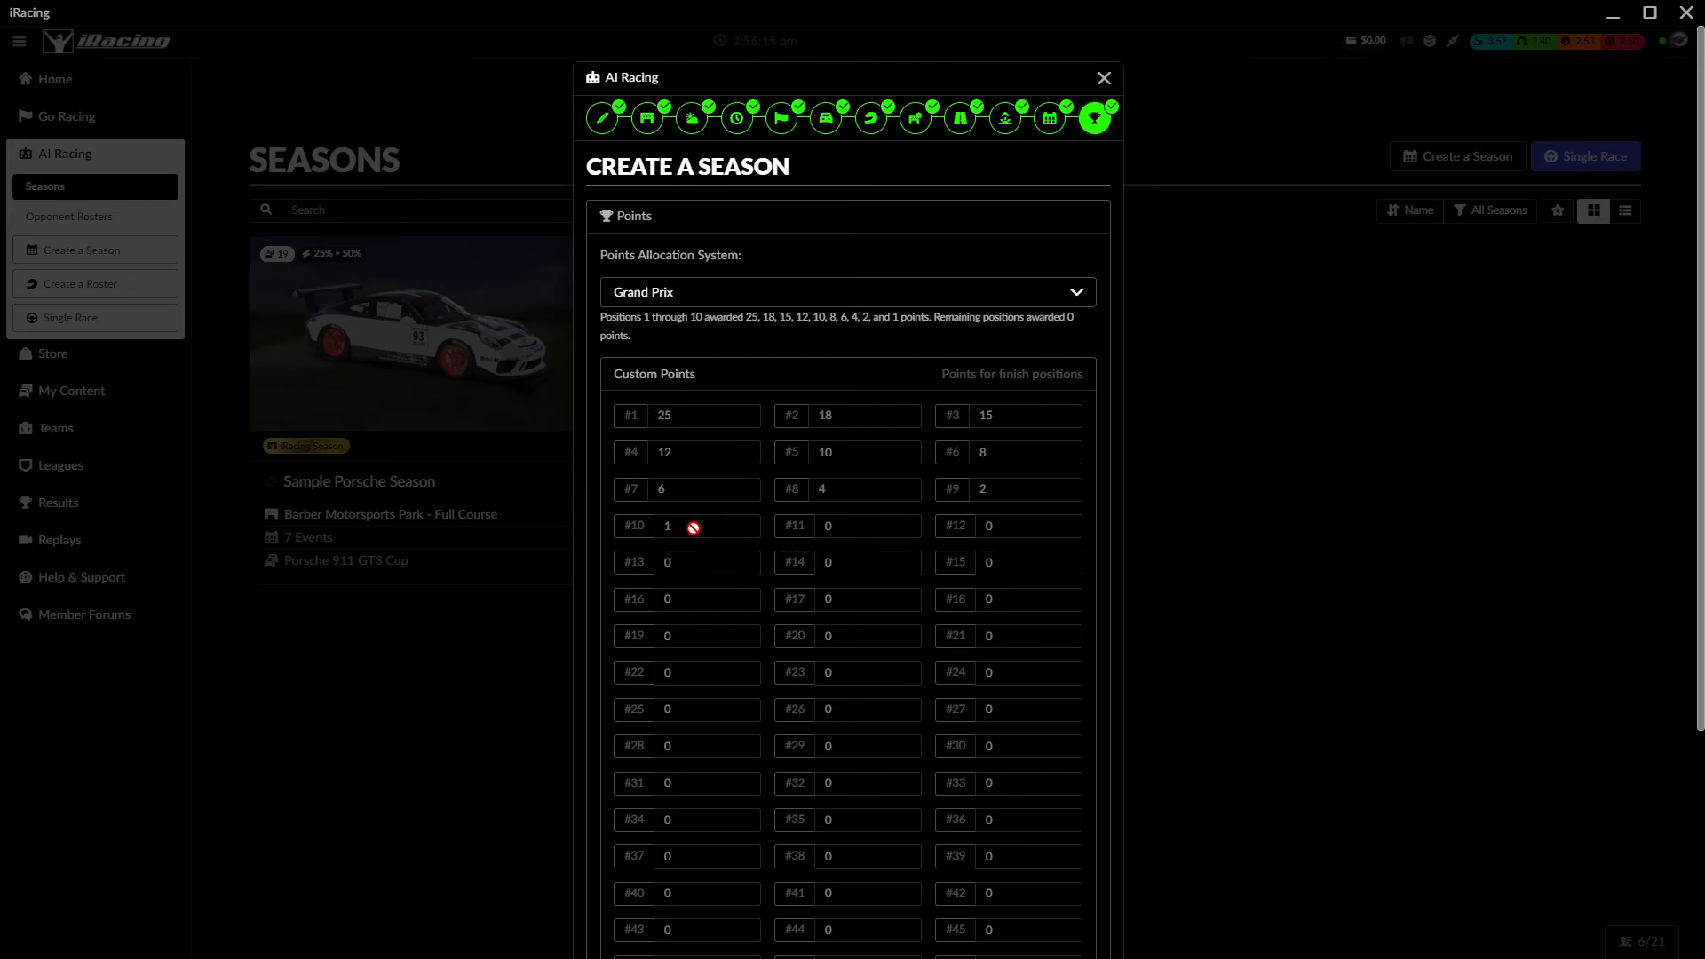
click(847, 291)
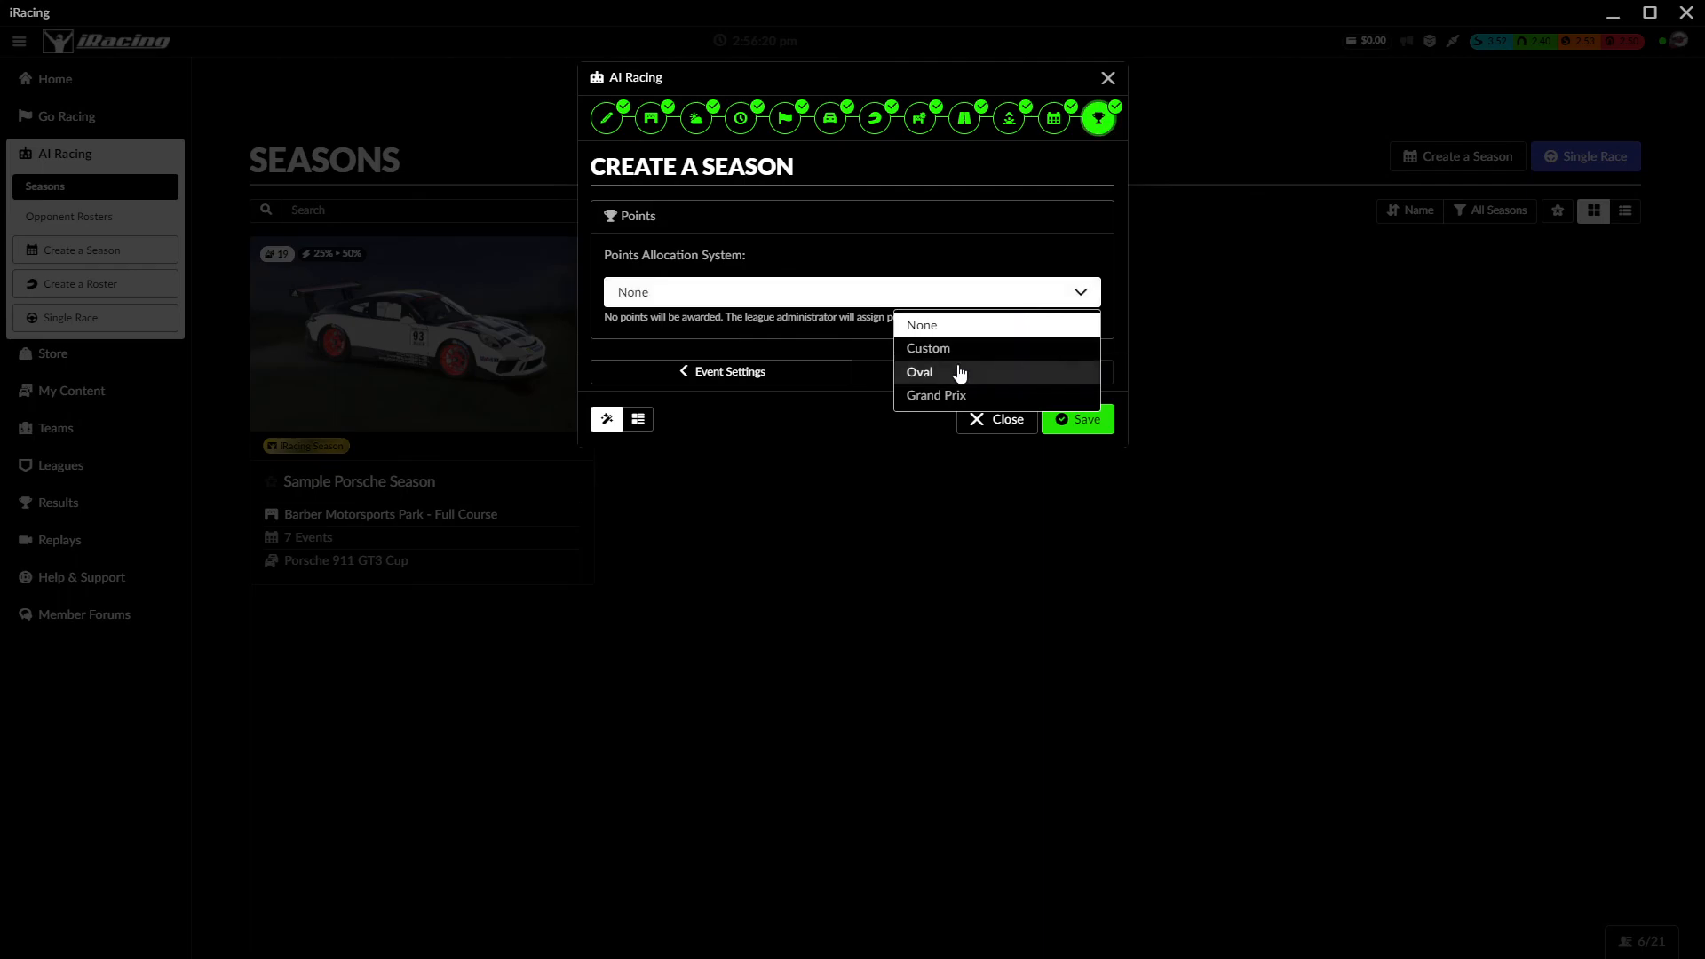
click(927, 348)
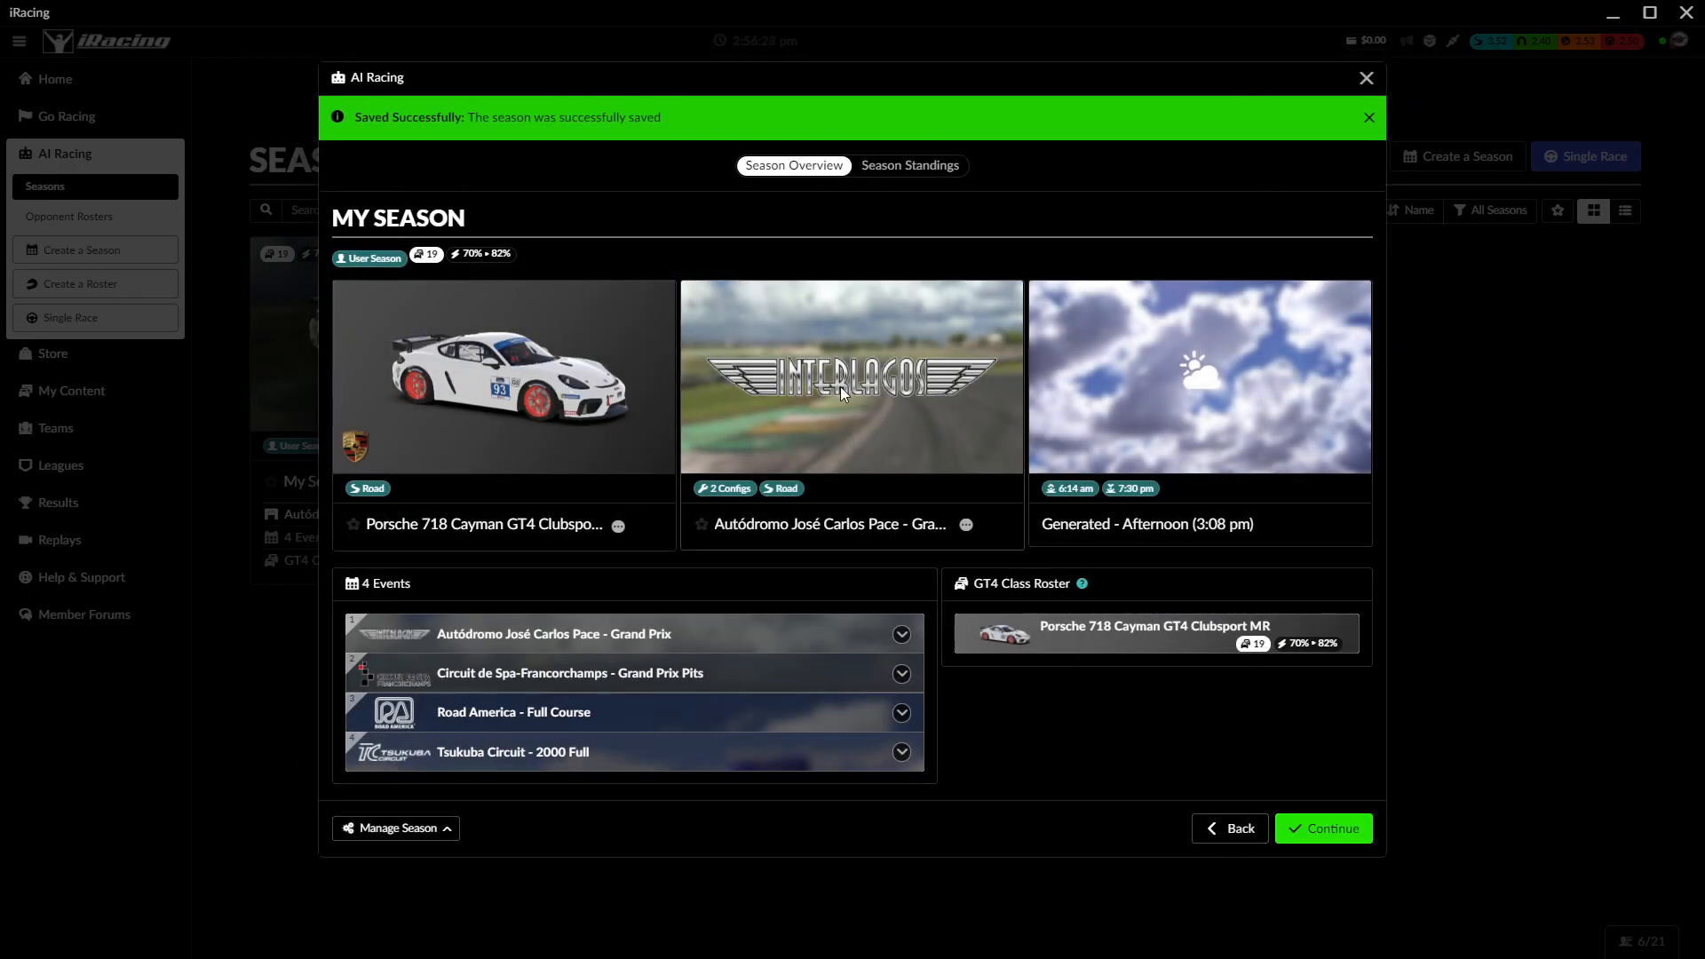
- Dismiss the Saved Successfully banner and close the My Season overview
click(1370, 118)
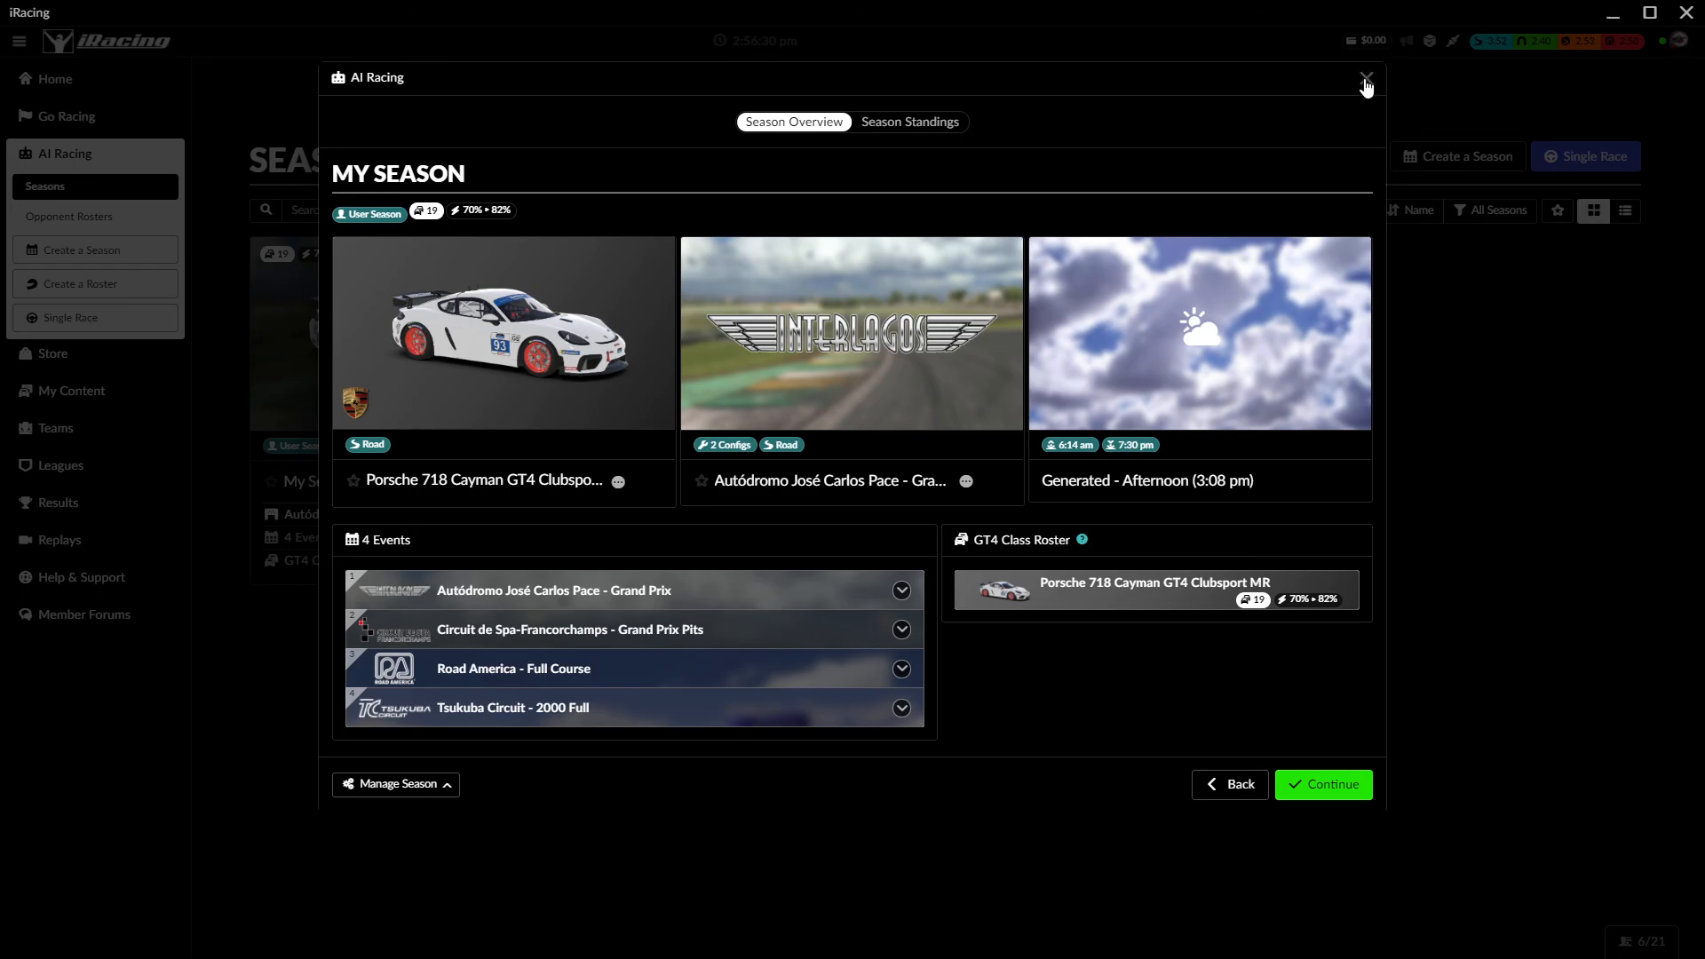
click(1366, 81)
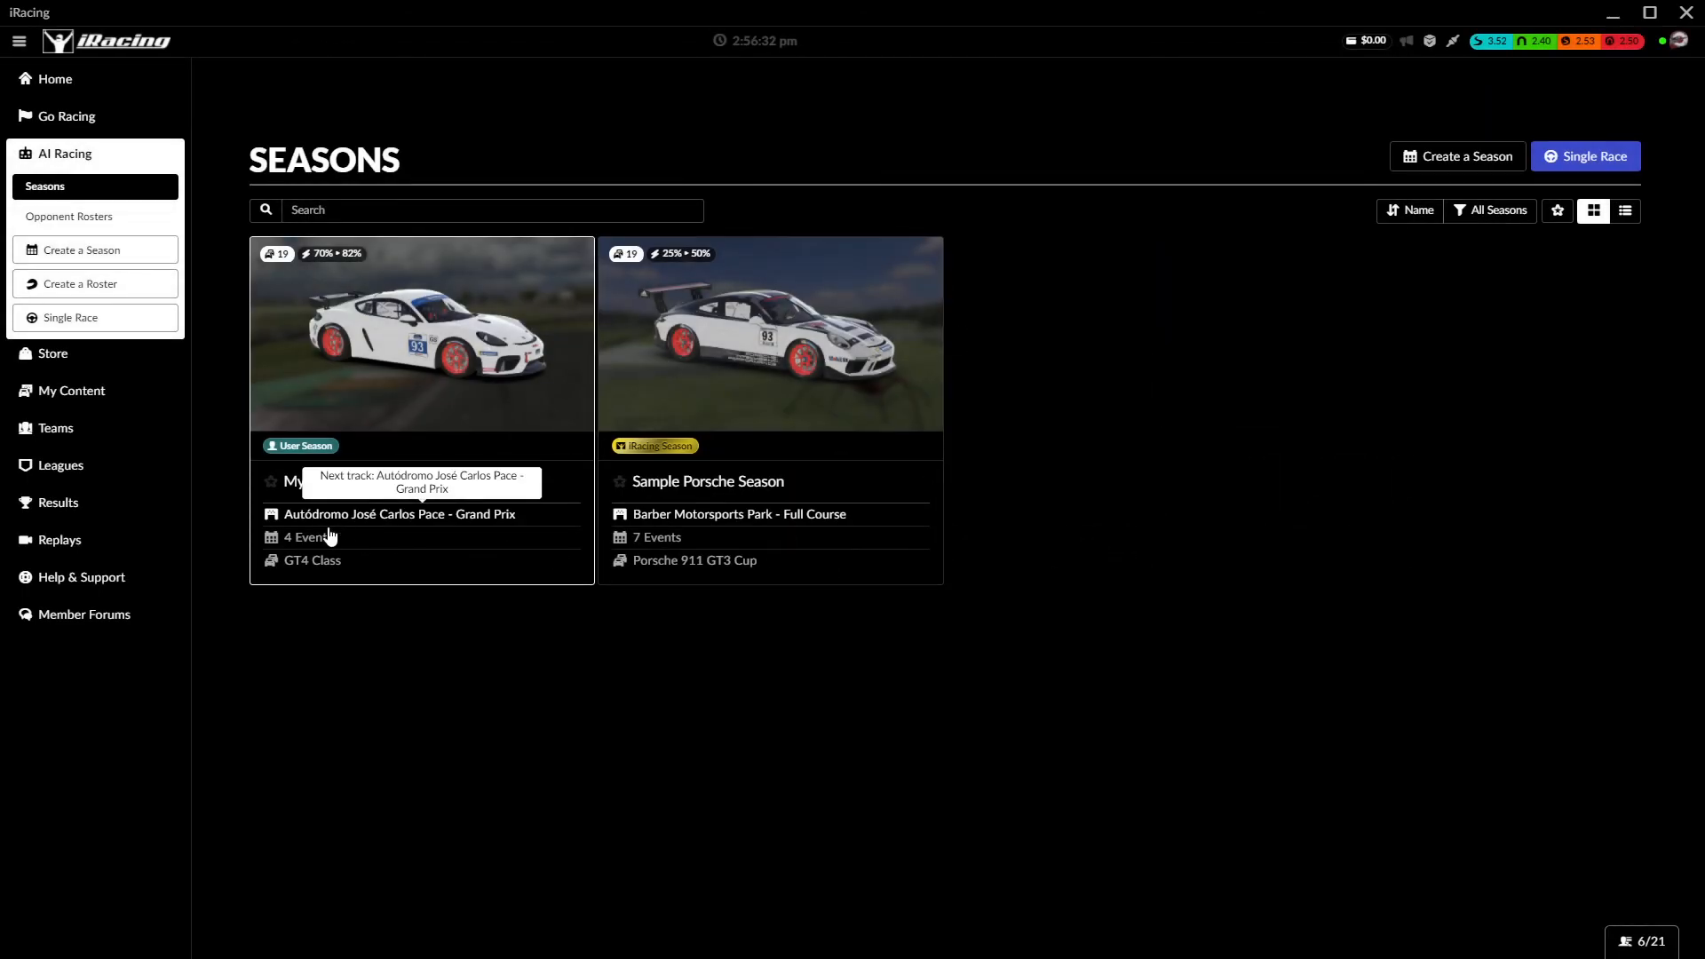
mouse_move(379, 373)
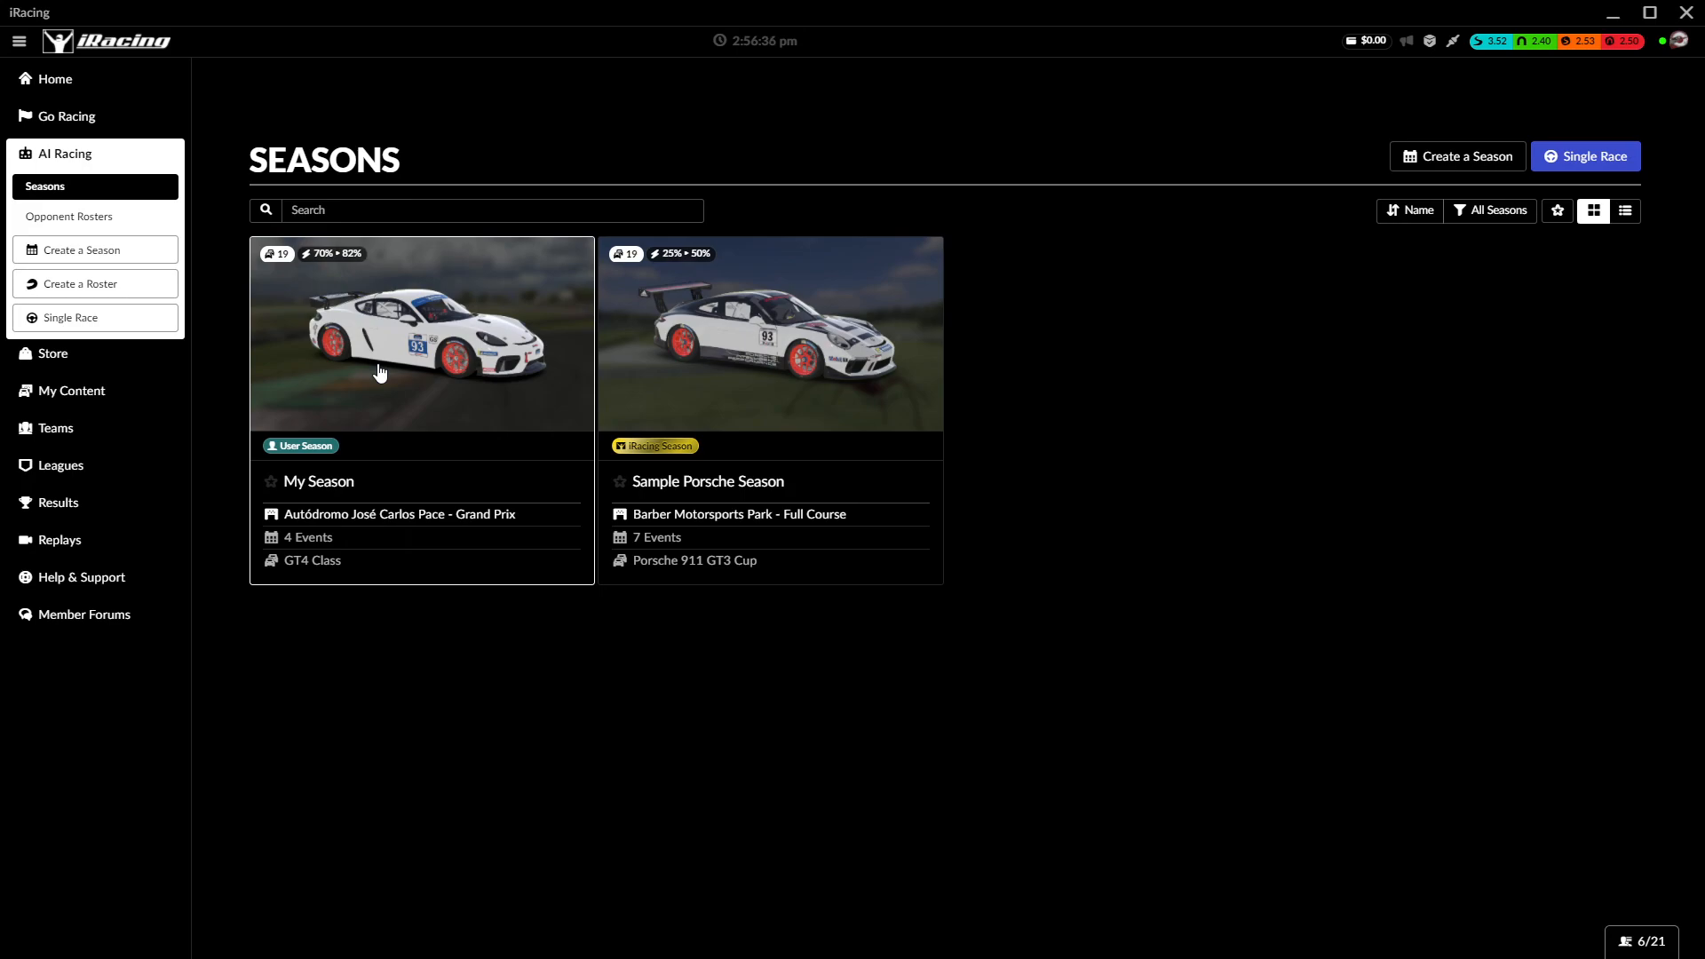
mouse_move(393, 432)
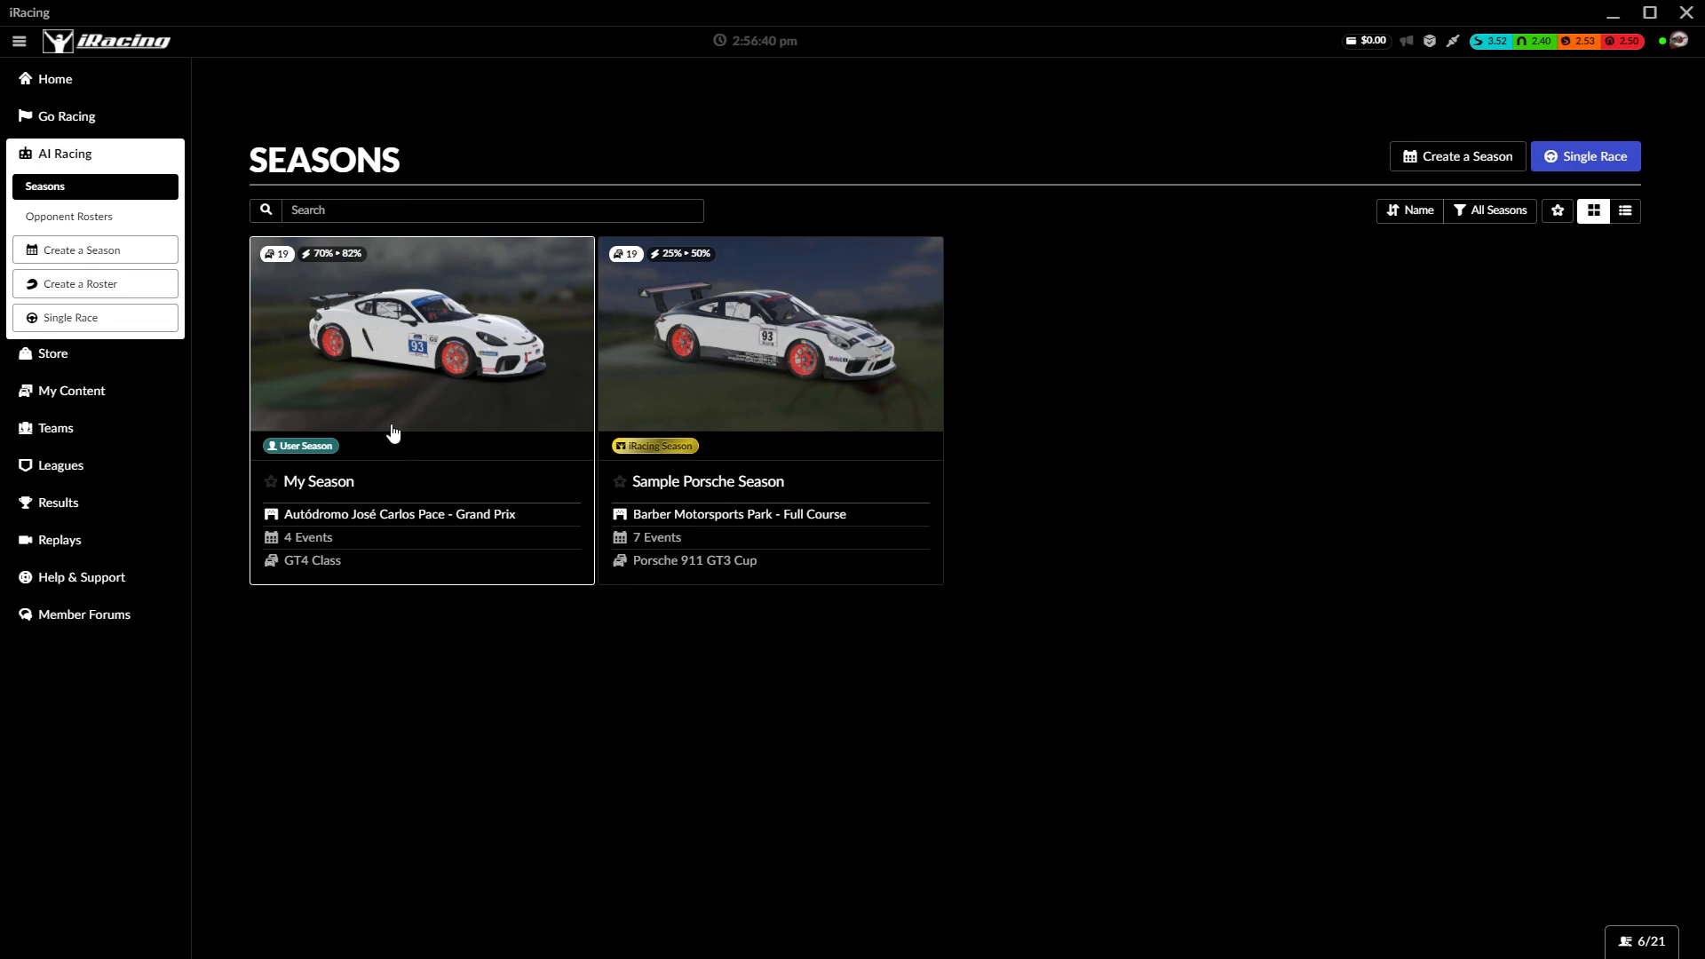